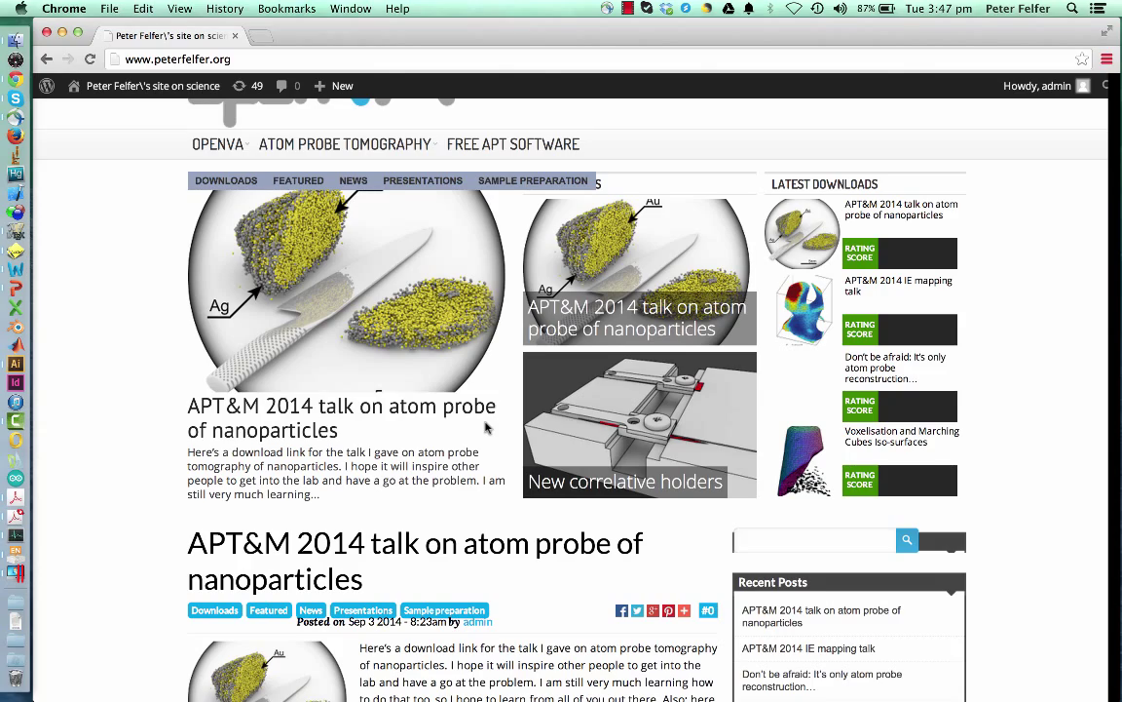
Switch over to Blender's default scene and hide the 3D view's properties sidebar with N
scroll(down, 3)
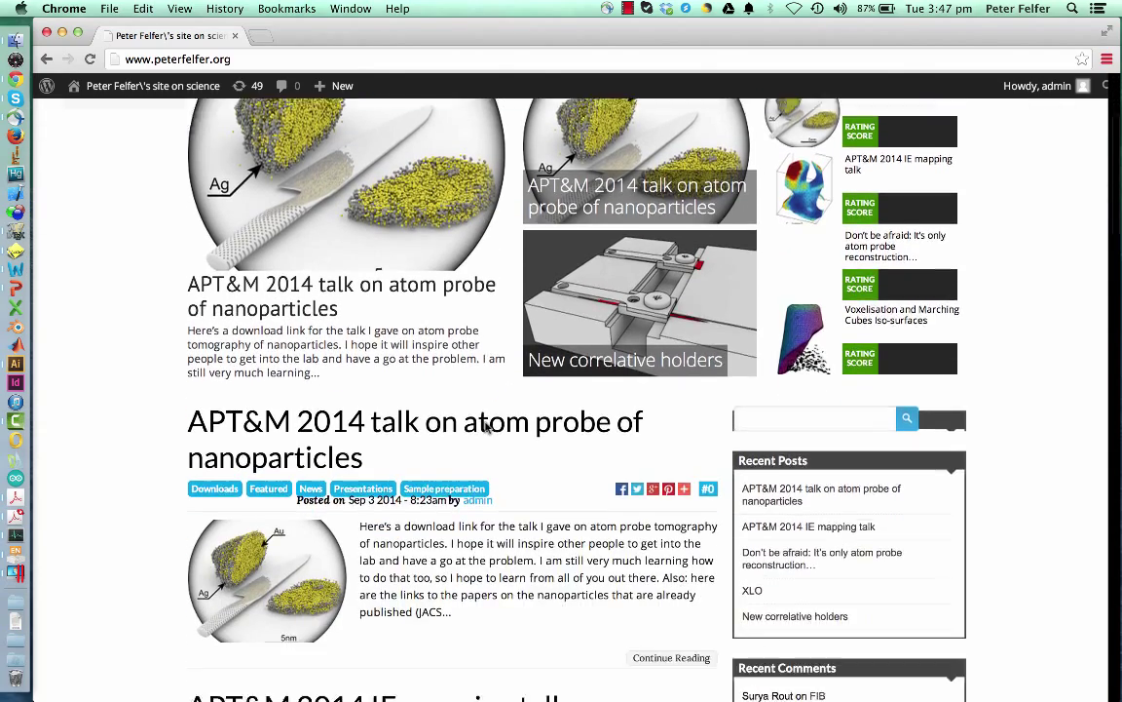
scroll(down, 3)
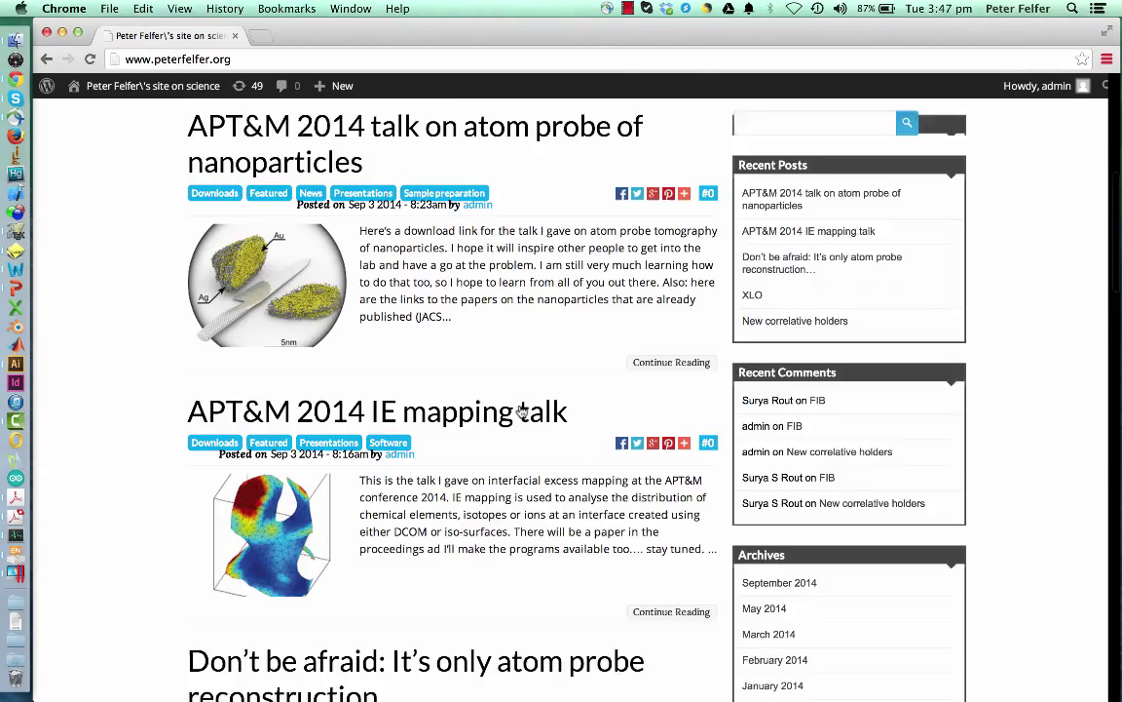
scroll(down, 3)
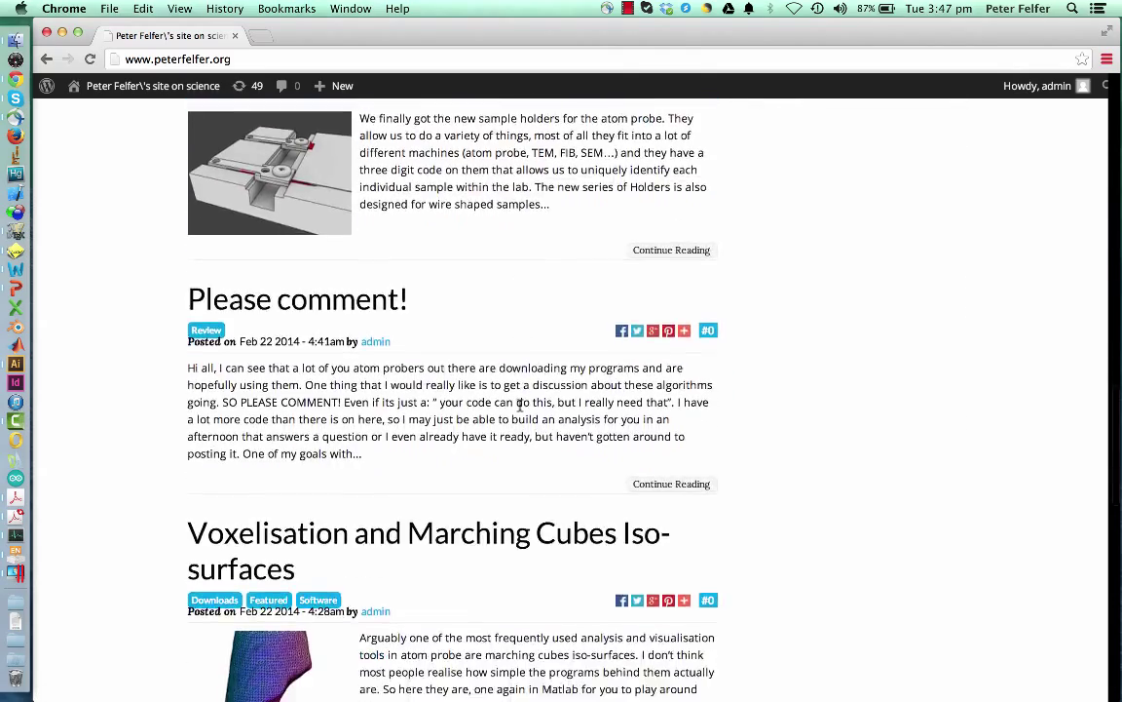
scroll(down, 3)
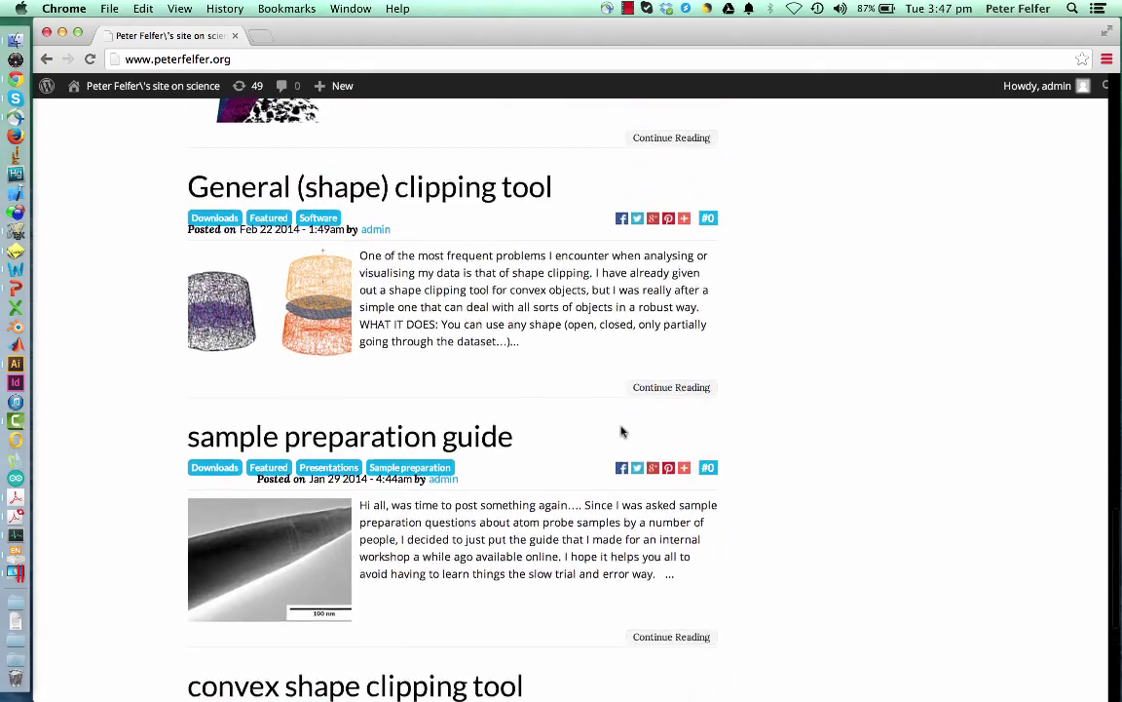
scroll(up, 3)
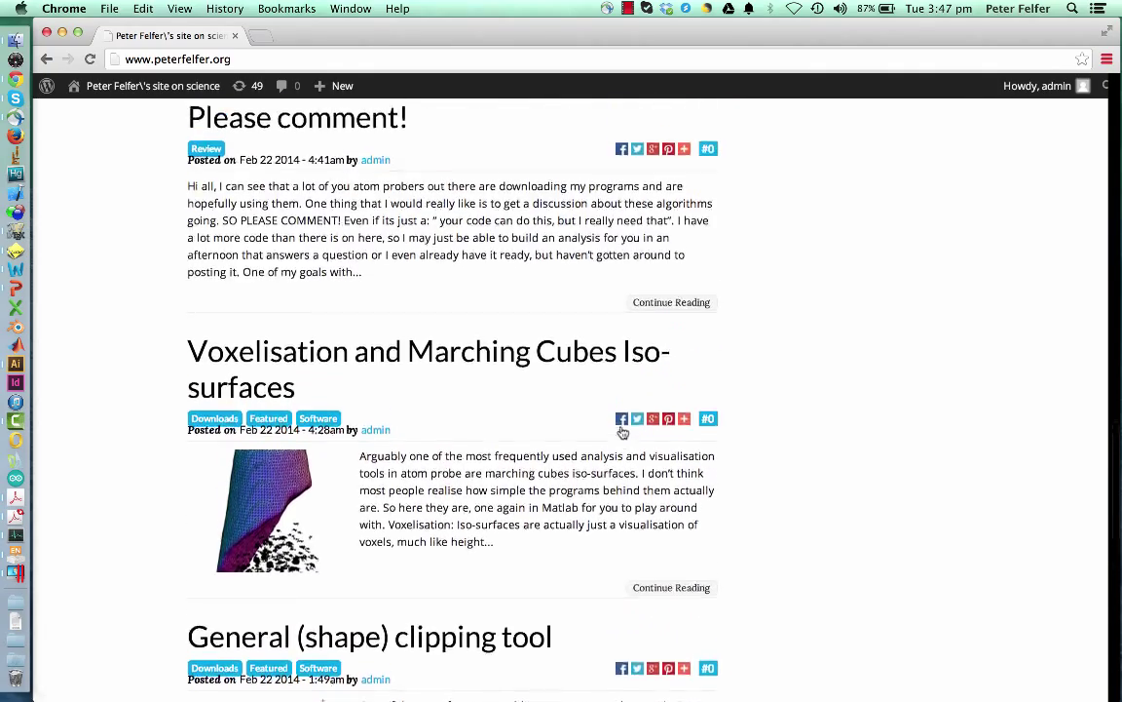
scroll(up, 3)
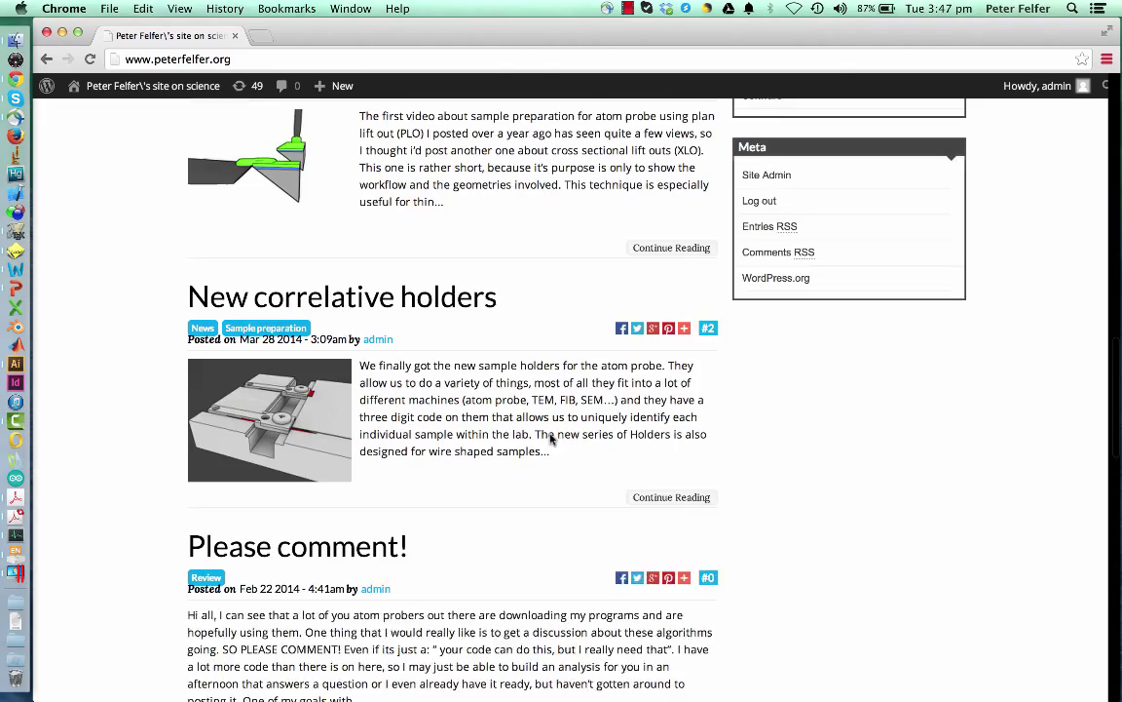
scroll(up, 3)
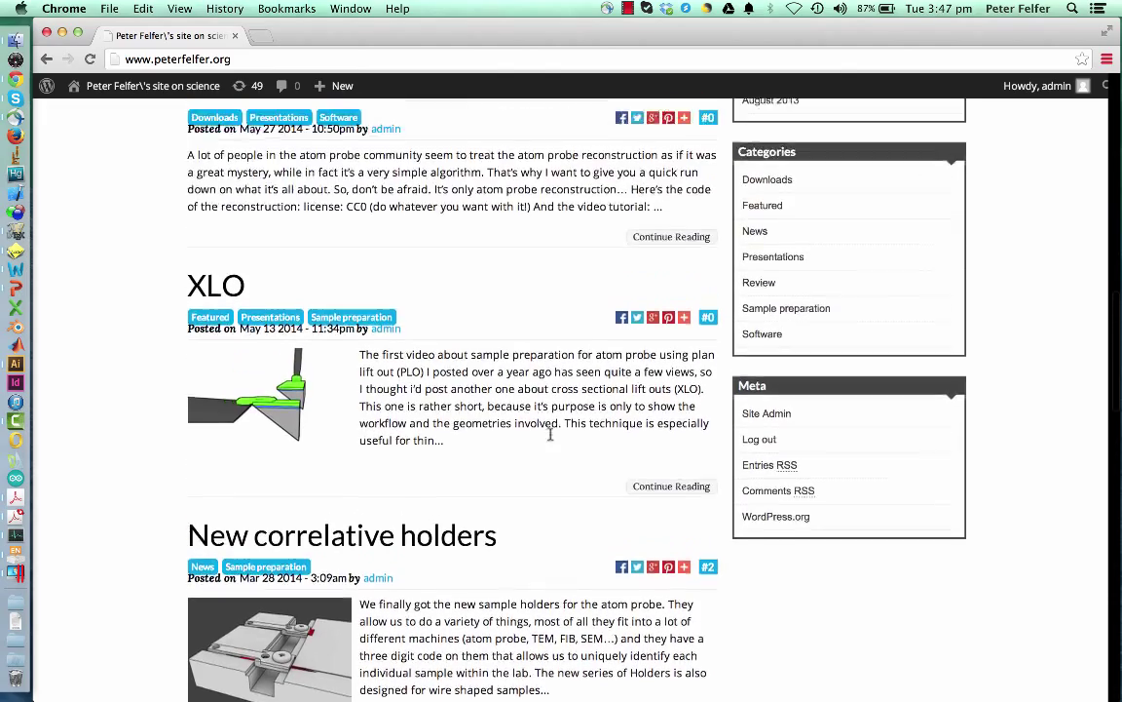
scroll(up, 3)
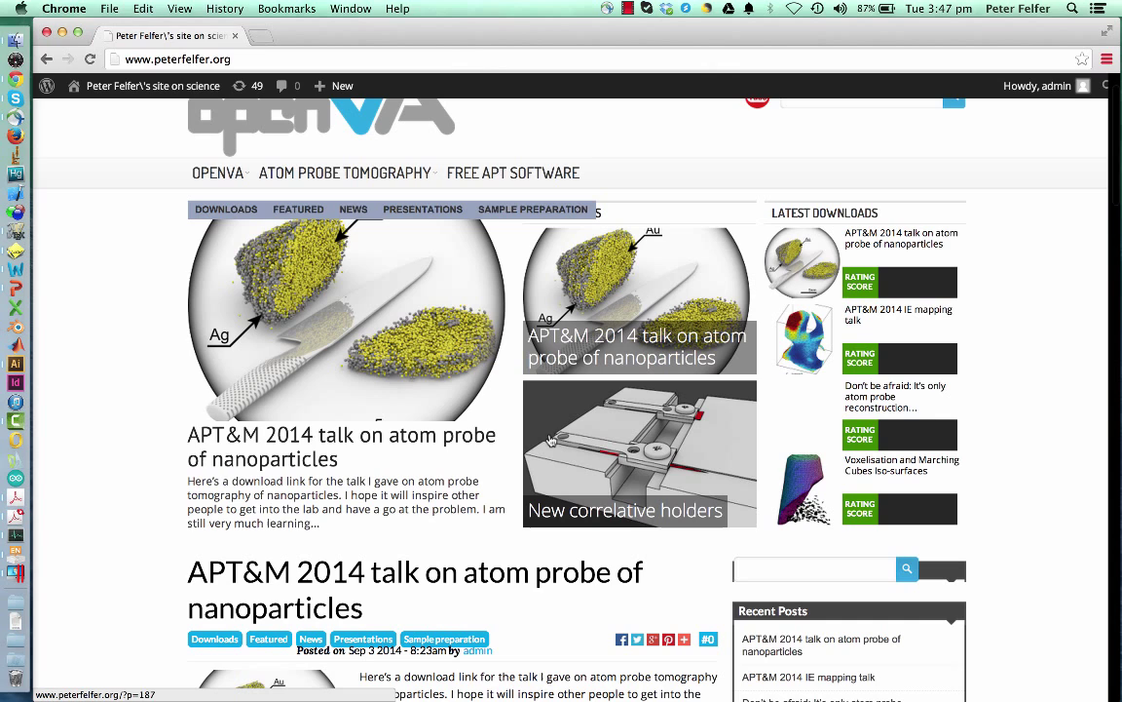
mouse_move(343, 171)
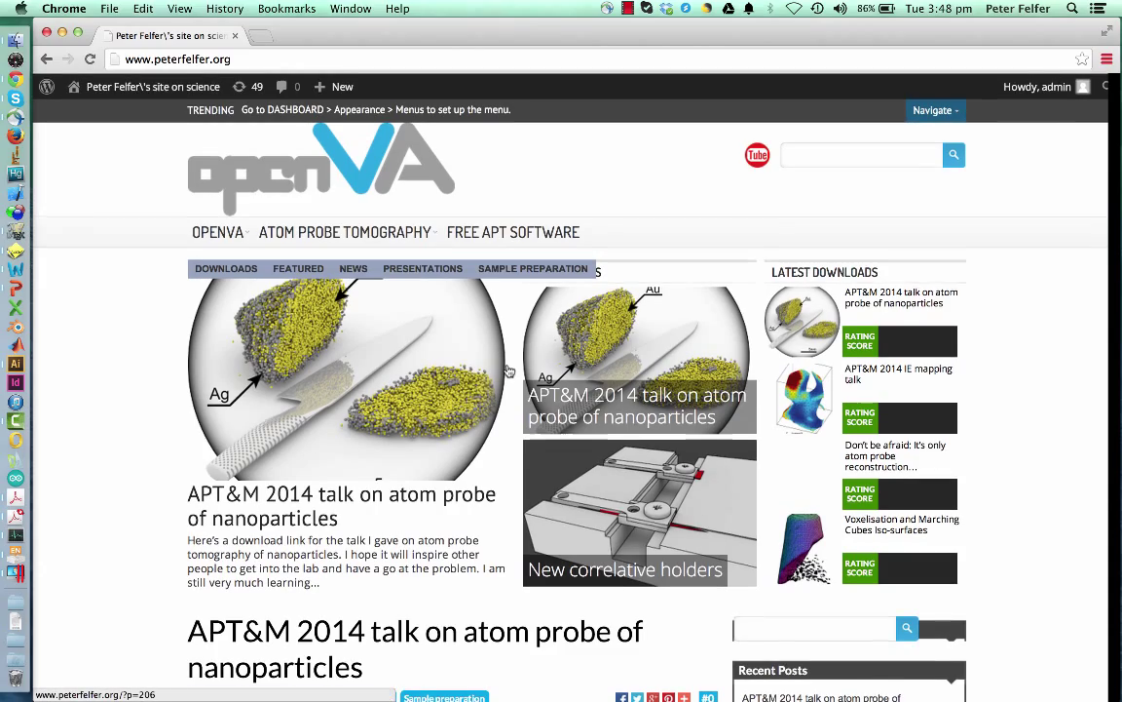
scroll(down, 3)
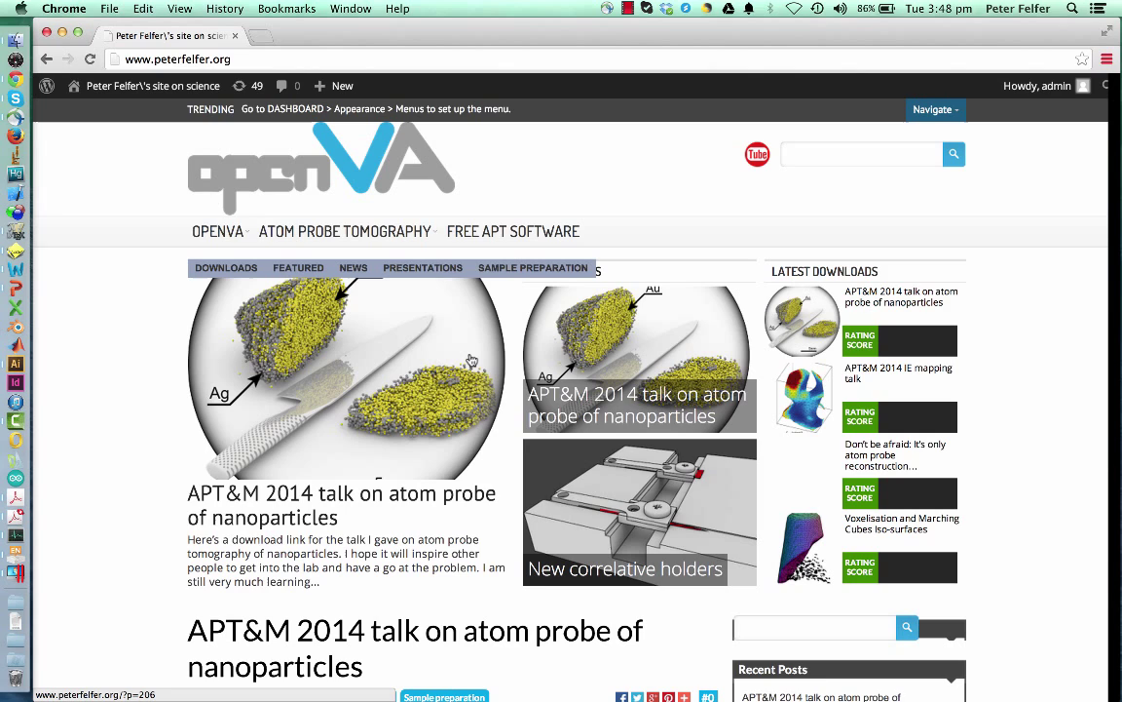
mouse_move(109, 347)
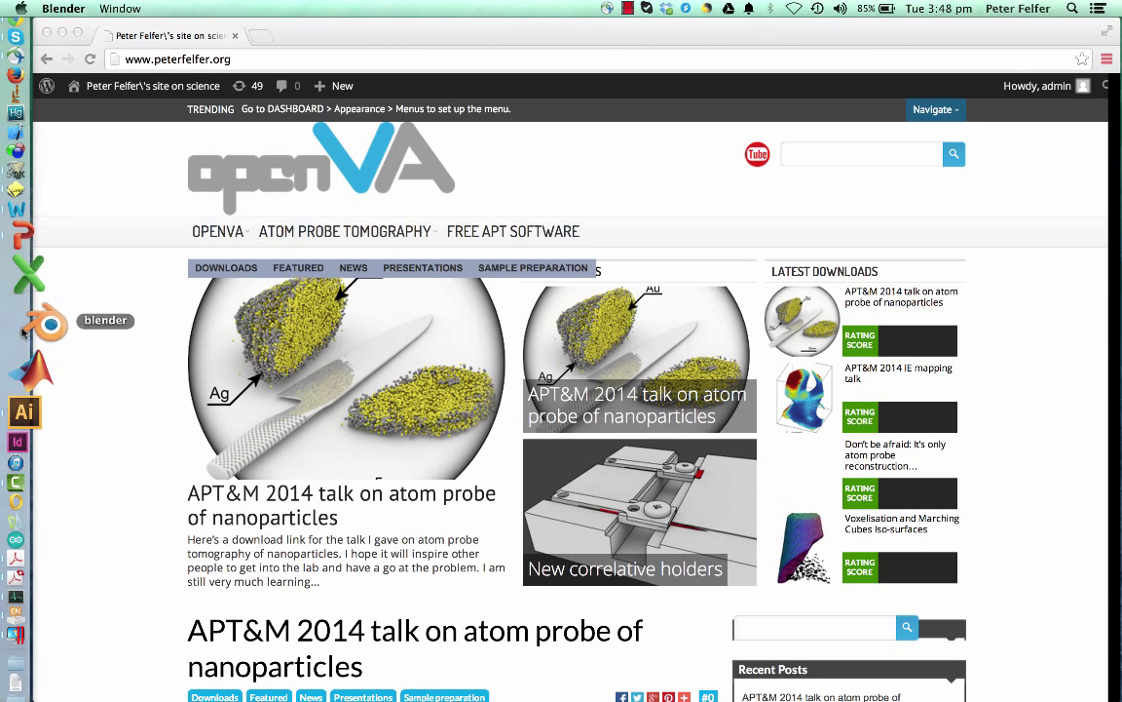
click(43, 324)
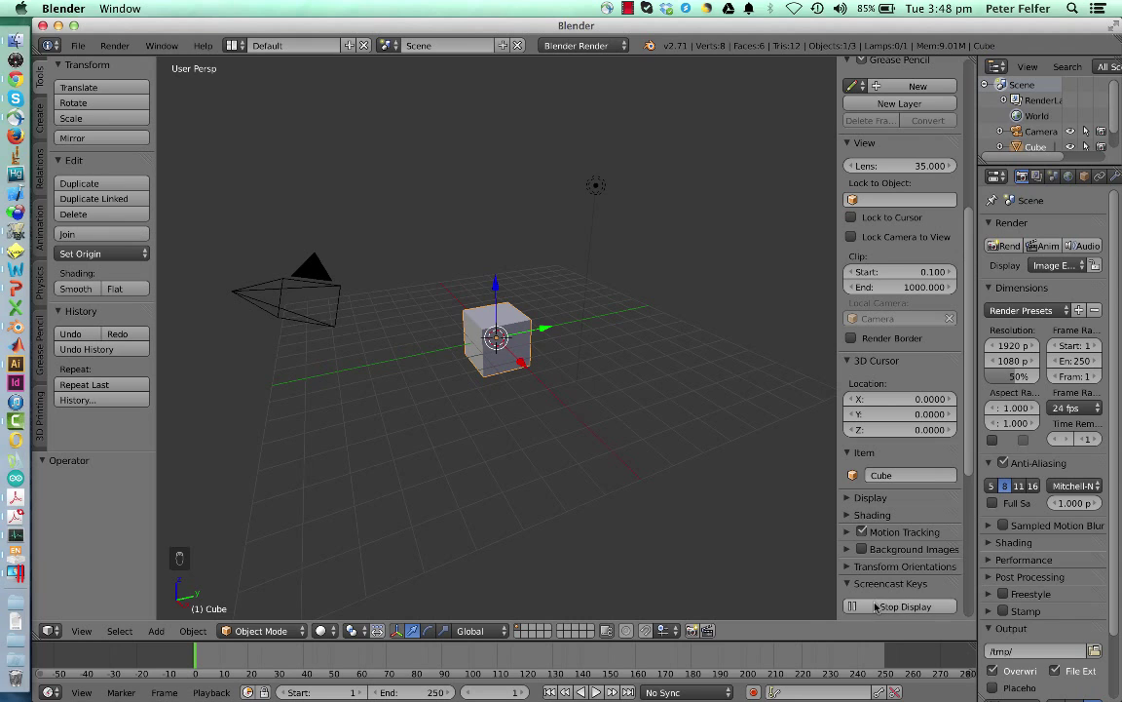
click(889, 583)
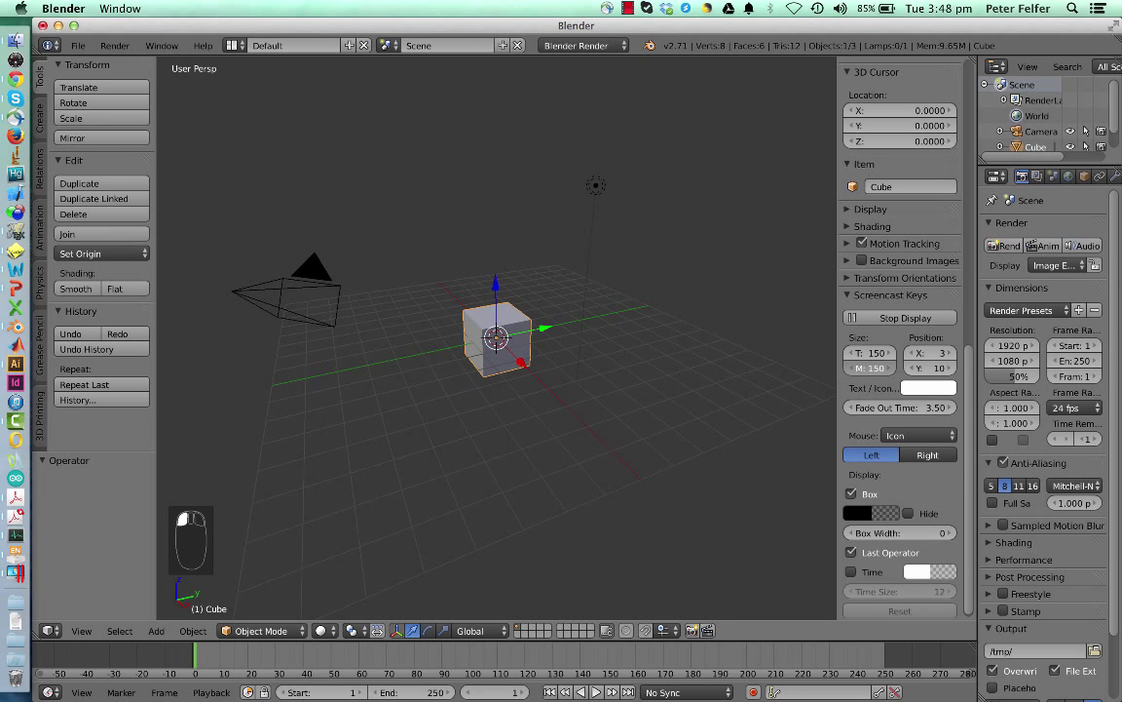
key(n)
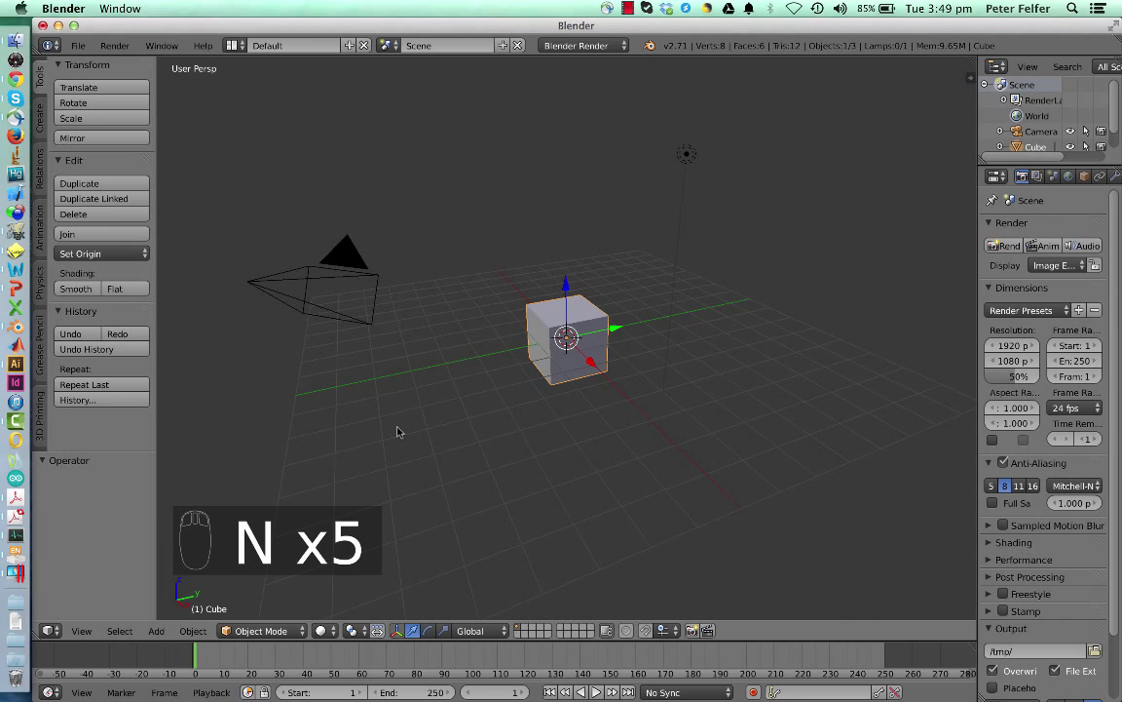
mouse_move(285, 209)
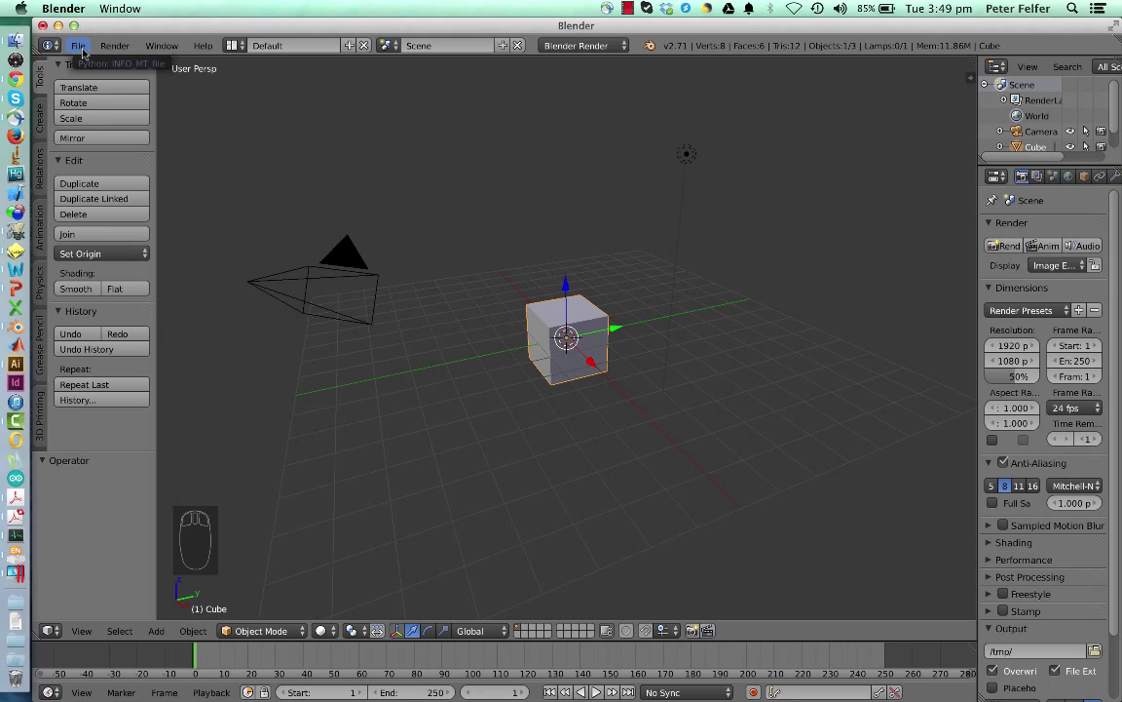
In User Preferences, choose AtomBlend-20141023.zip as the add-on to install from file
click(82, 45)
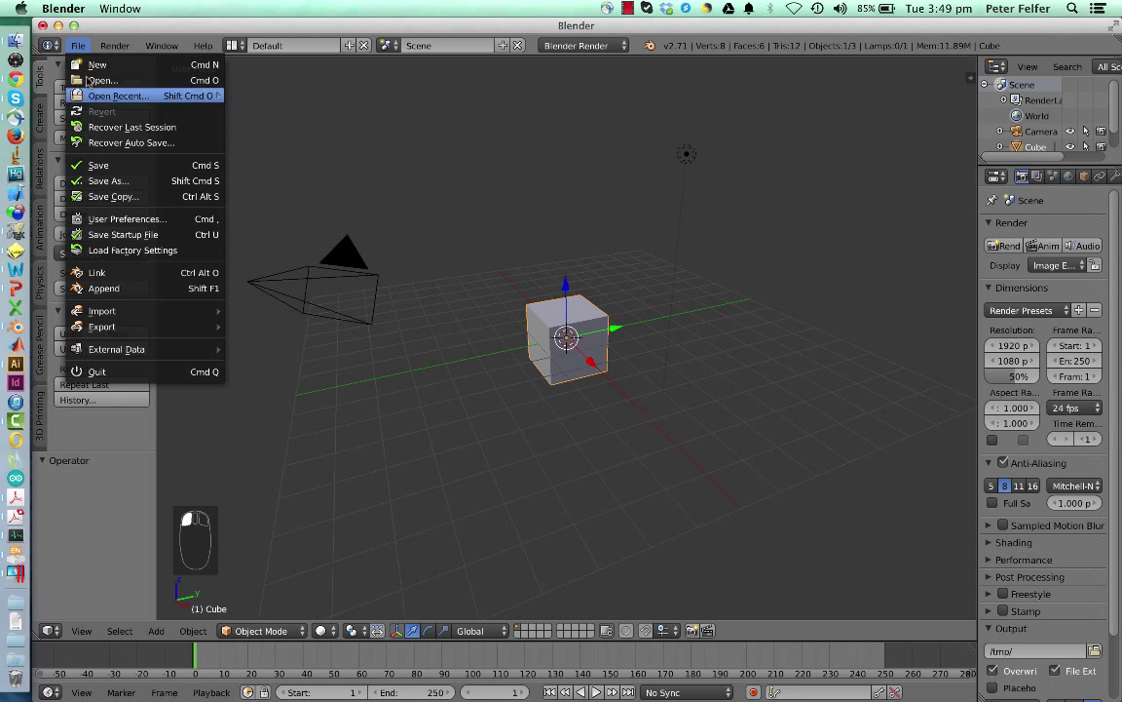
click(126, 218)
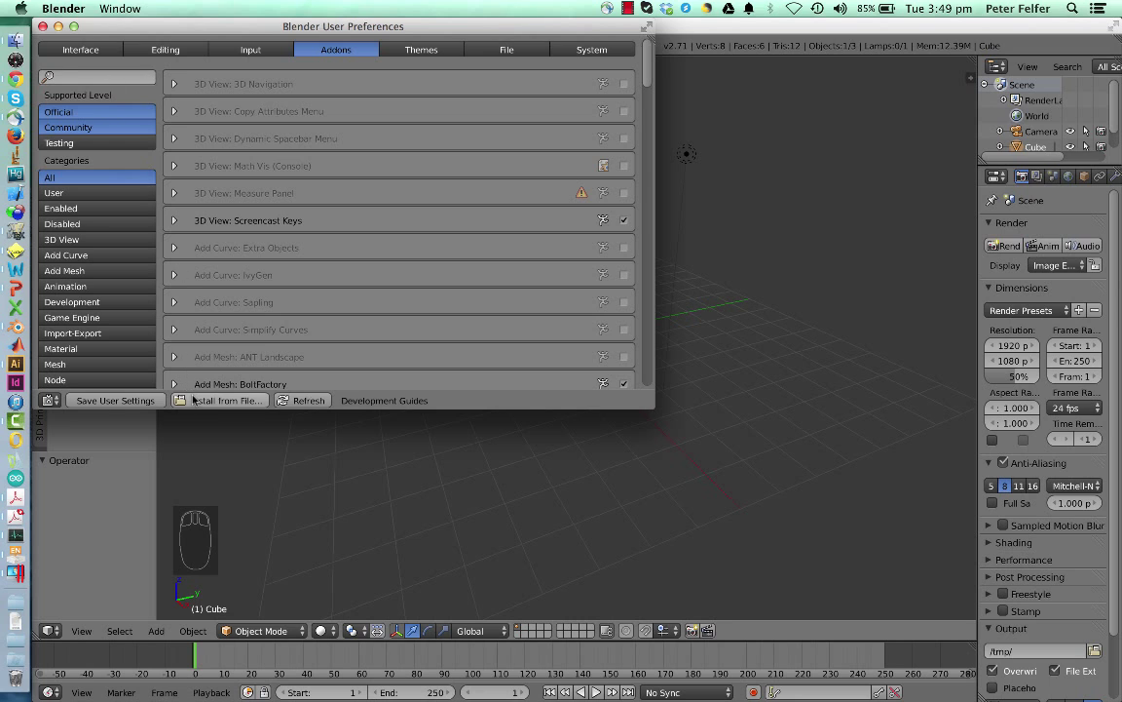
click(226, 399)
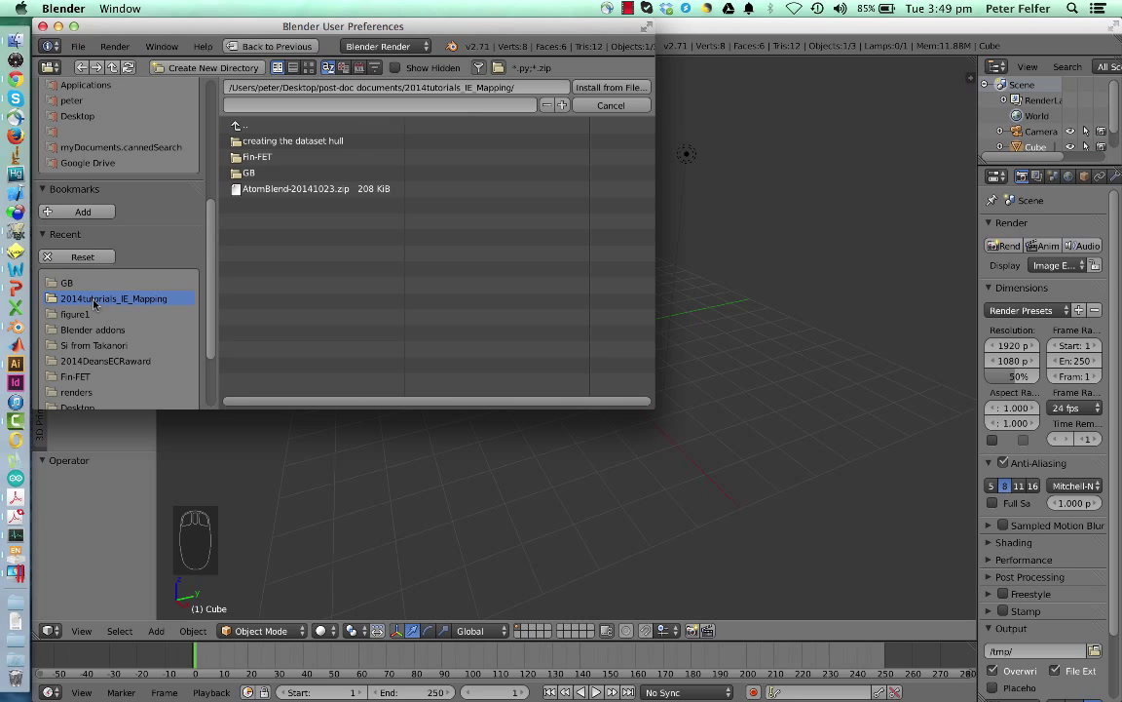
click(296, 188)
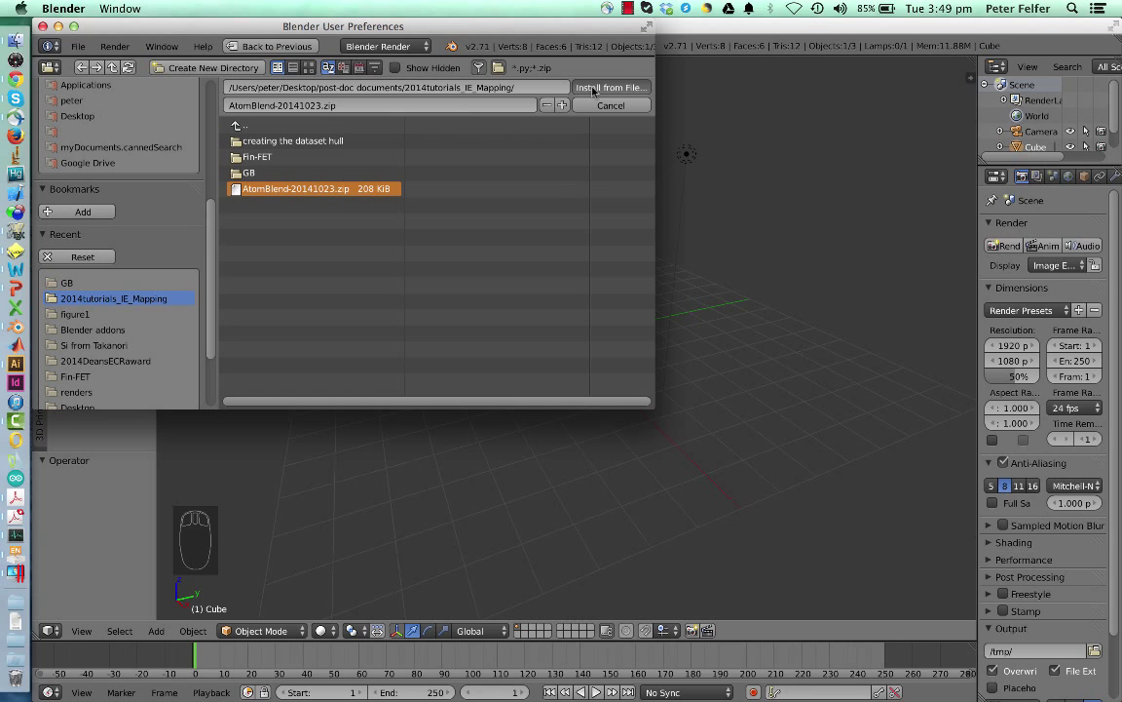
Install the AtomBlend add-on, enable it and leave the preferences
click(612, 88)
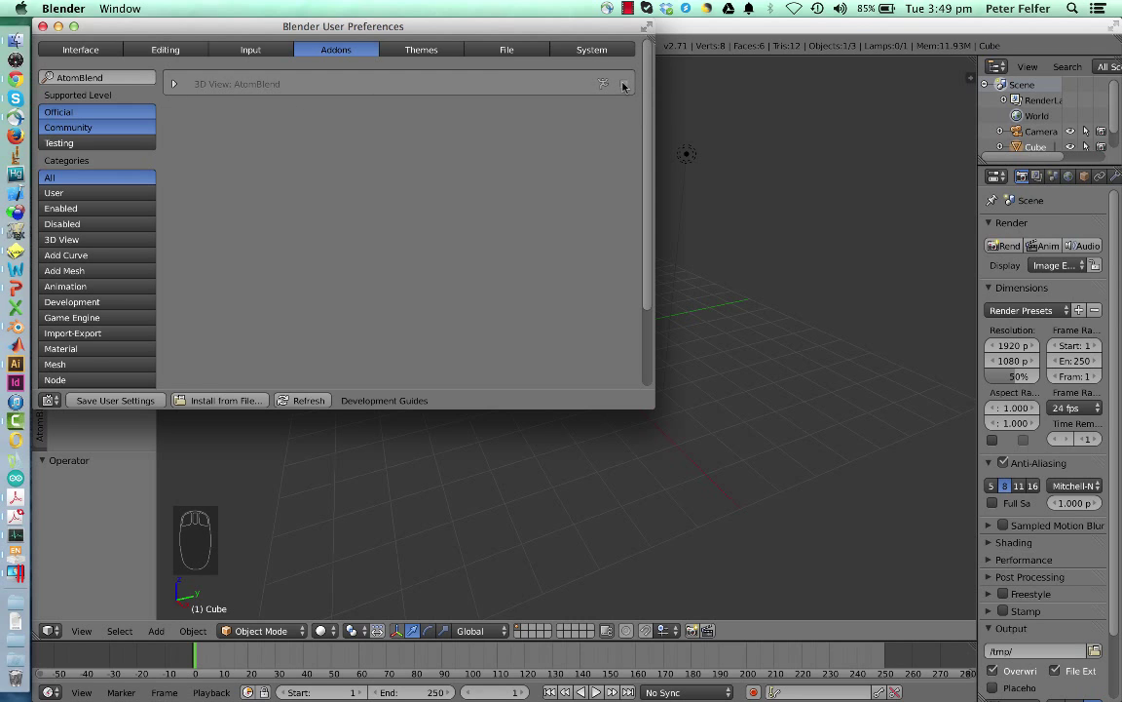
click(623, 84)
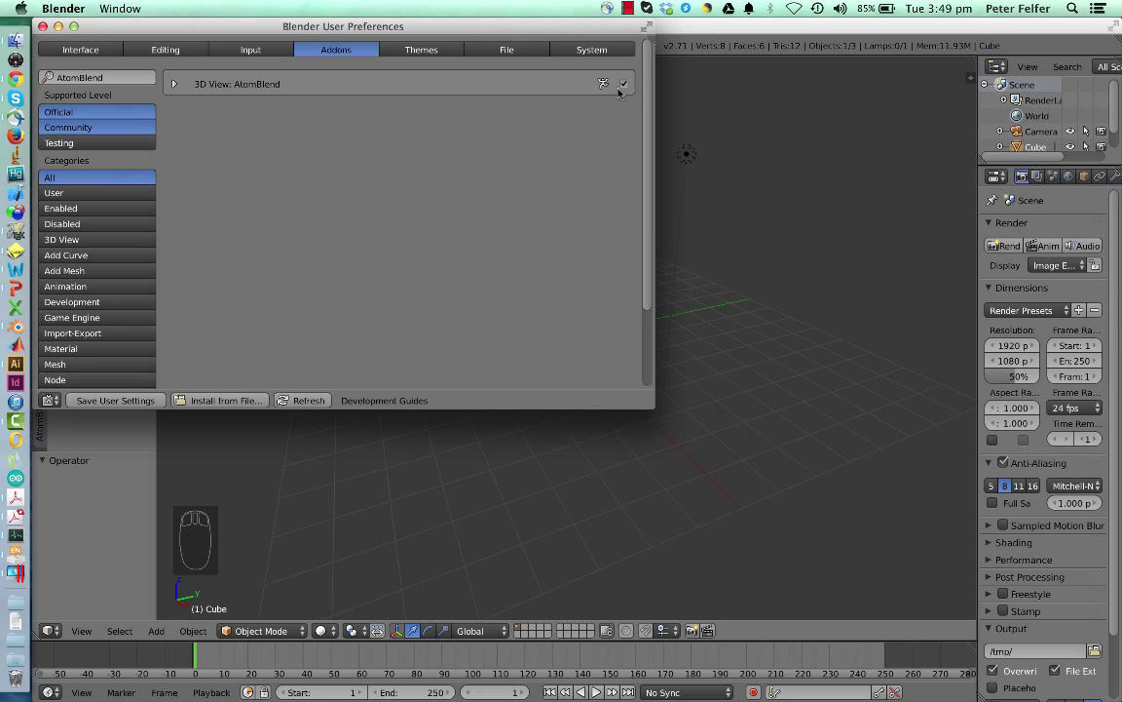
mouse_move(217, 329)
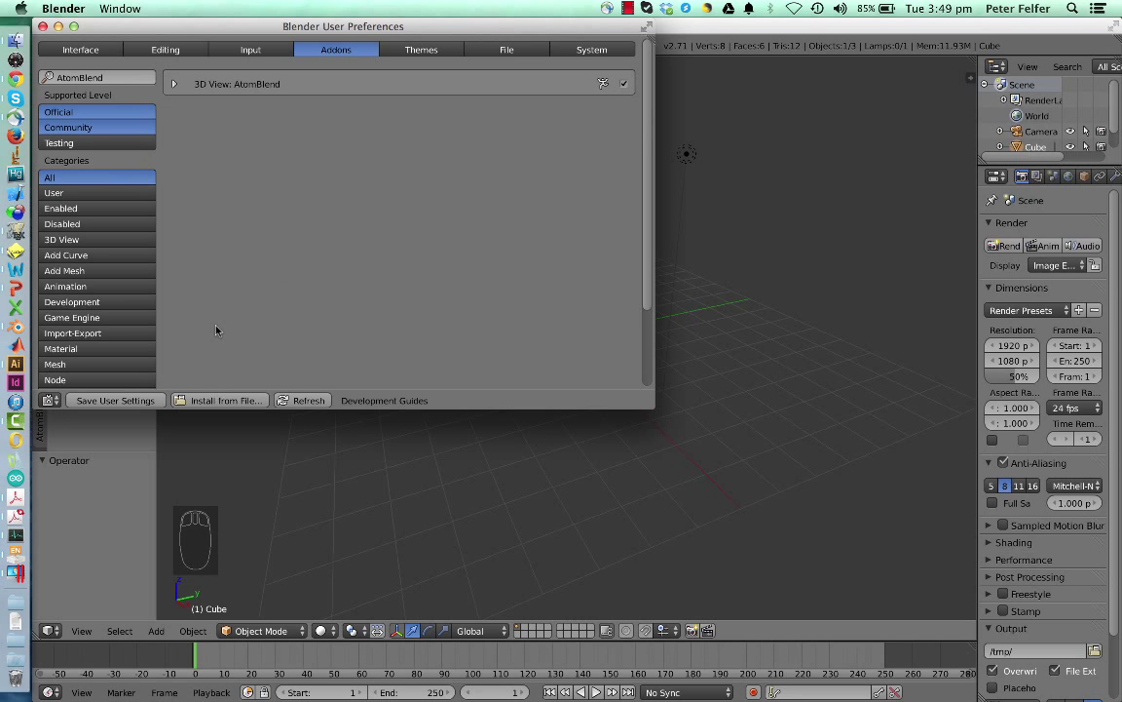
mouse_move(140, 401)
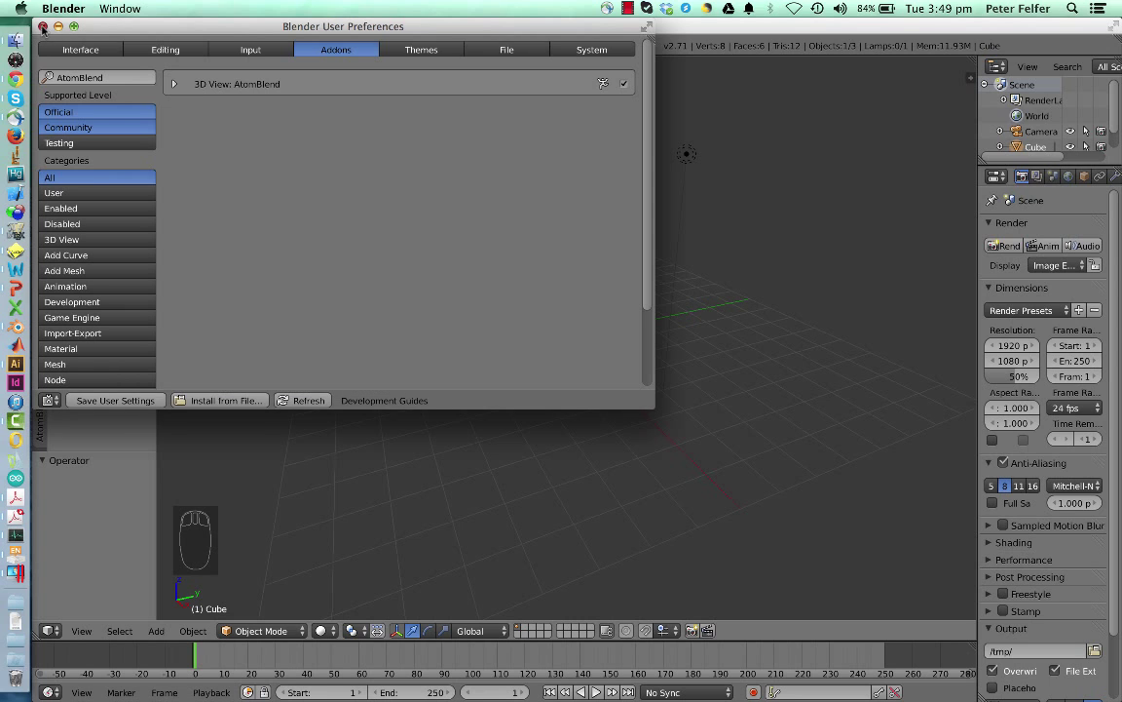
click(43, 25)
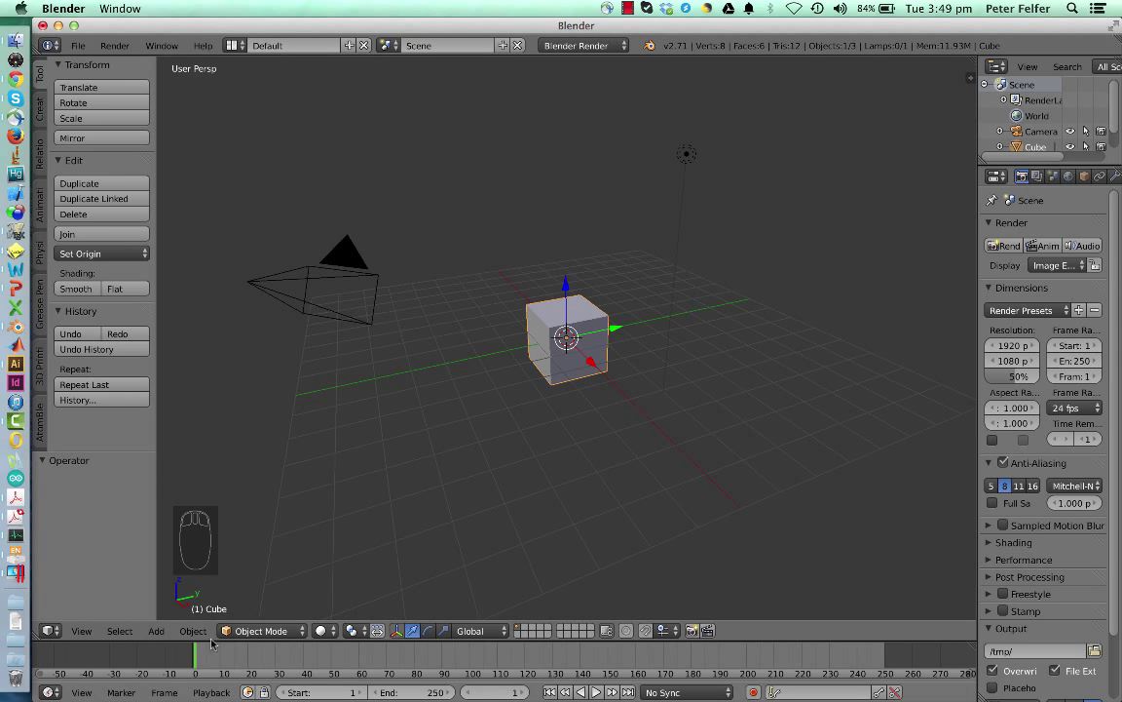
Dismiss the interaction mode list unchanged so the AtomBlend tool shelf tab can be shown
click(261, 631)
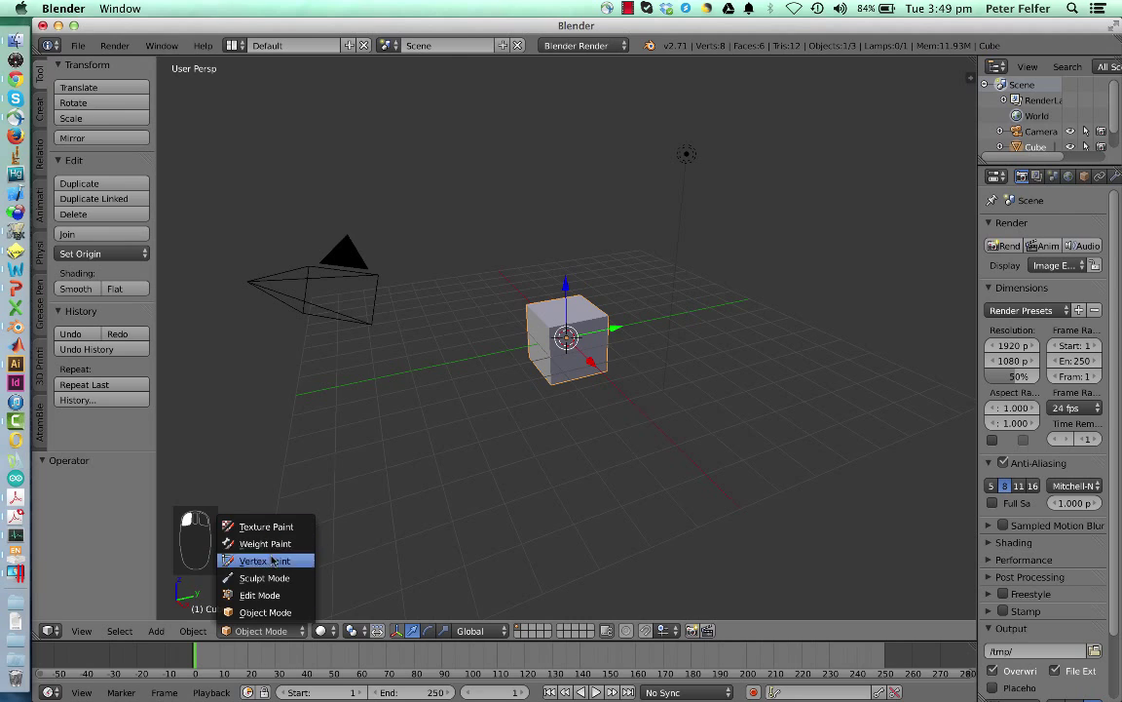
mouse_move(261, 632)
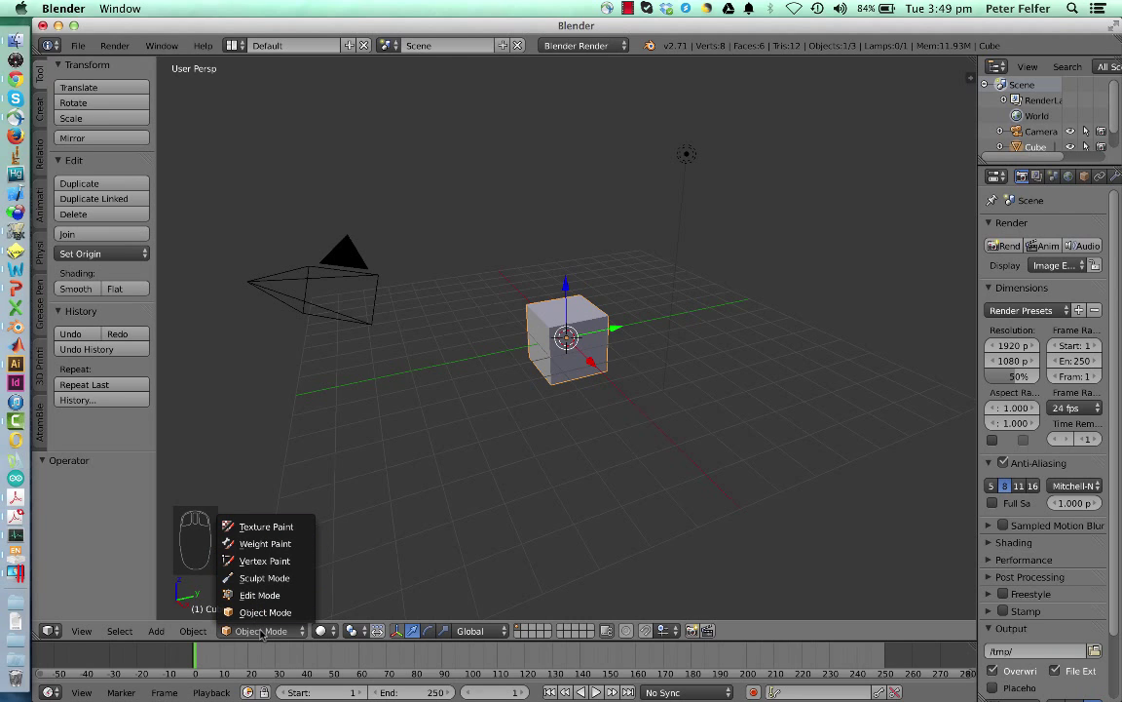
click(265, 612)
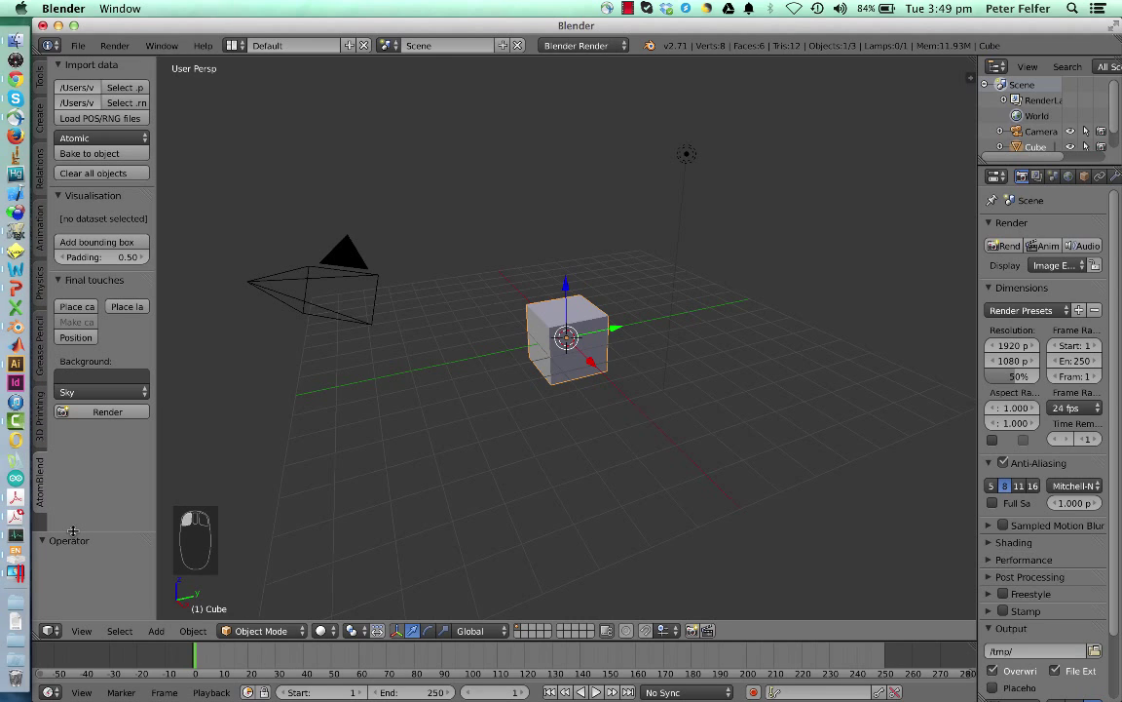
mouse_move(651, 327)
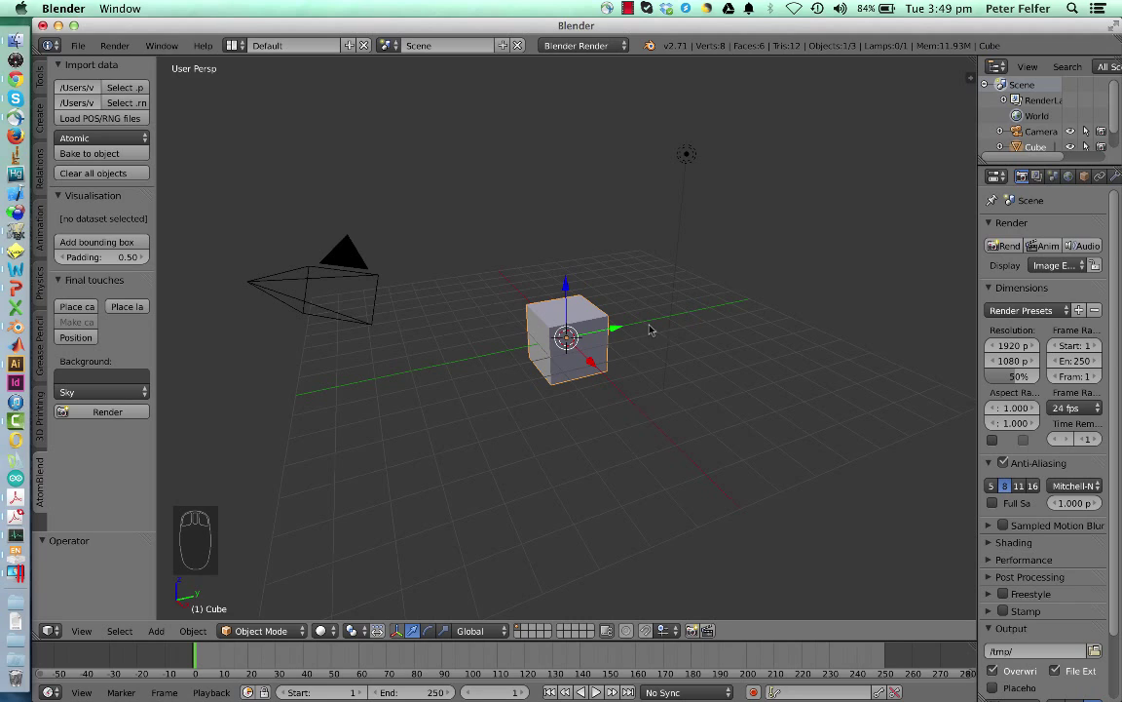
mouse_move(665, 343)
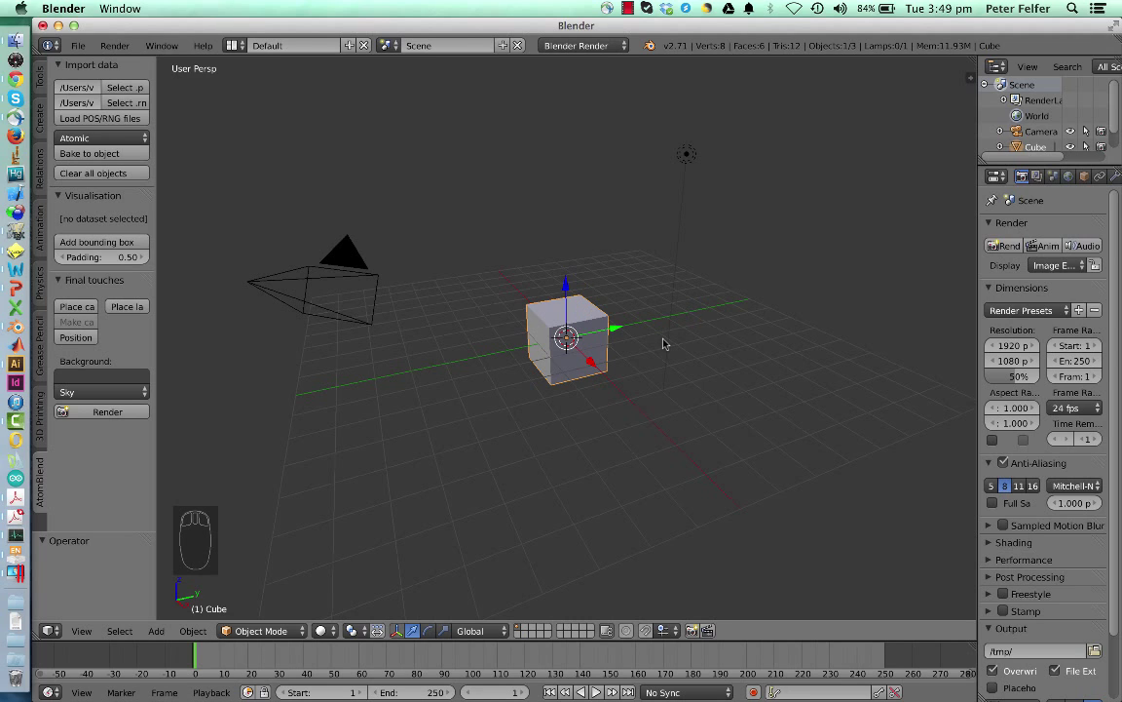
Delete the default lamp and cube, leaving only the camera in the scene
click(686, 154)
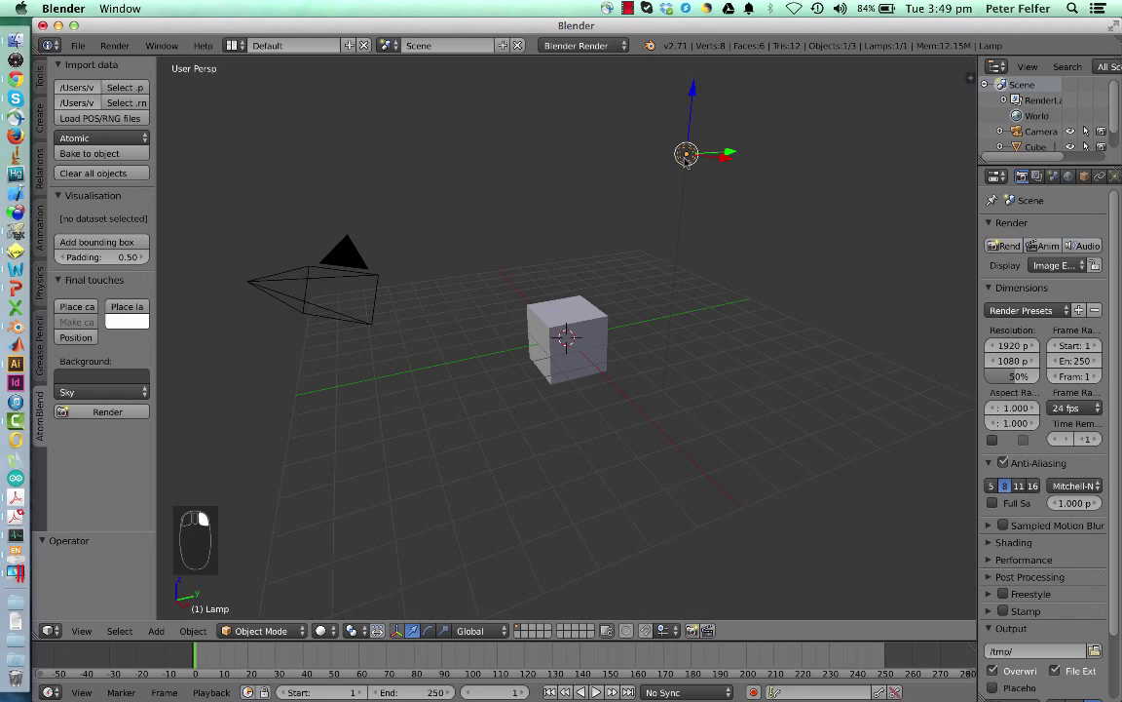
click(569, 340)
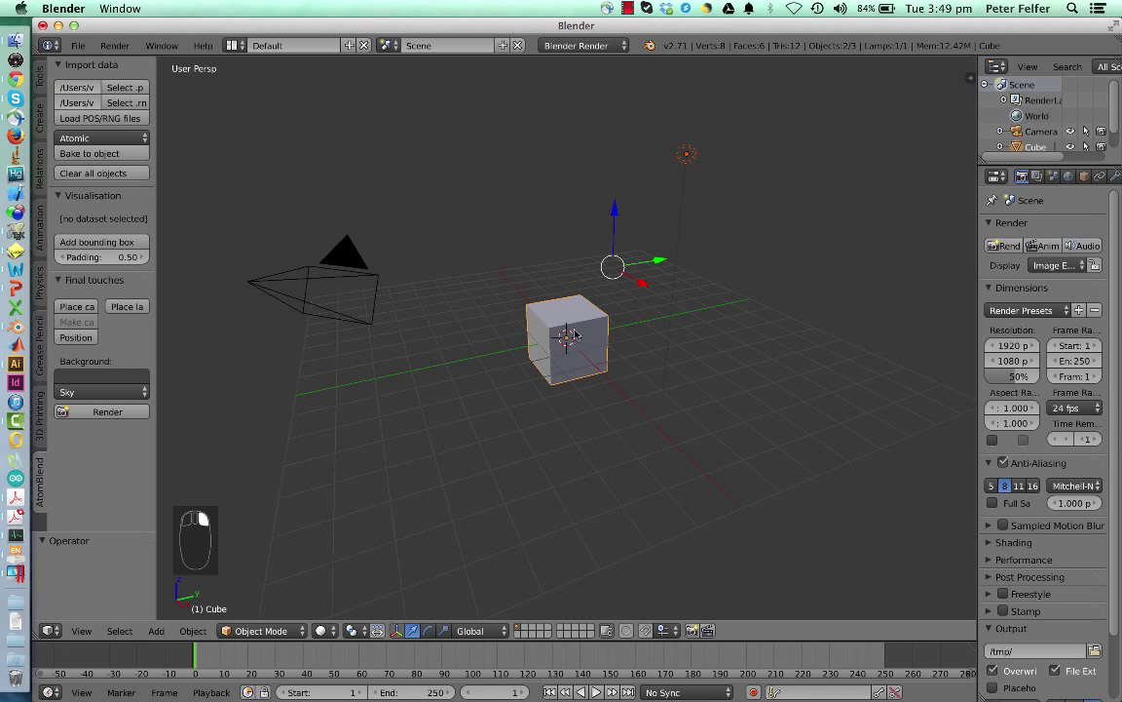
key(x)
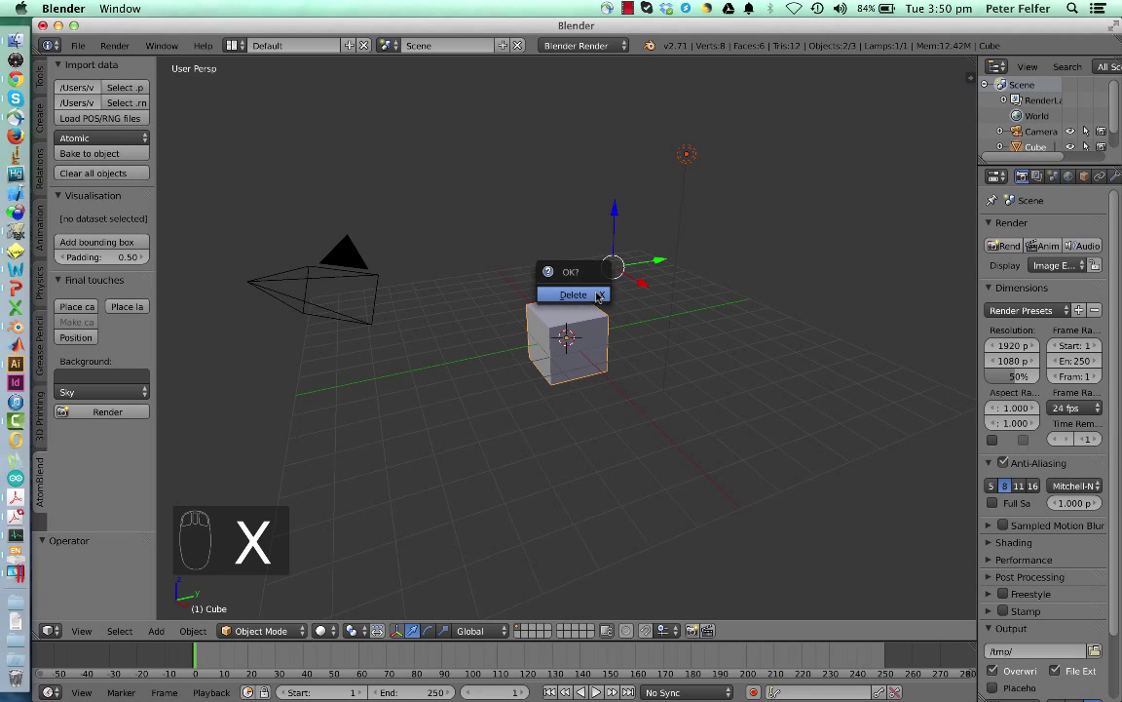
click(573, 294)
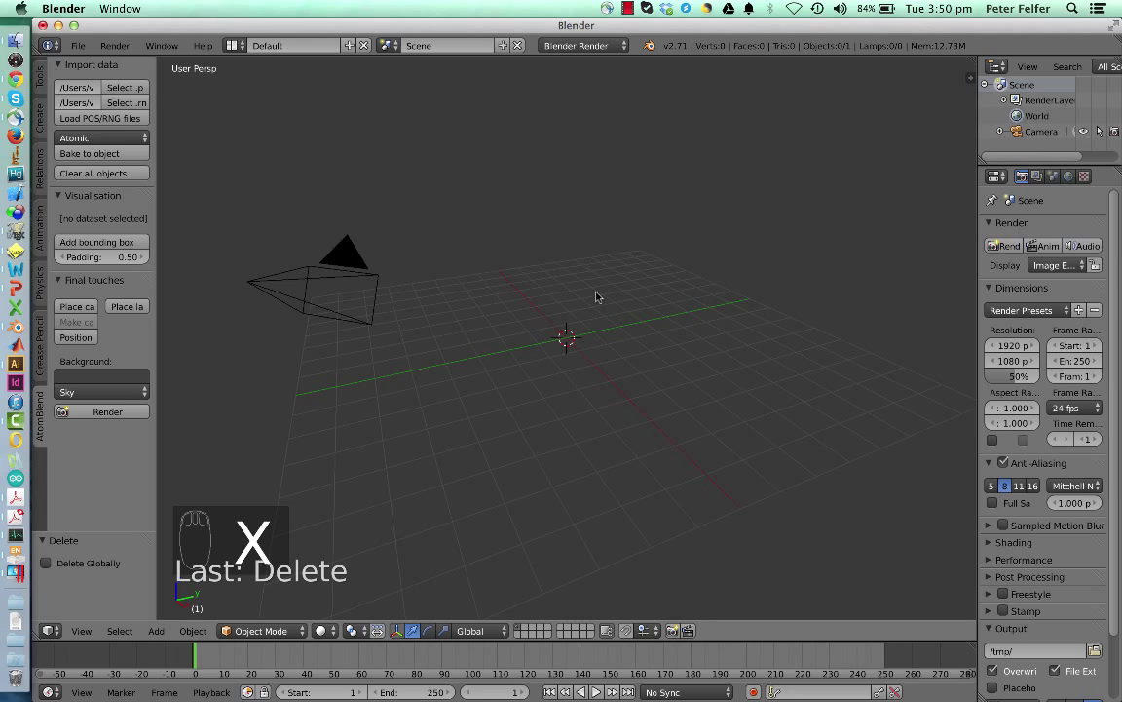
mouse_move(125, 88)
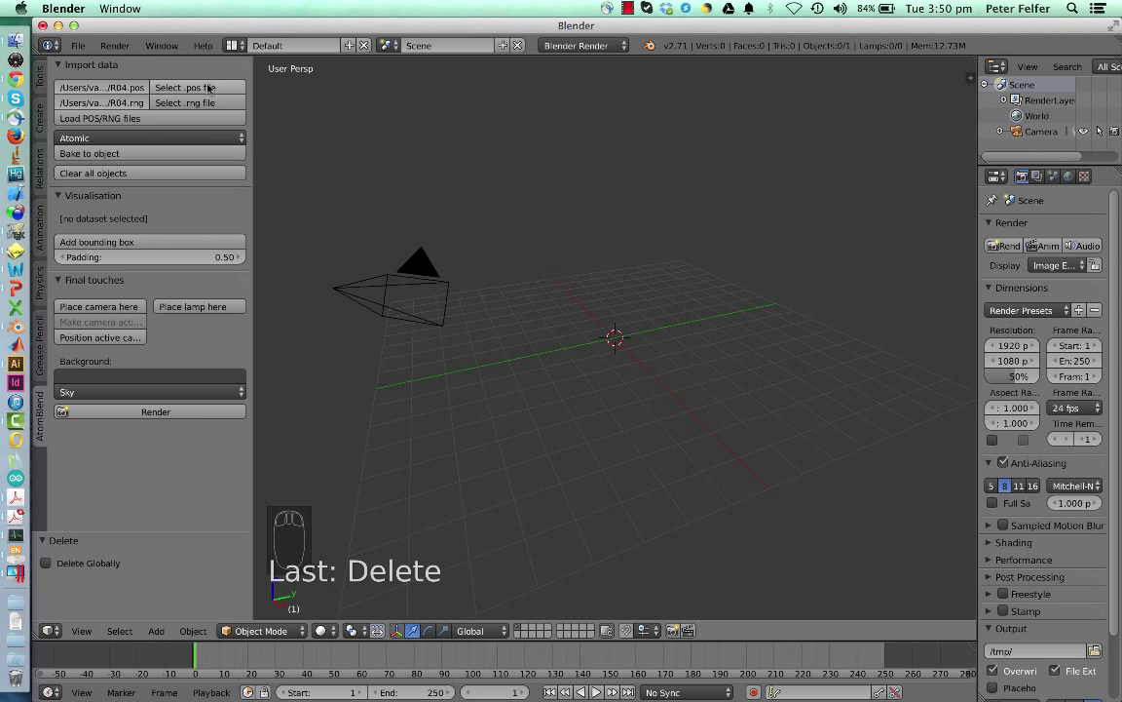
Set GB.pos from the recent GB tutorial folder as the atom position data file
click(183, 88)
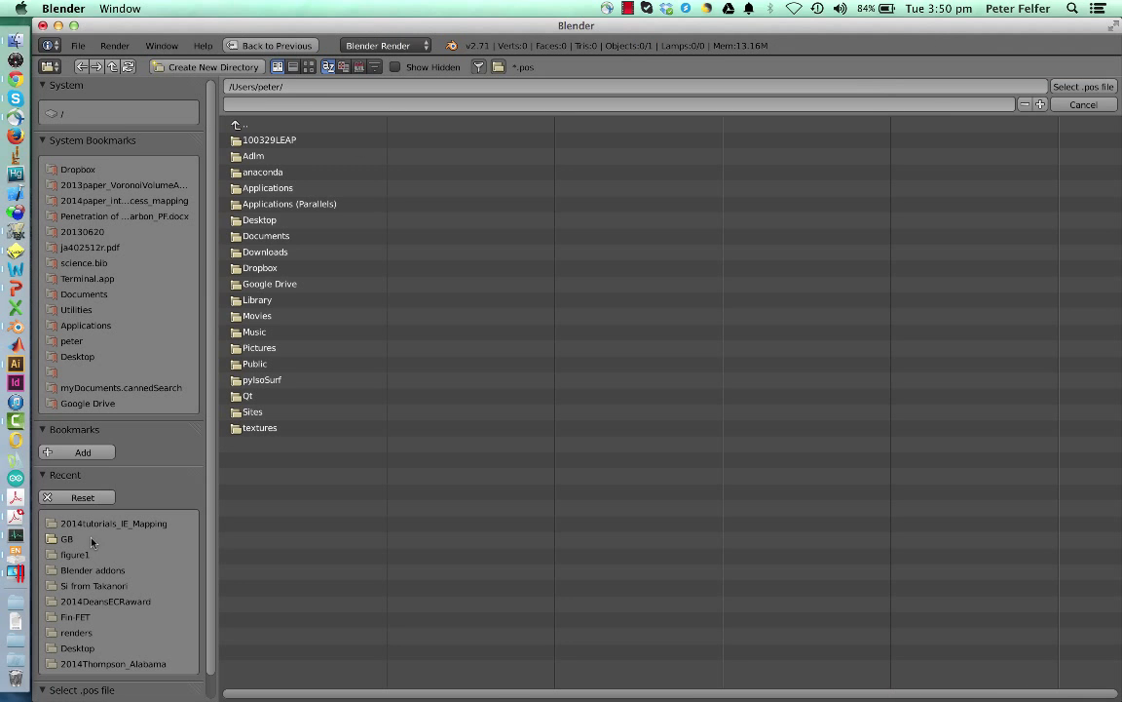
click(66, 537)
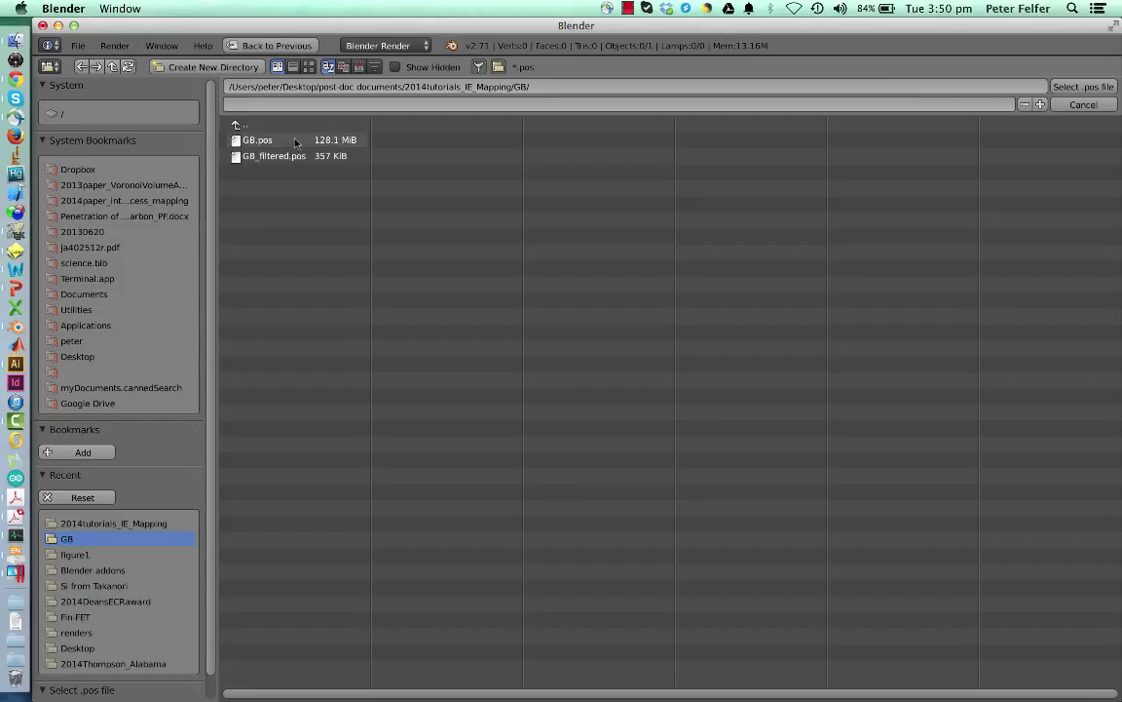
click(257, 141)
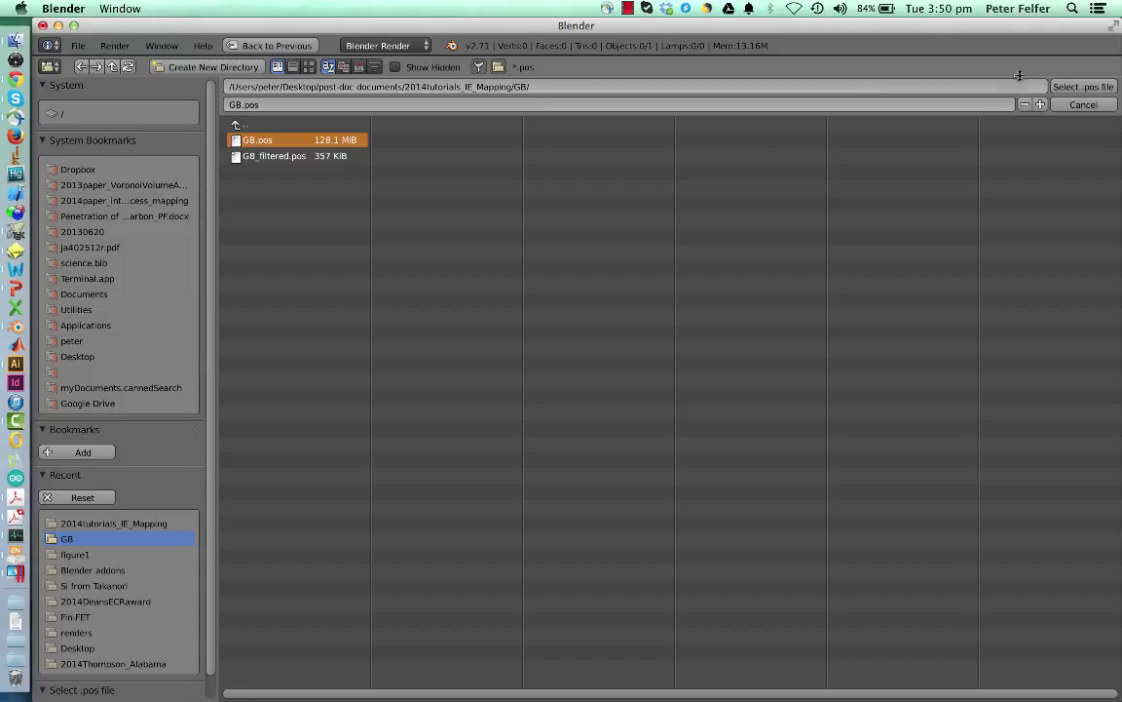
mouse_move(1084, 90)
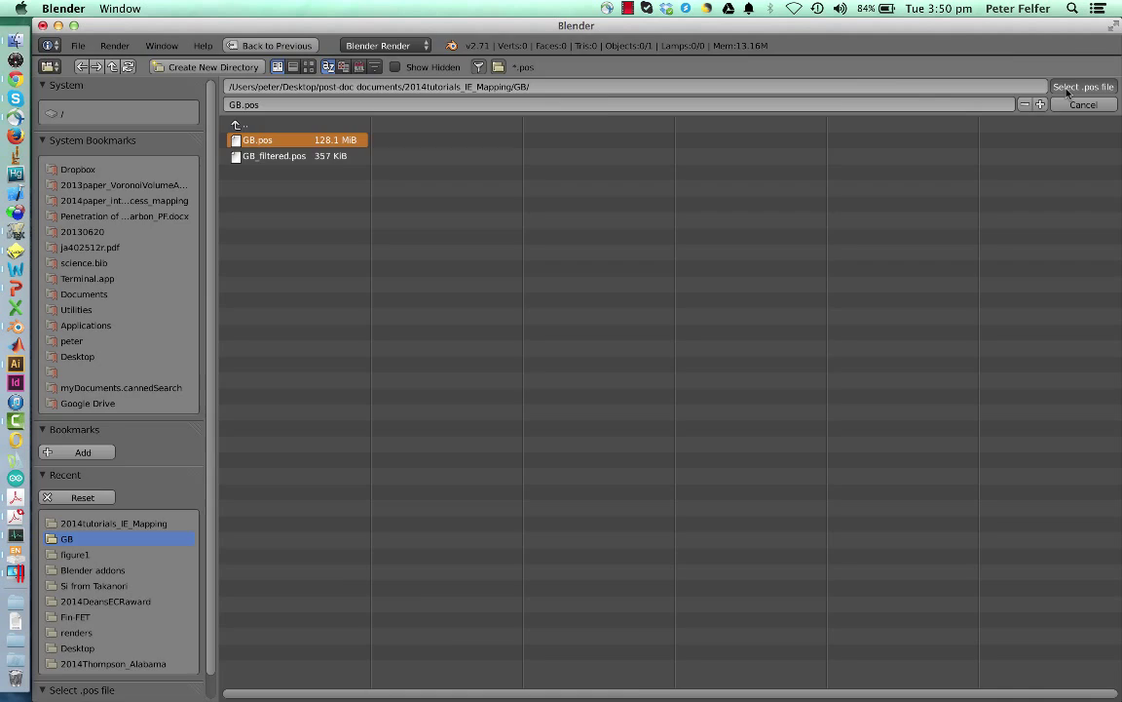
click(1085, 86)
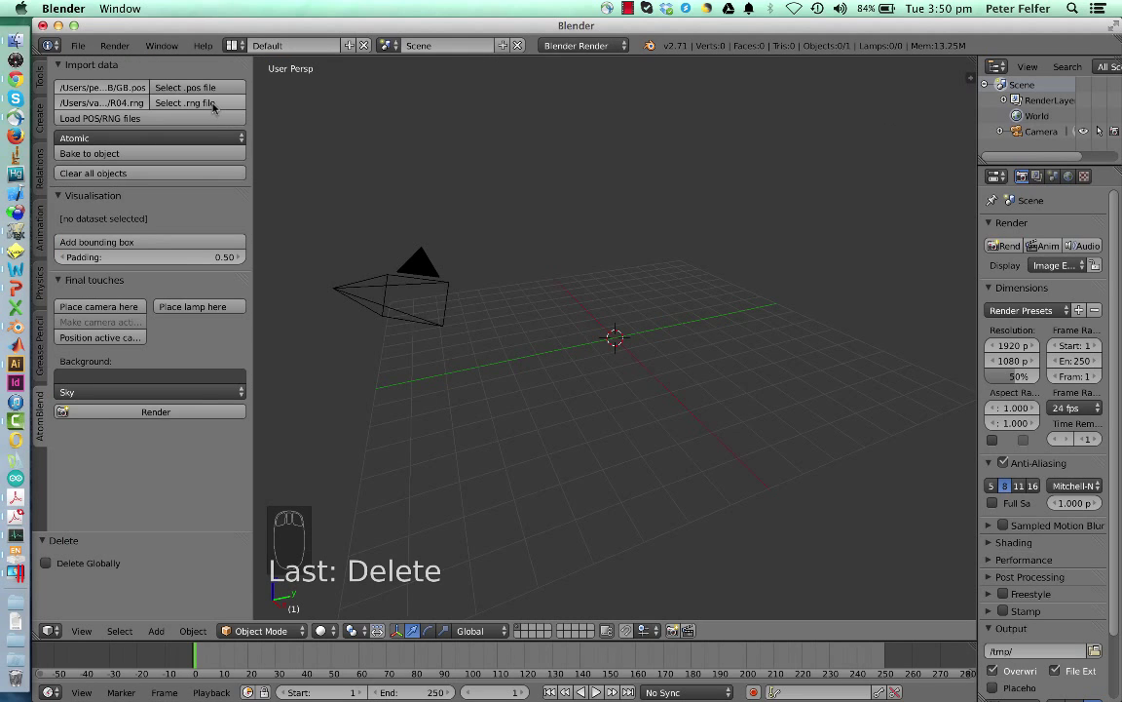
Set tutorials.rng from the GB folder as the dataset's range file
click(186, 102)
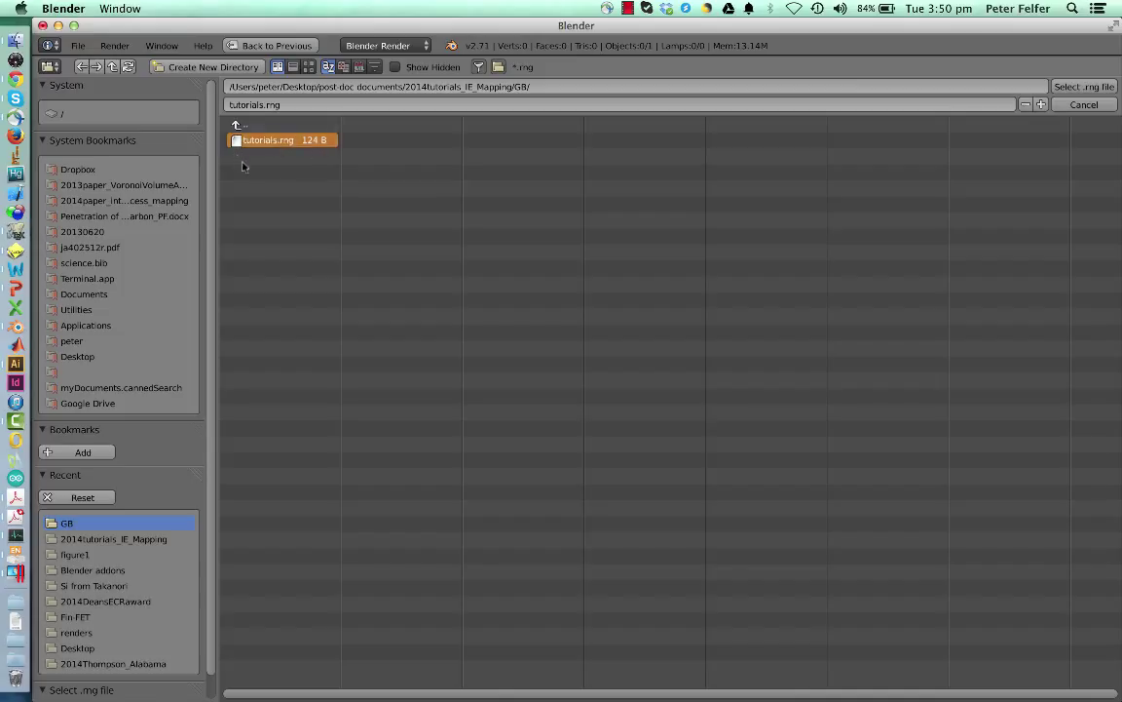
mouse_move(308, 187)
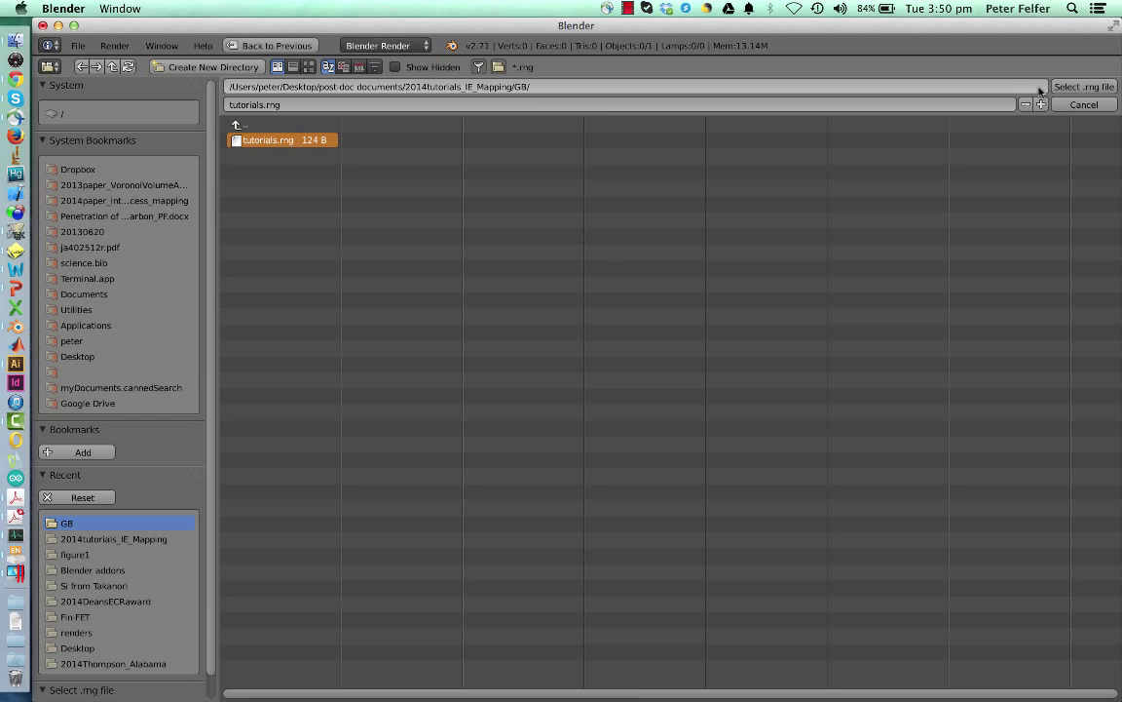
click(1083, 86)
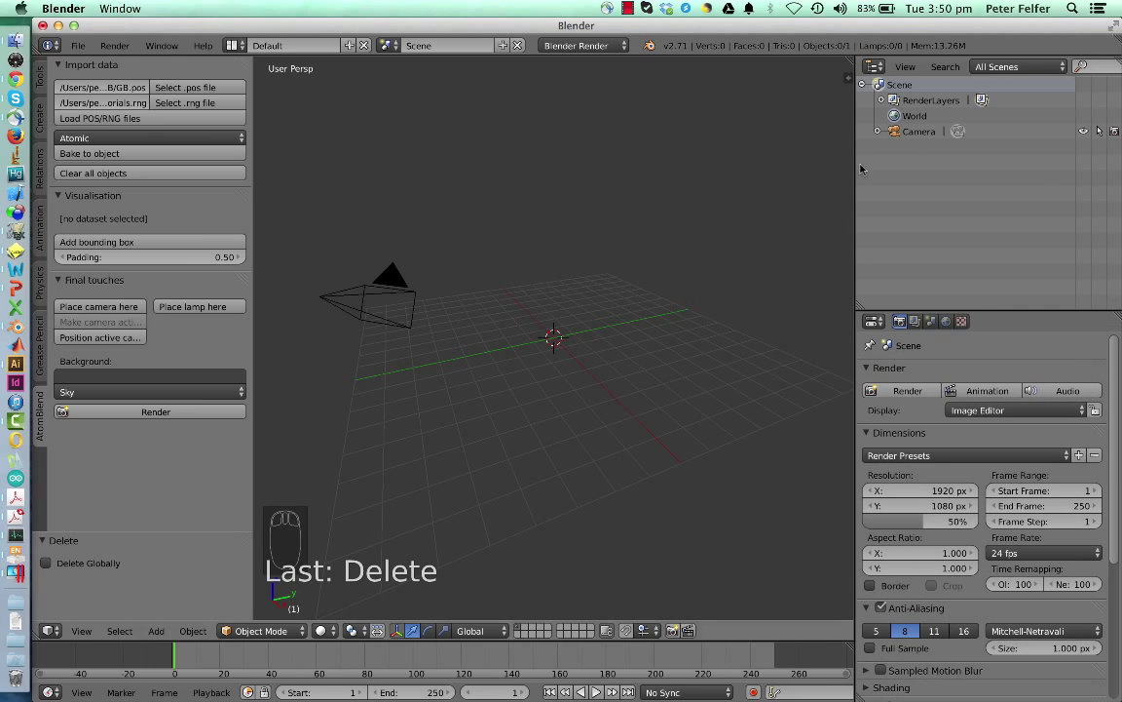
mouse_move(967, 339)
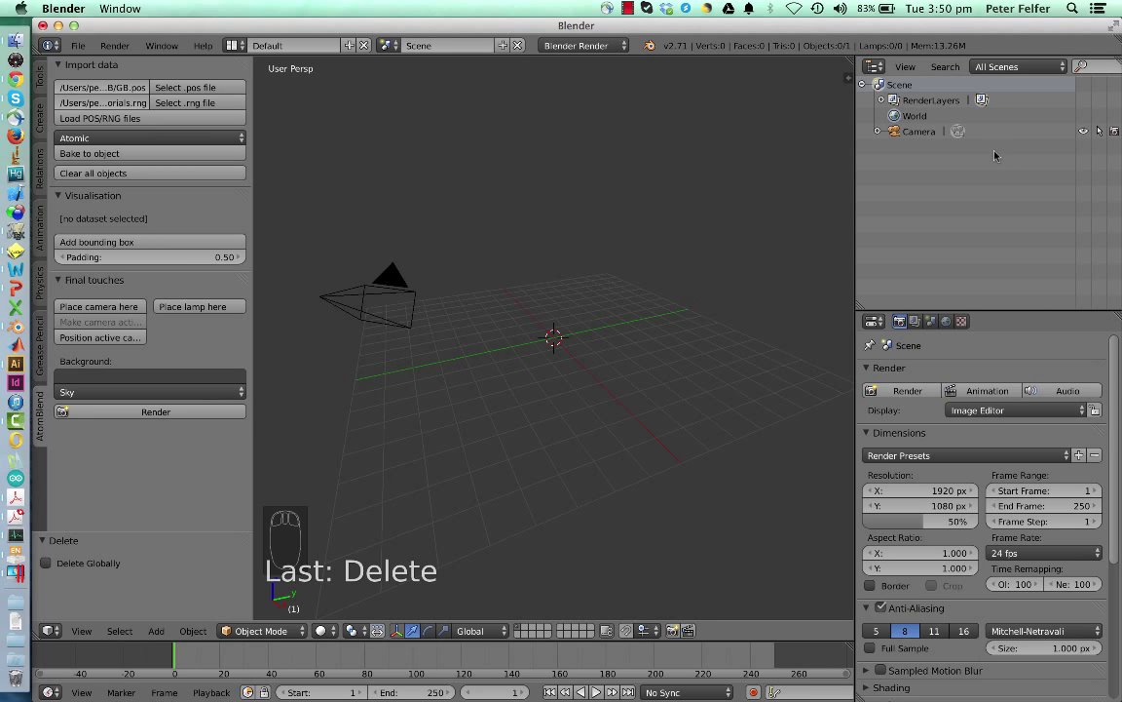
mouse_move(926, 177)
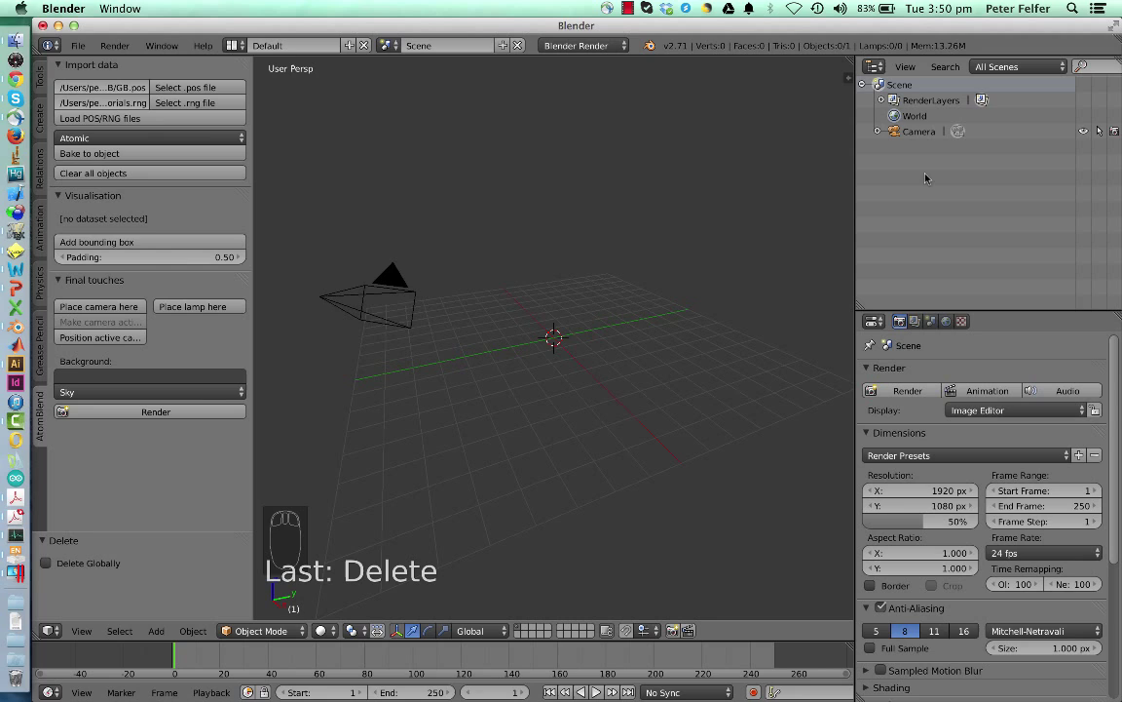
mouse_move(251, 161)
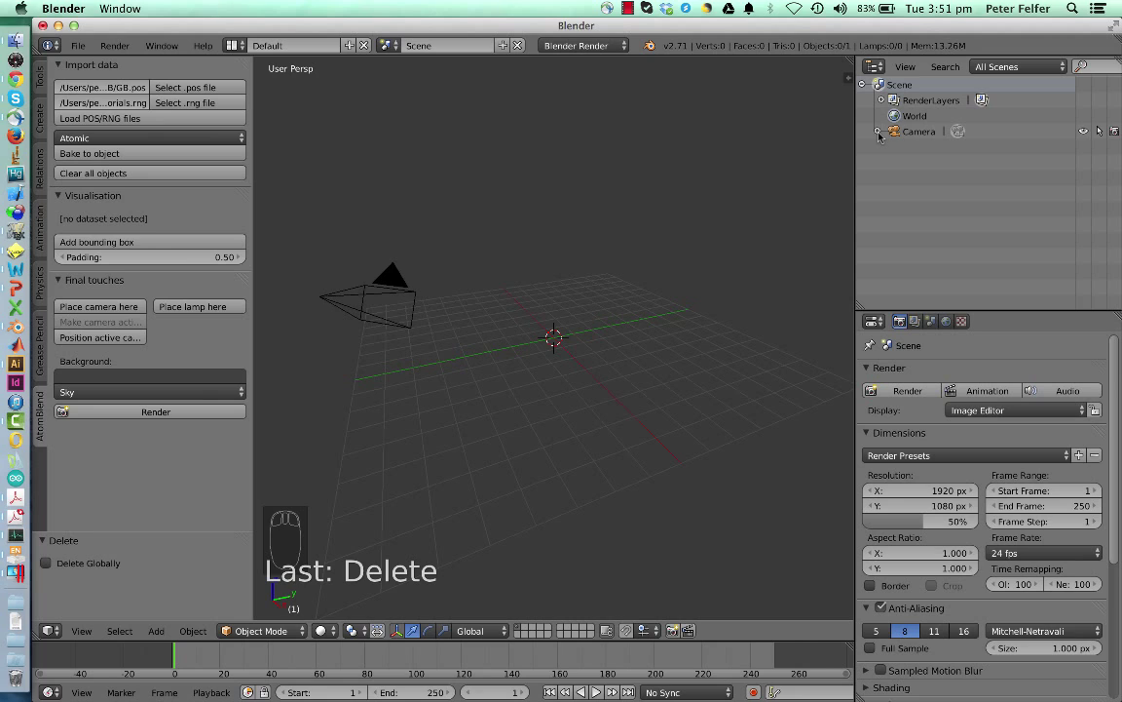
Select the camera object in the Outliner
click(918, 133)
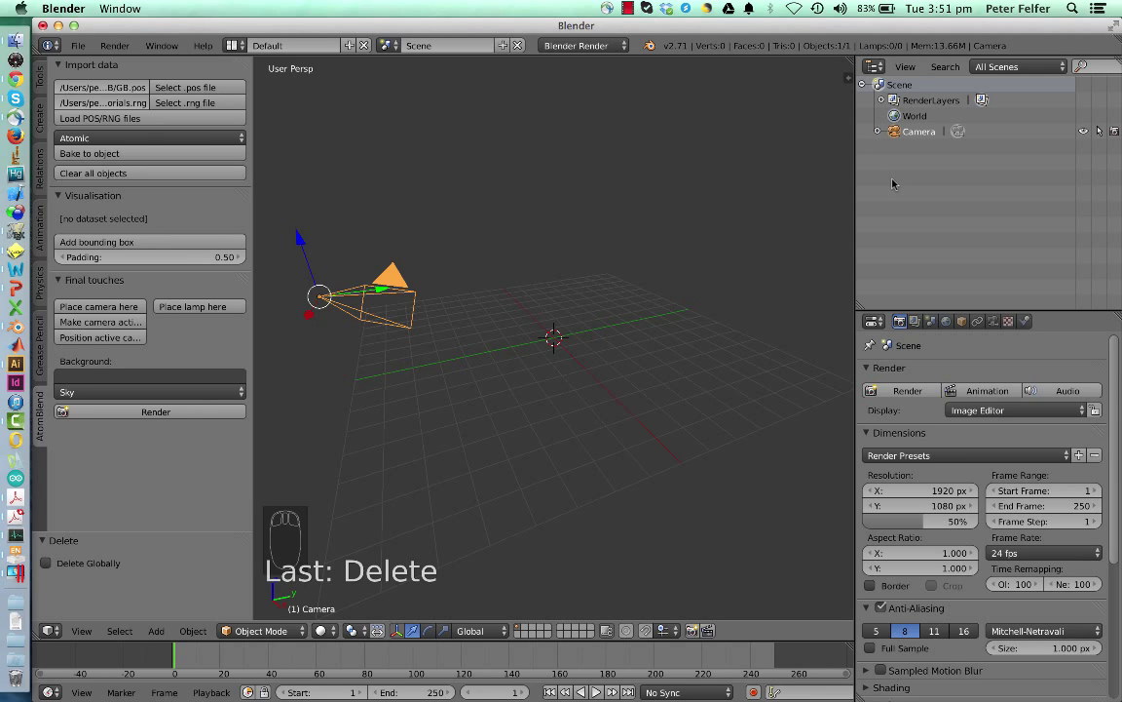
mouse_move(844, 197)
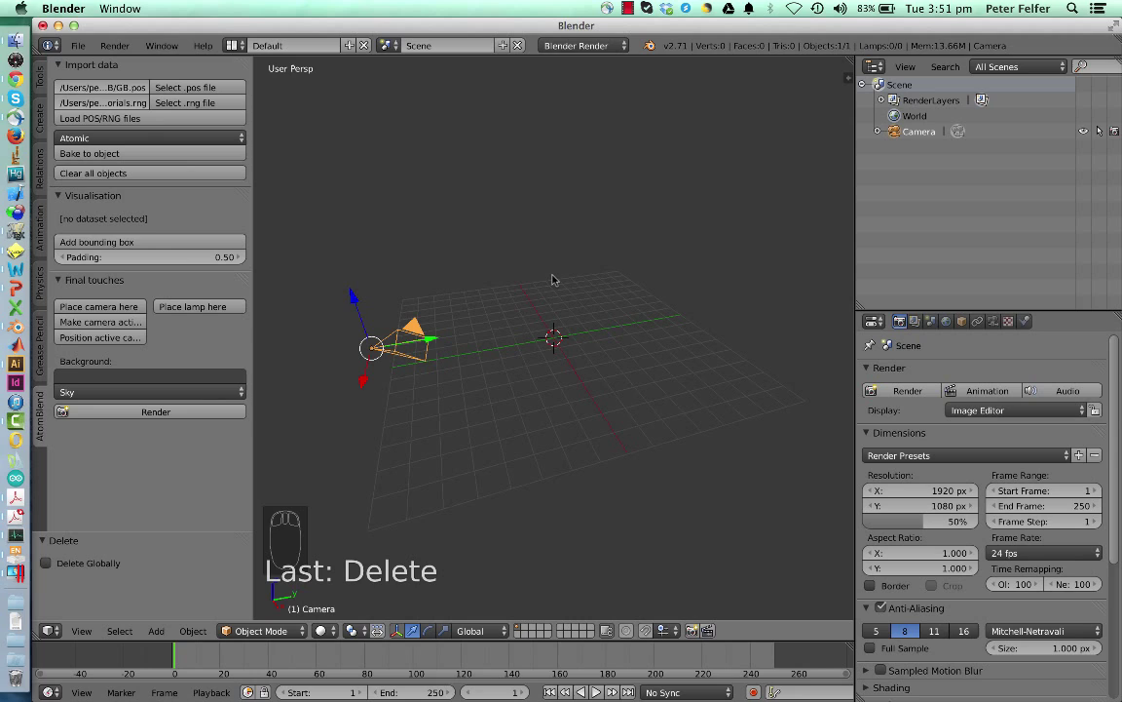
mouse_move(257, 101)
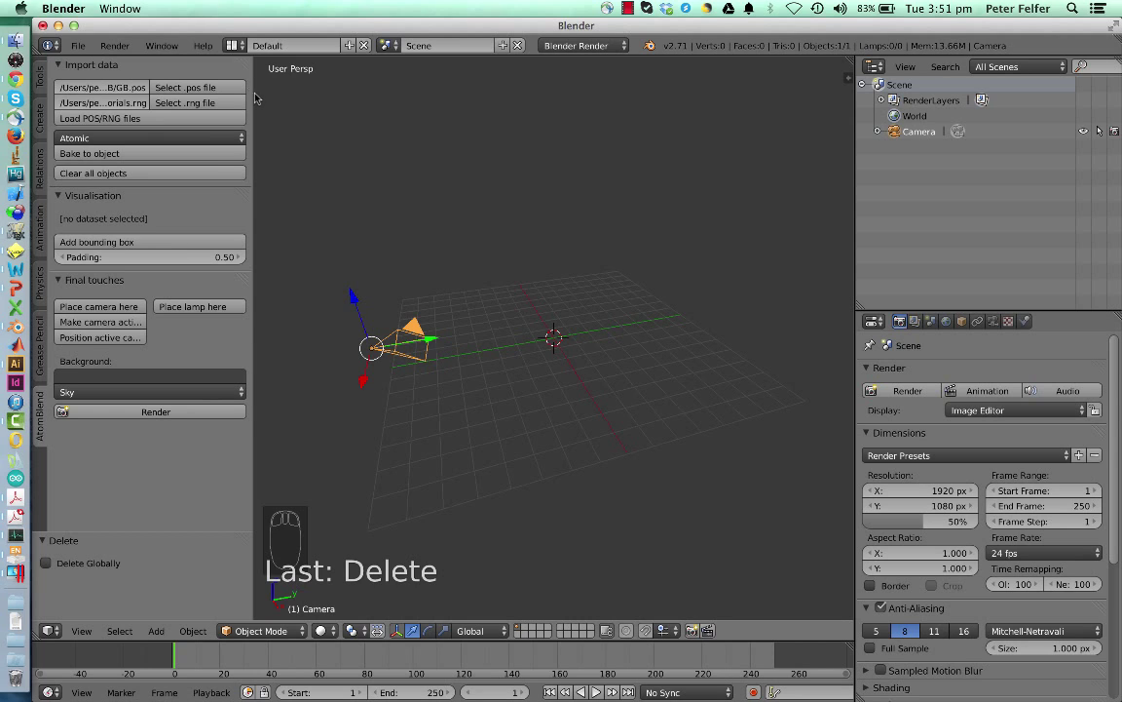
mouse_move(152, 152)
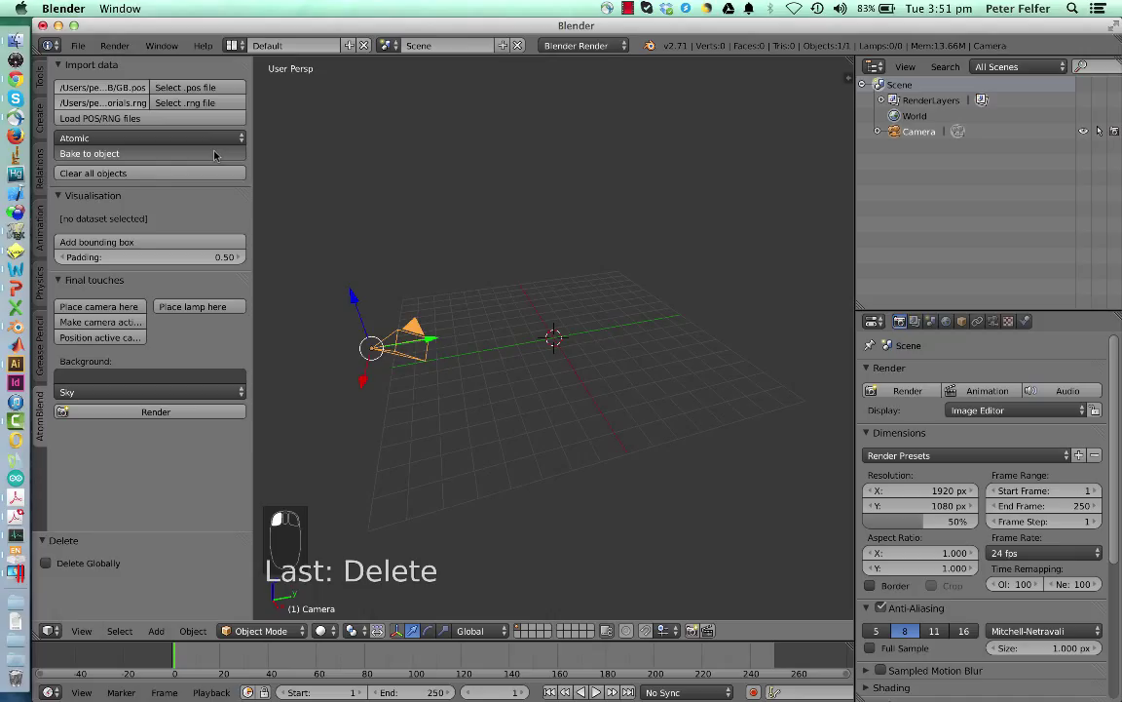
mouse_move(450, 285)
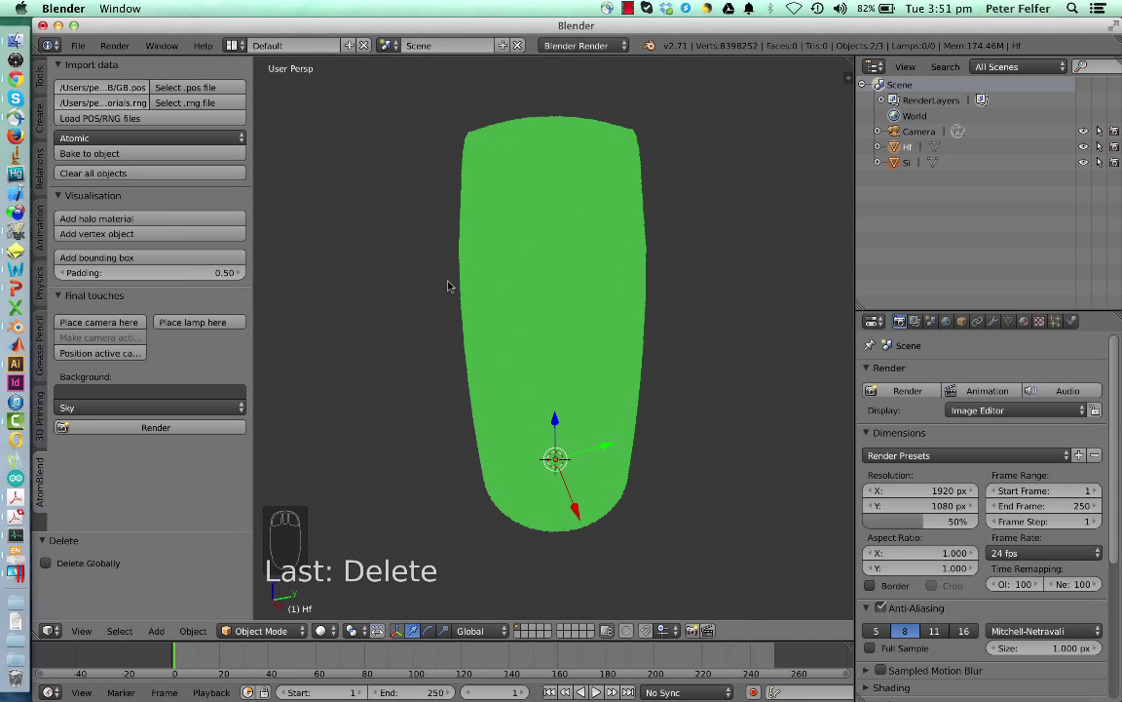
mouse_move(760, 152)
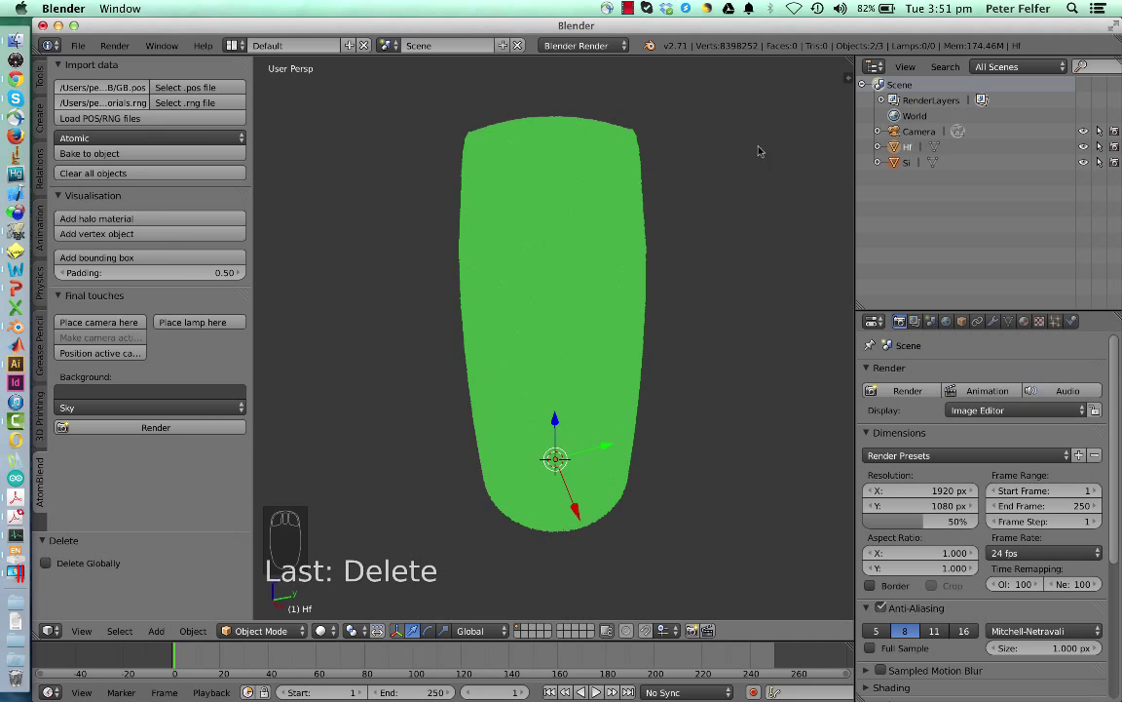
mouse_move(806, 173)
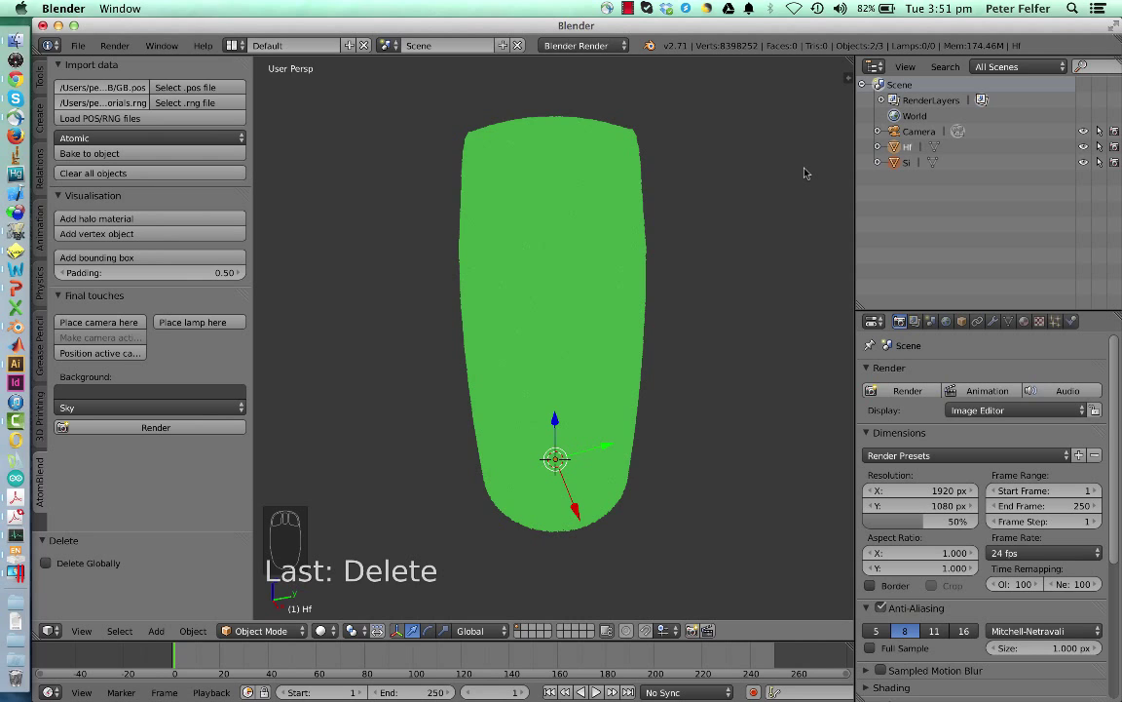
mouse_move(540, 269)
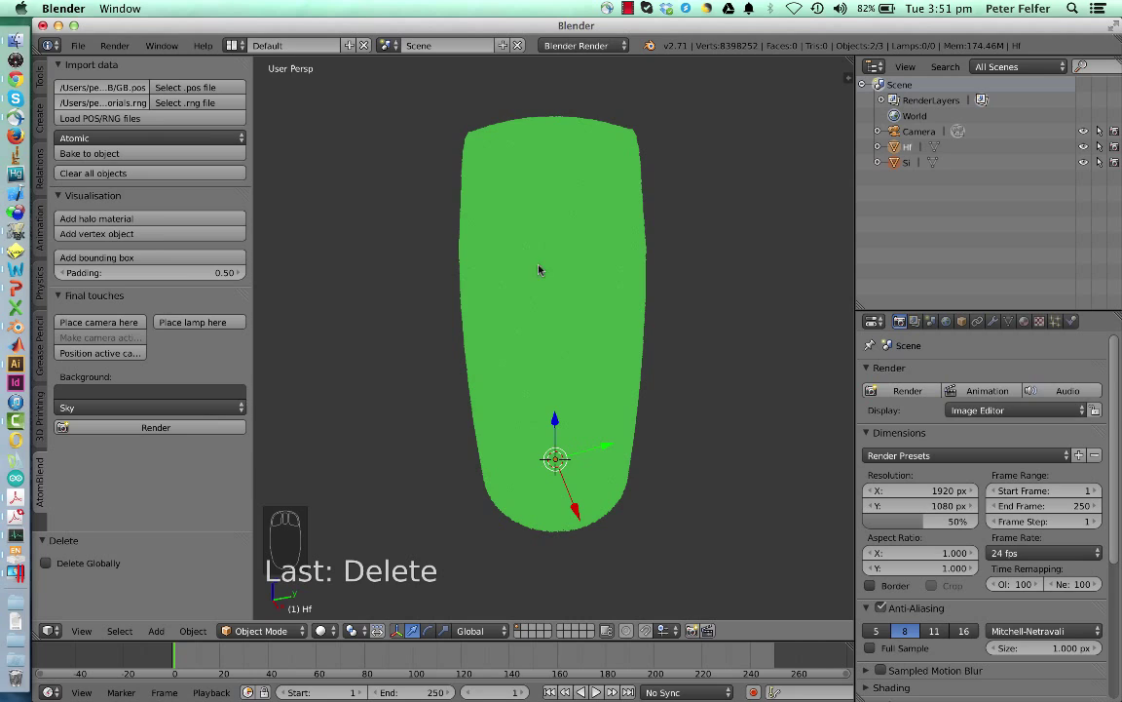
mouse_move(507, 125)
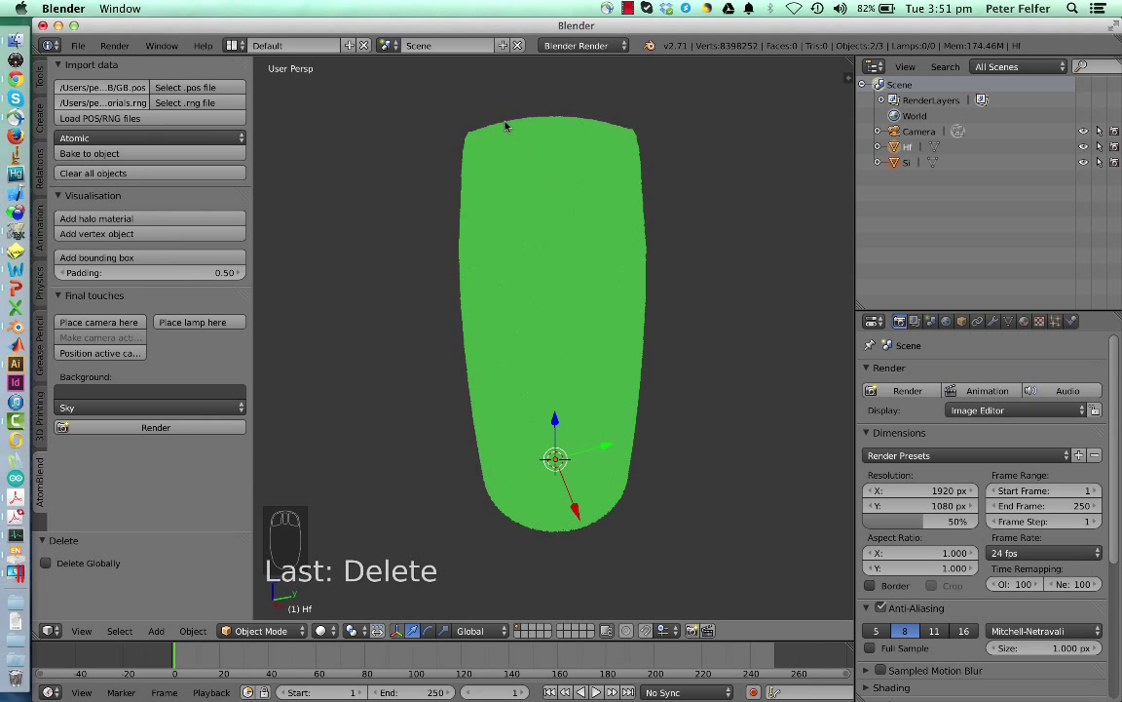
mouse_move(487, 257)
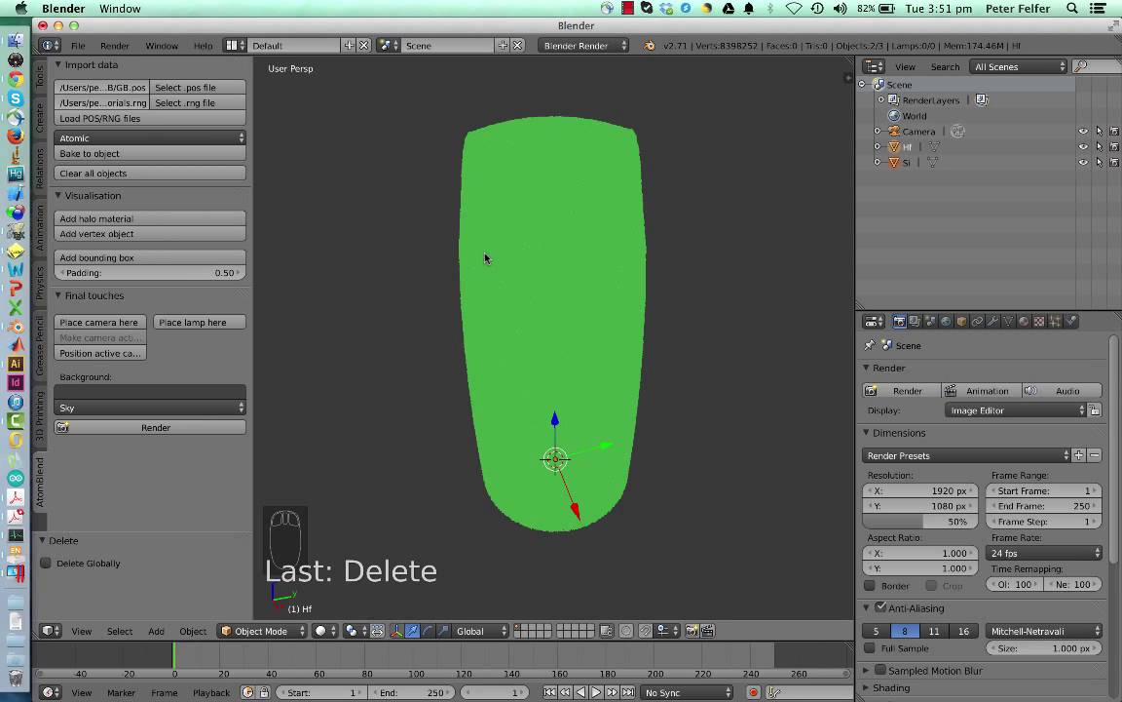
mouse_move(996, 154)
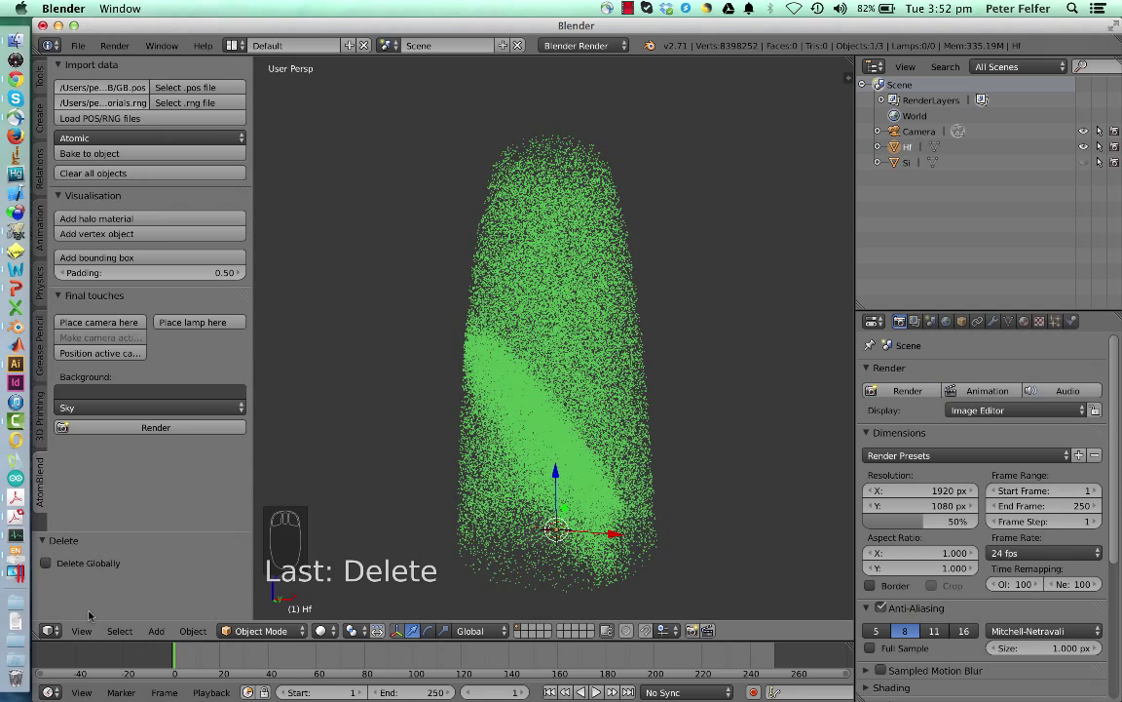
Bake the GB.pos dataset to green element objects and deselect everything with A
click(82, 631)
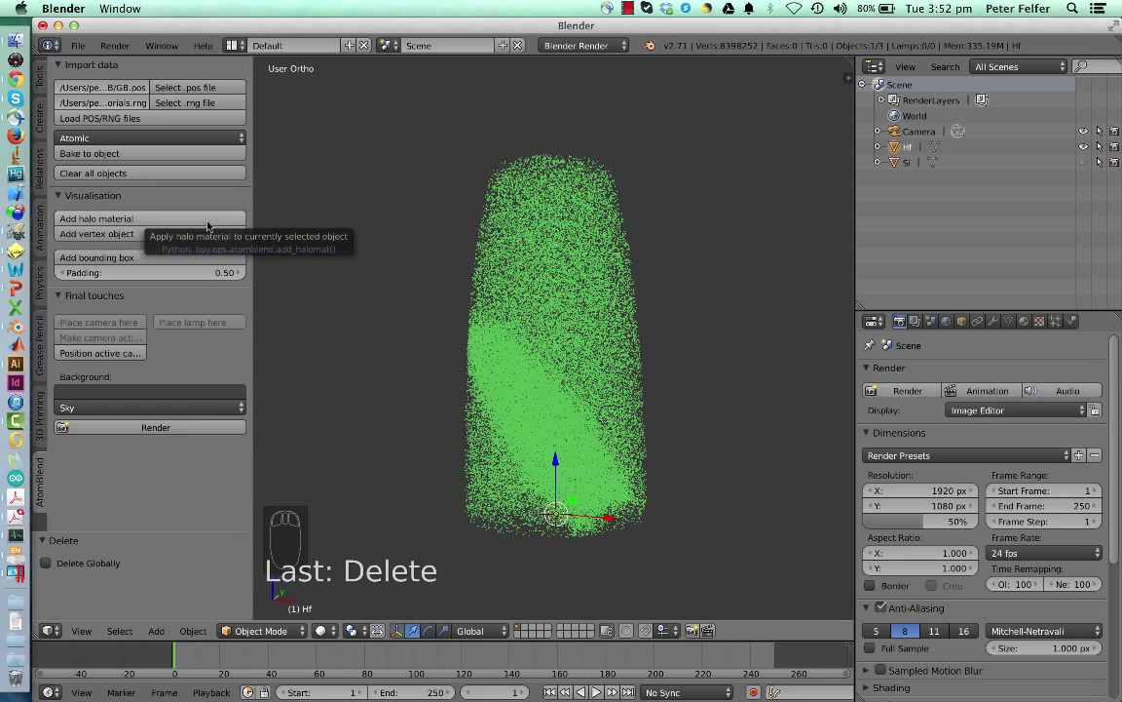
mouse_move(534, 307)
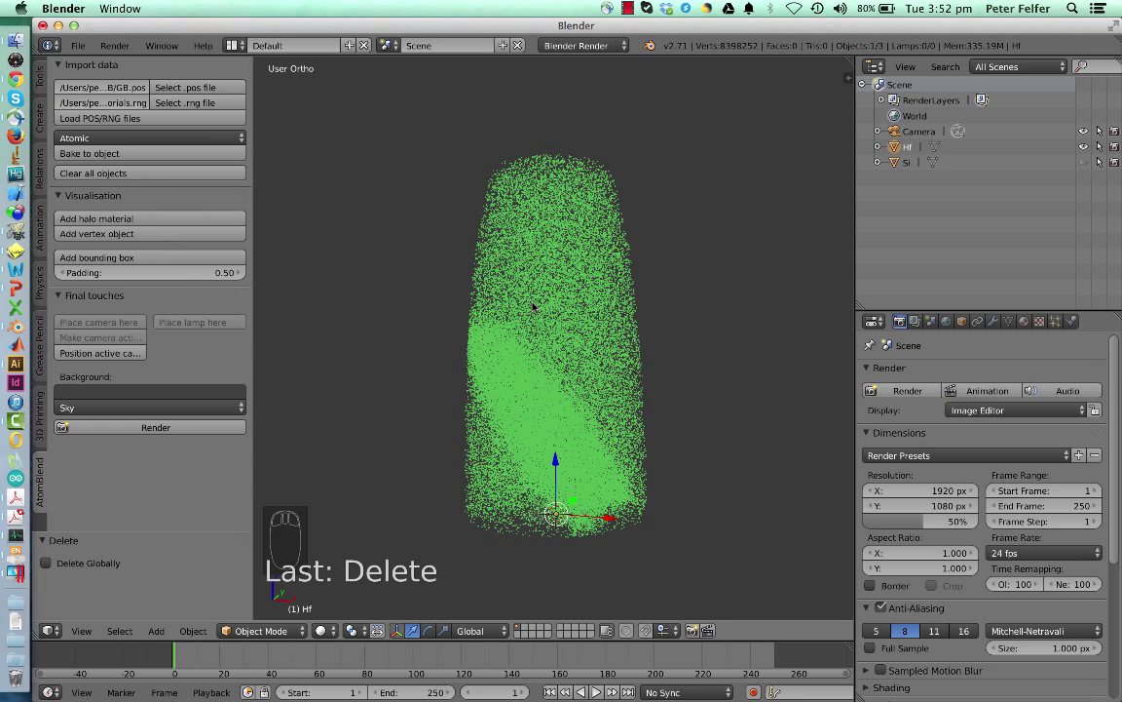
key(a)
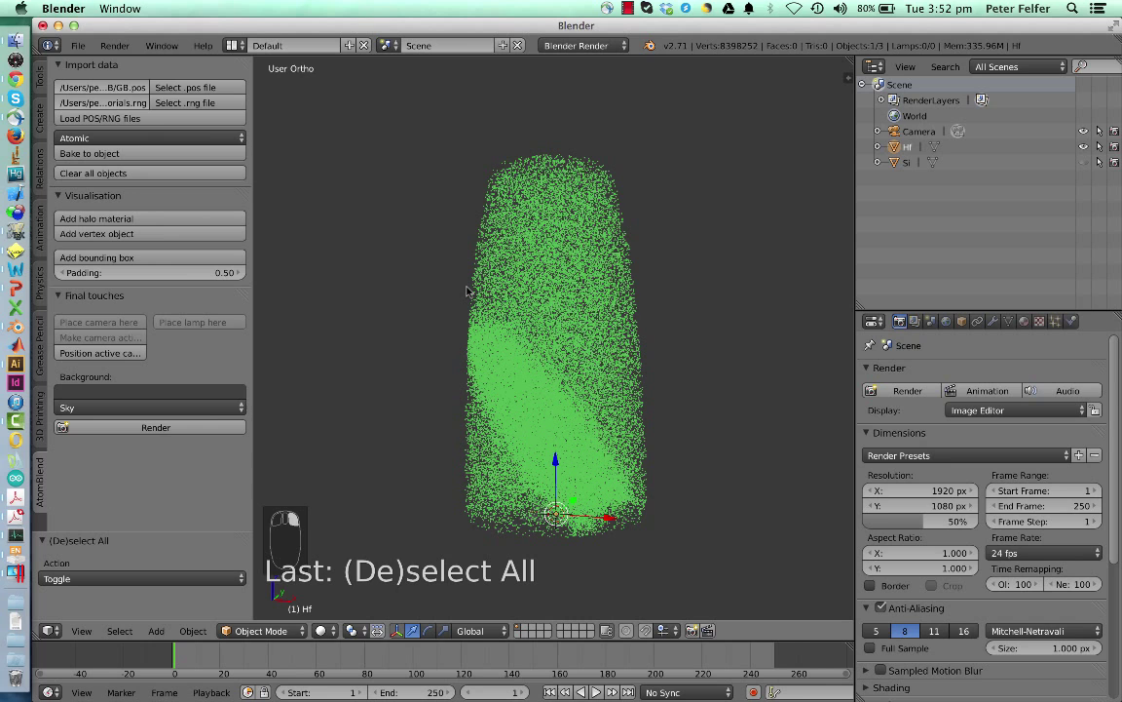
mouse_move(452, 296)
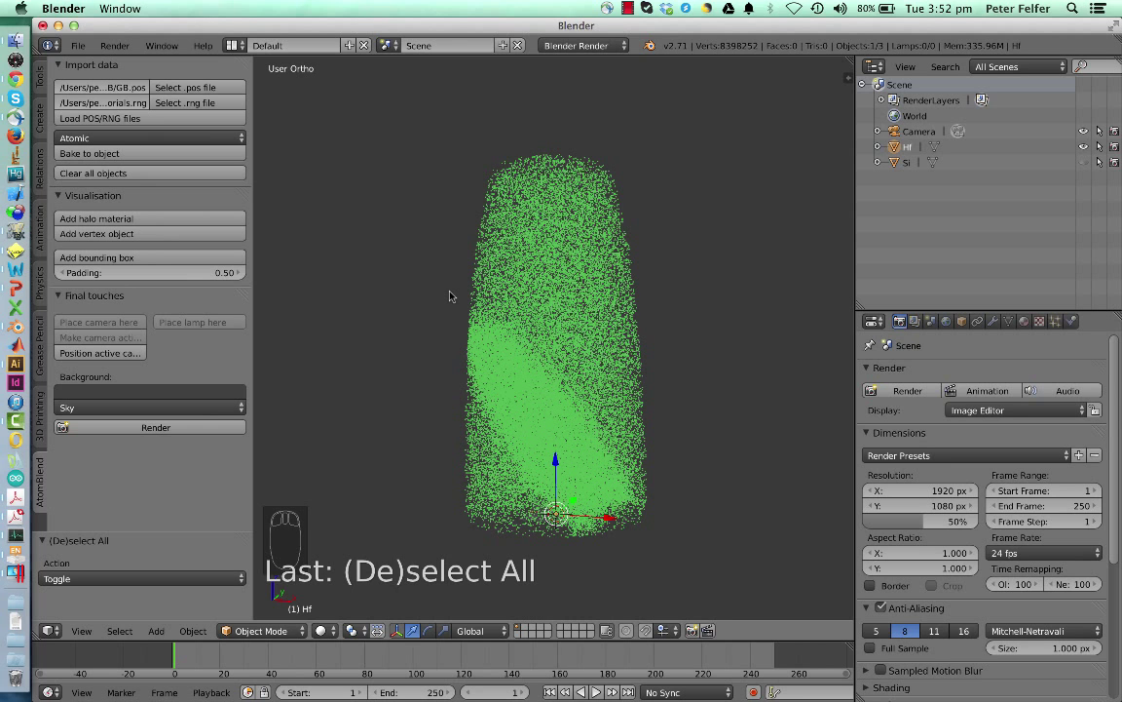
mouse_move(548, 289)
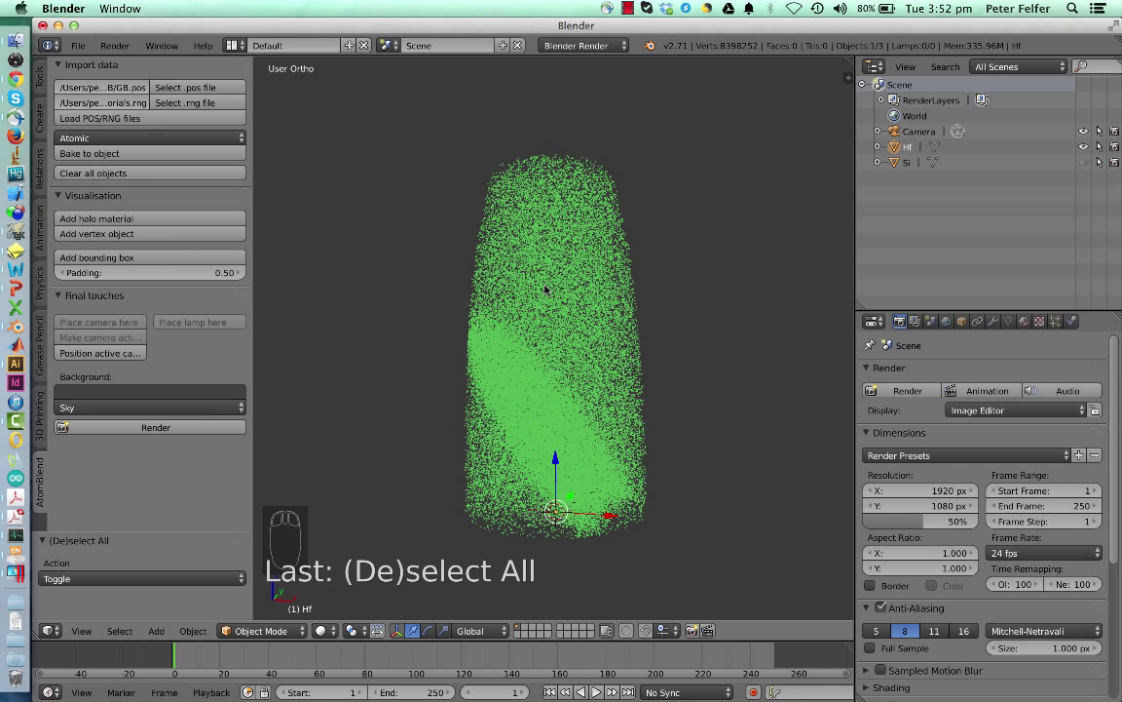
mouse_move(202, 222)
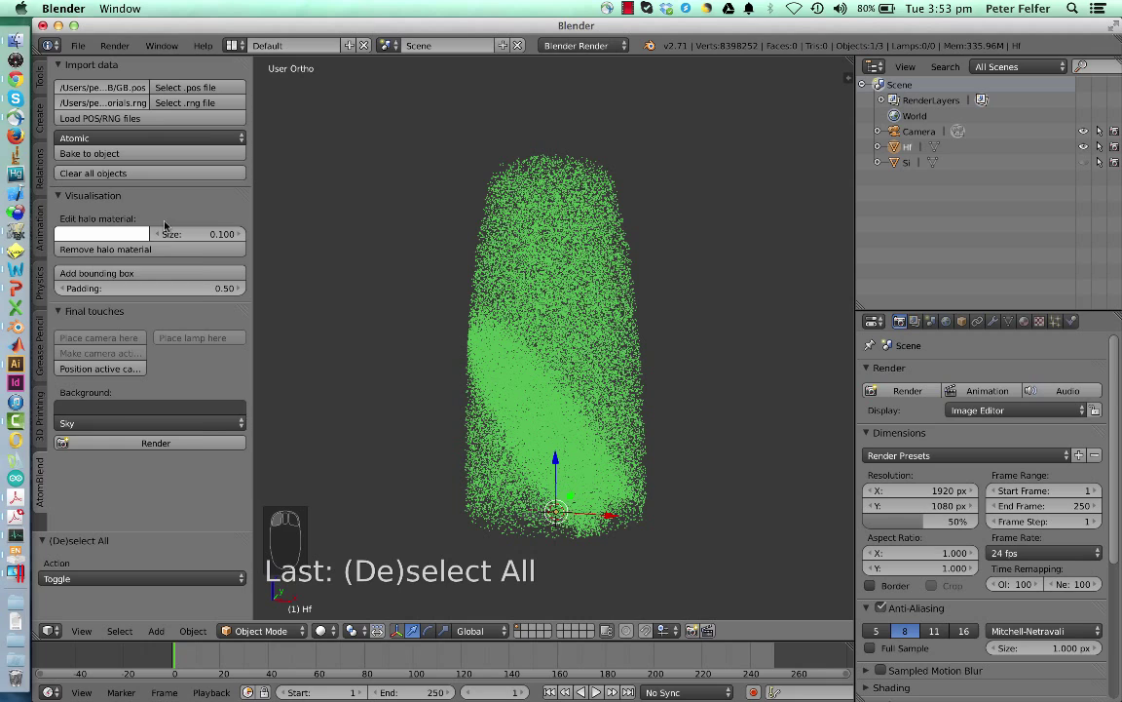
Set the halo material colour to cyan and its halo size to 0.4
click(102, 234)
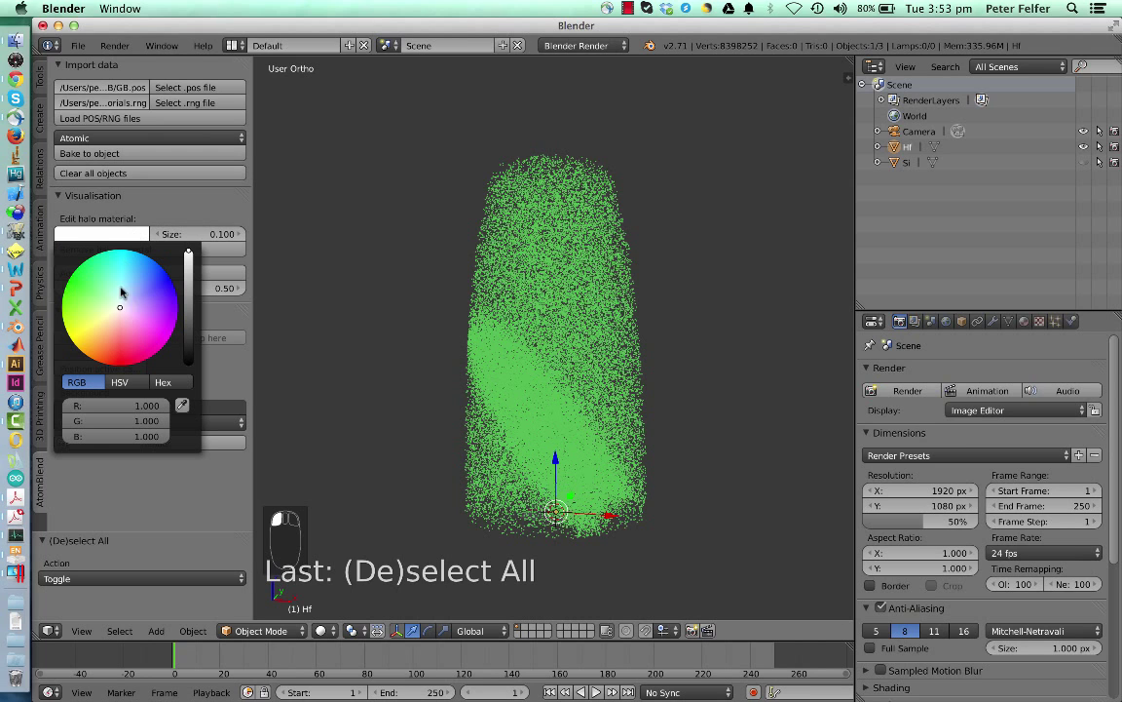
click(121, 308)
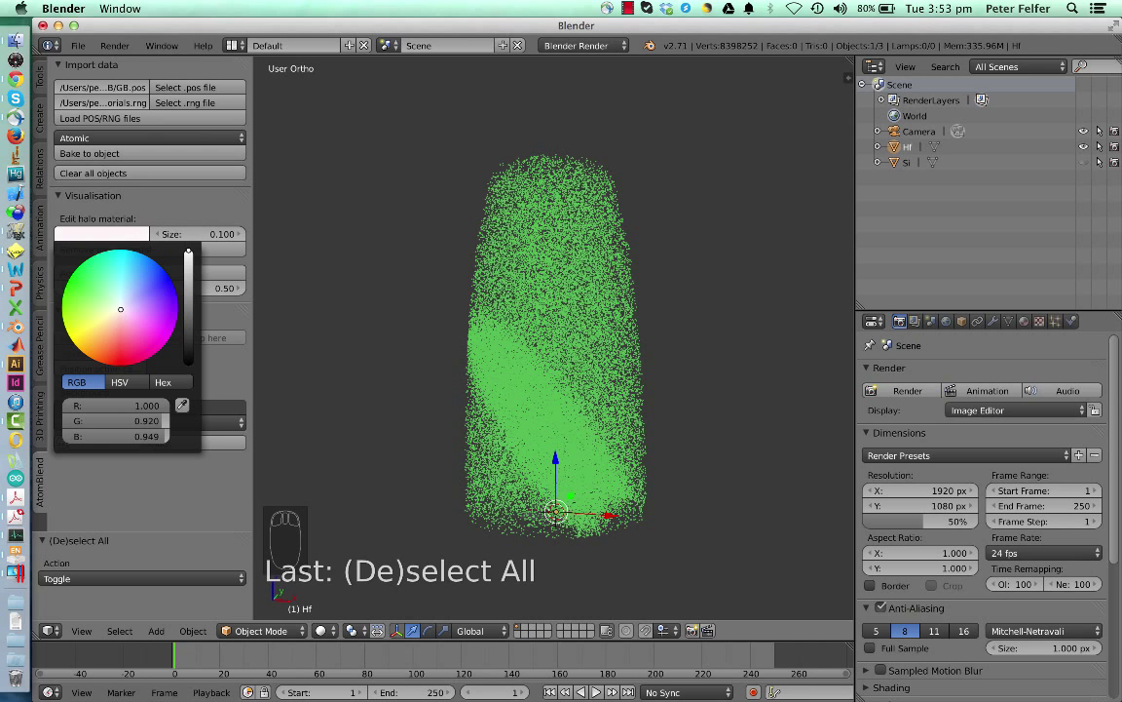
click(109, 304)
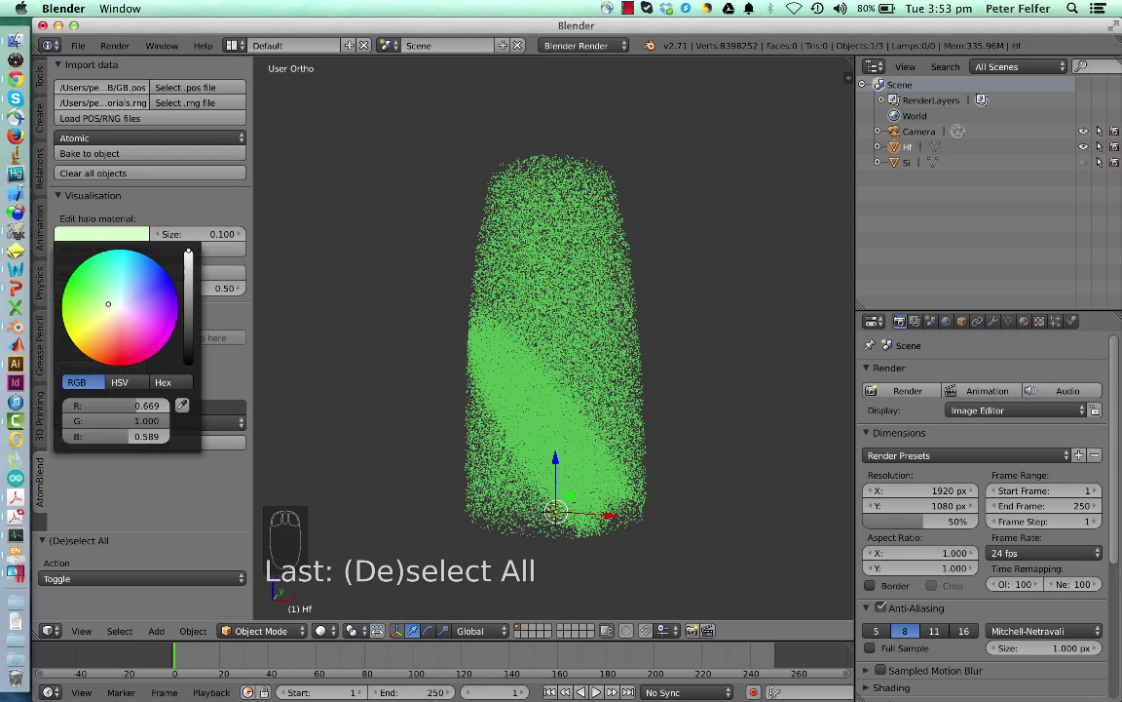
click(146, 254)
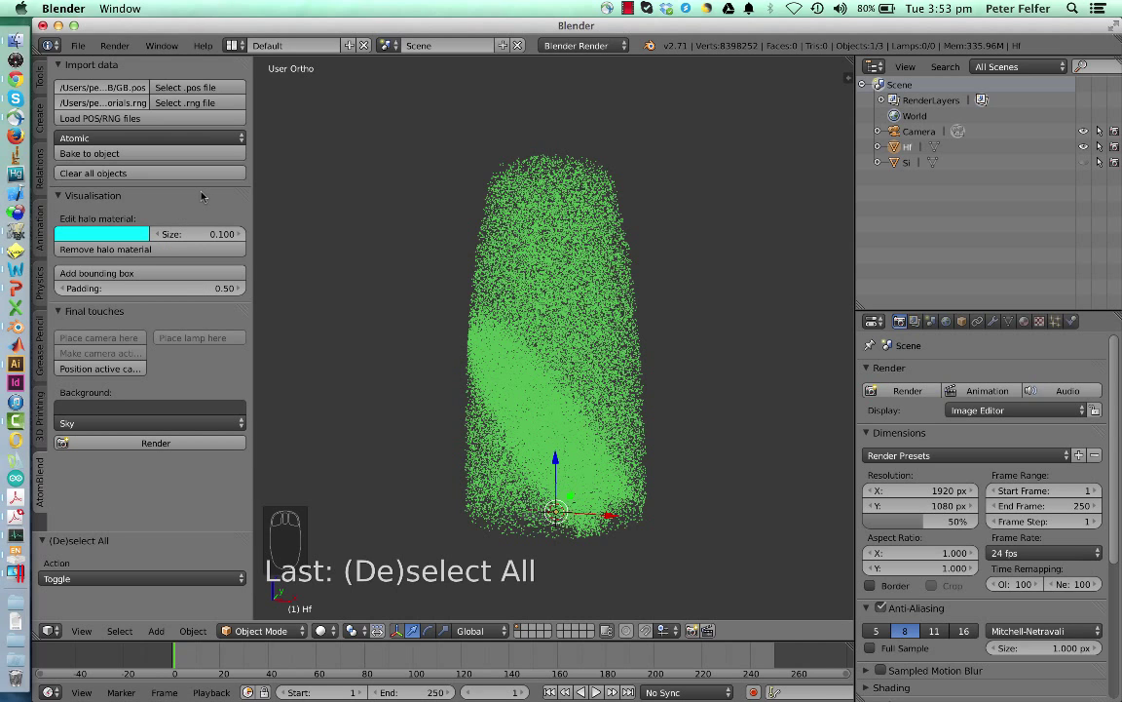
click(195, 234)
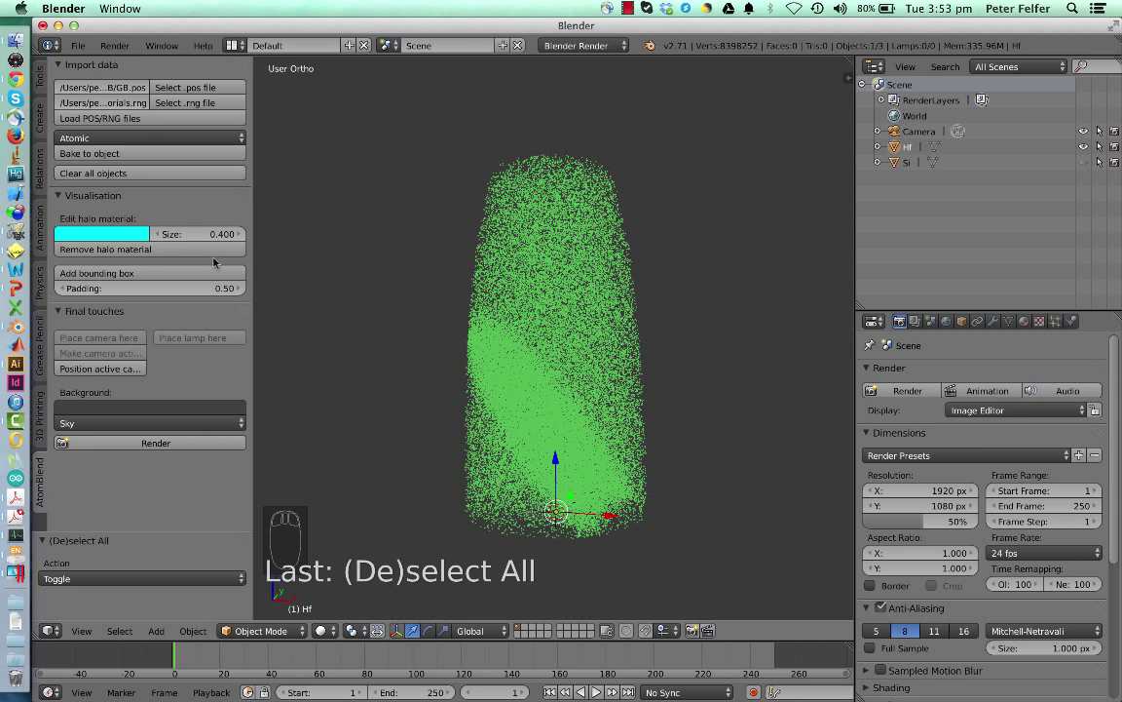
mouse_move(207, 277)
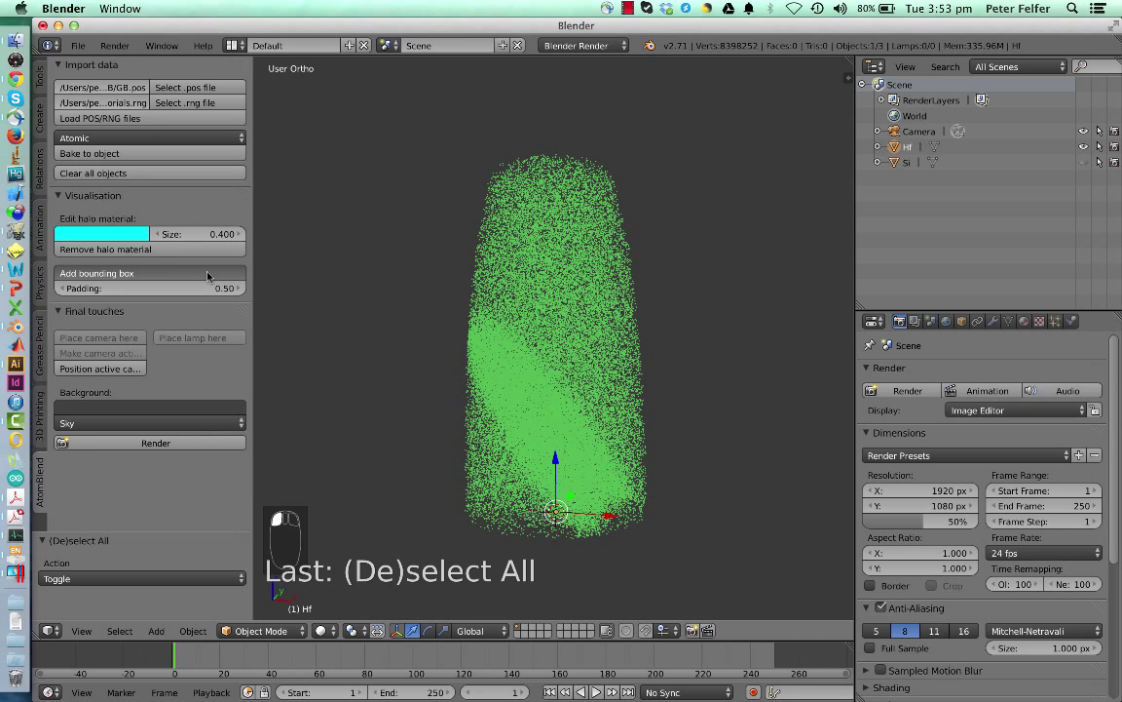
Add a bounding box around the atom dataset
click(98, 273)
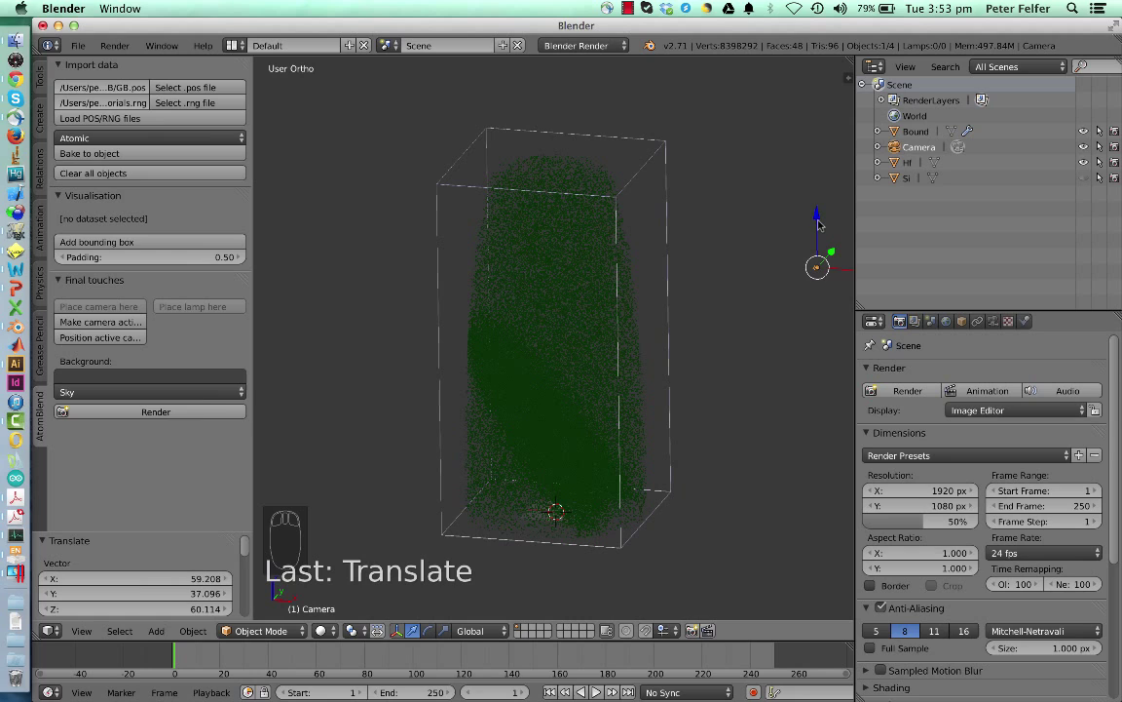
mouse_move(978, 307)
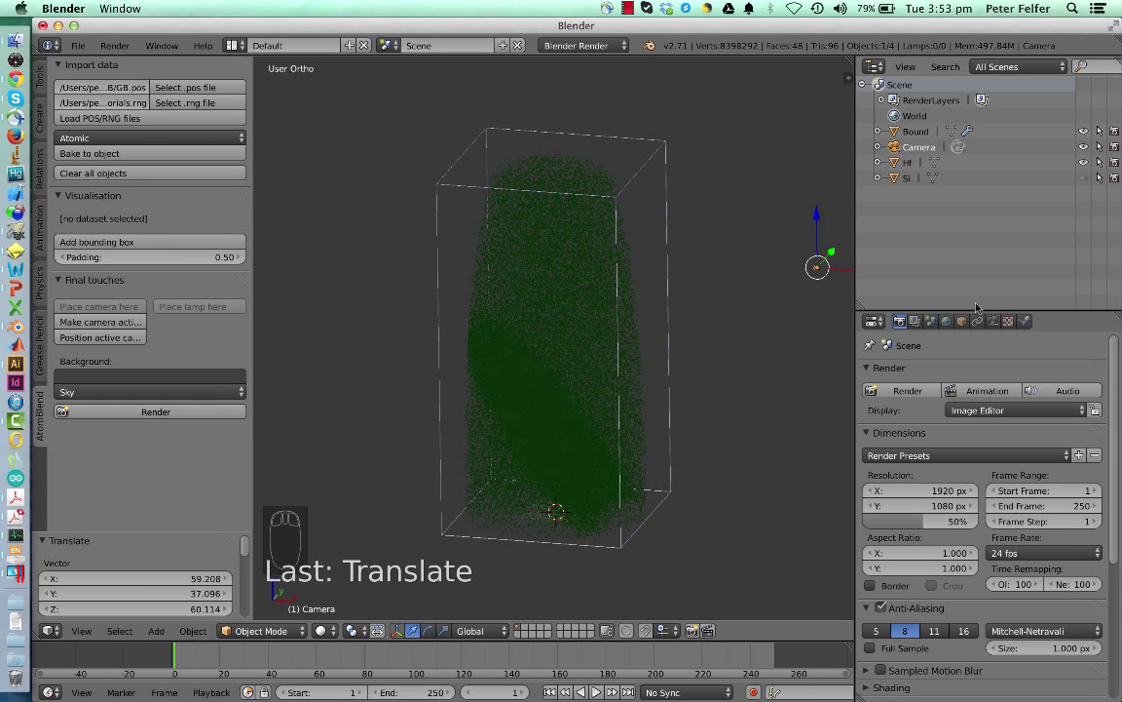
mouse_move(845, 272)
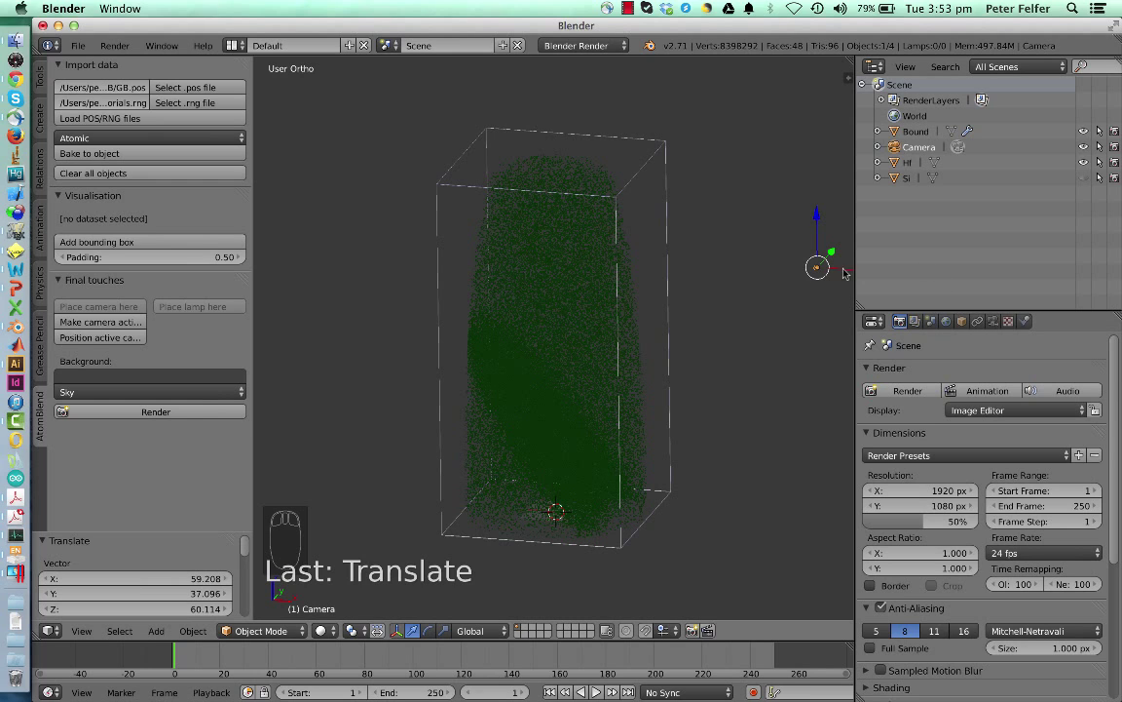
mouse_move(997, 327)
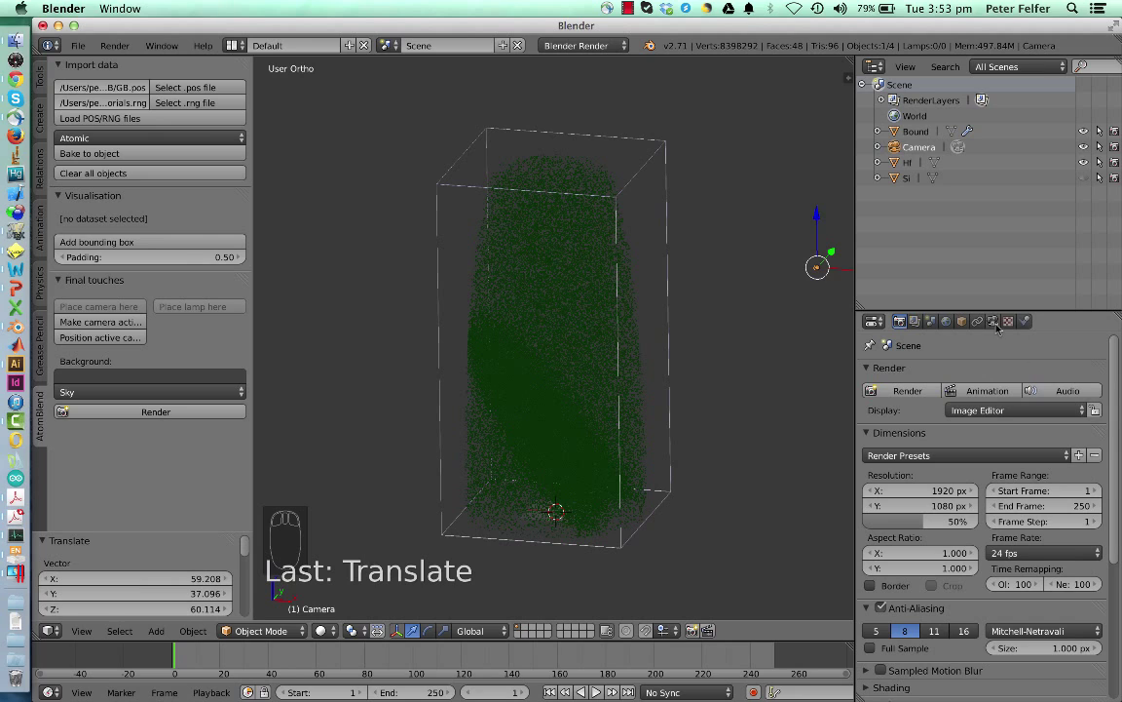
Switch the camera lens to Orthographic with an orthographic scale of 120
click(994, 319)
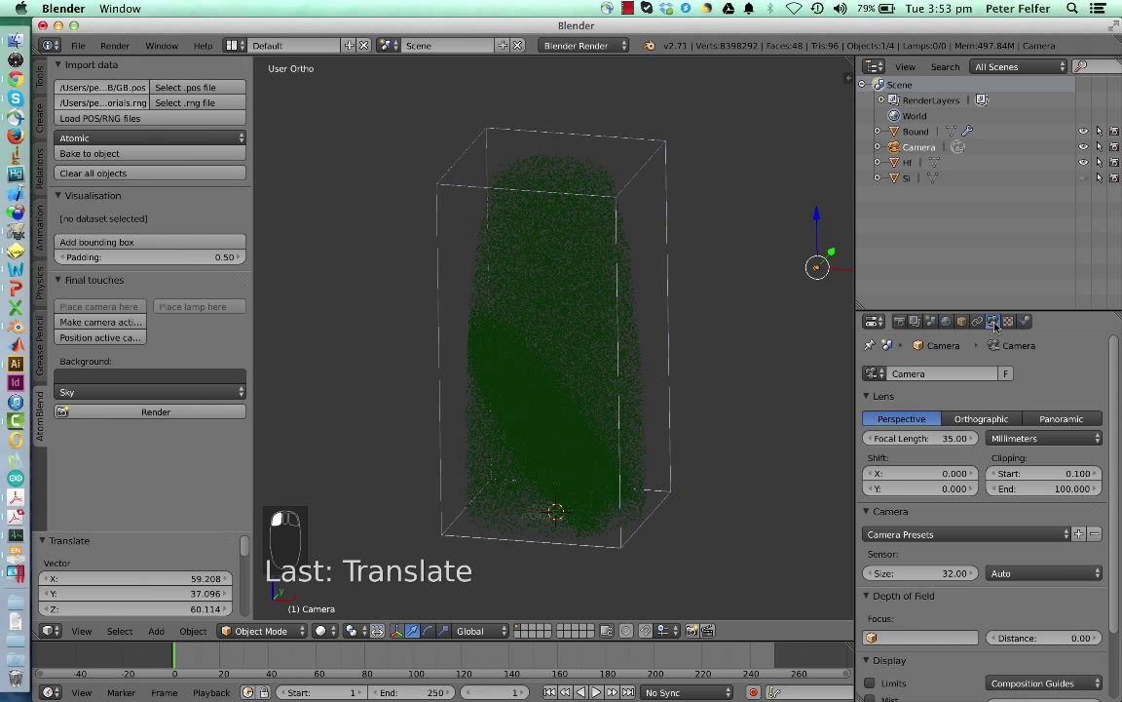
mouse_move(980, 413)
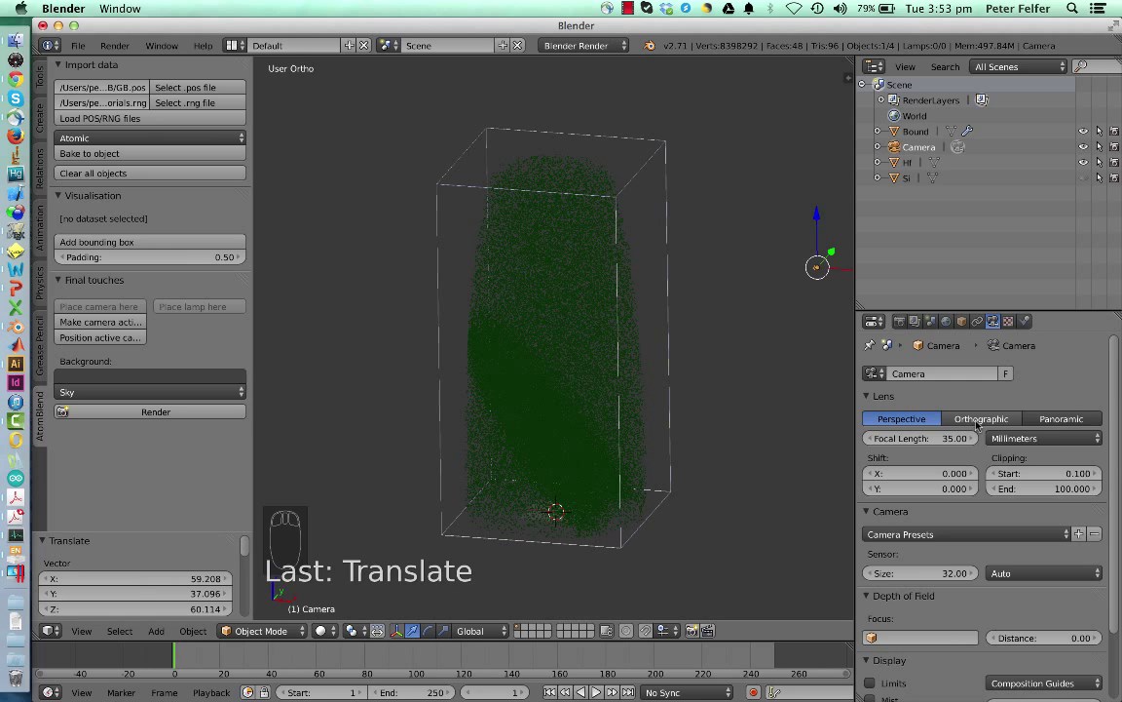
click(980, 417)
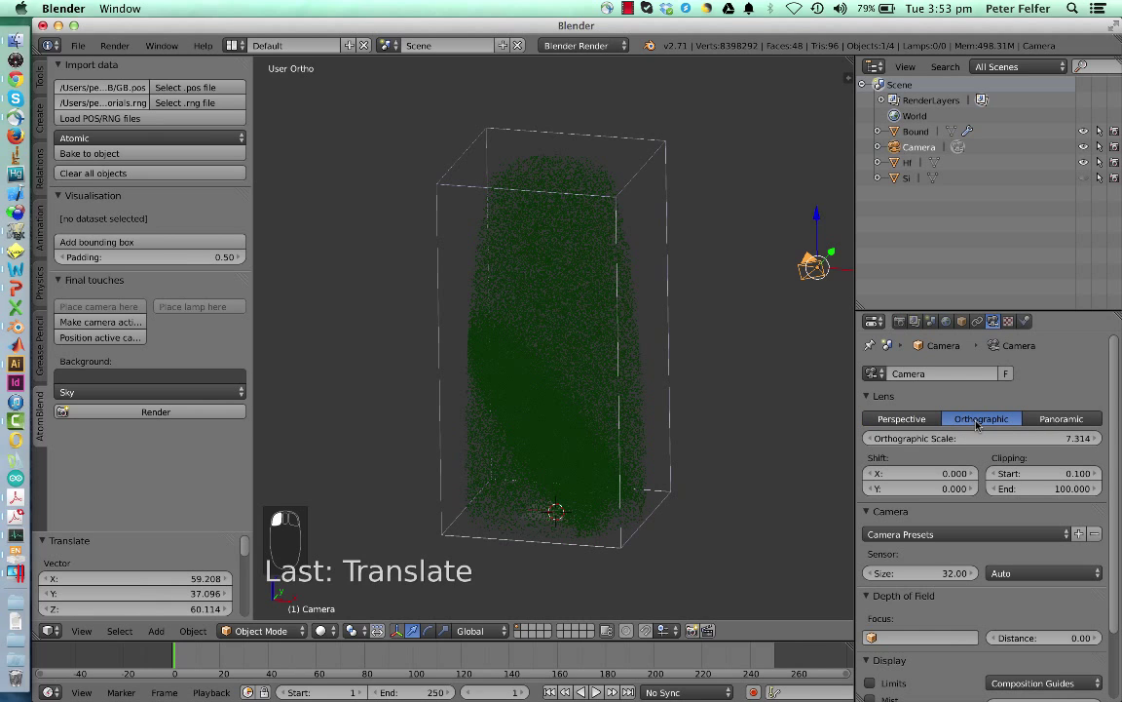
click(982, 438)
text(120.000)
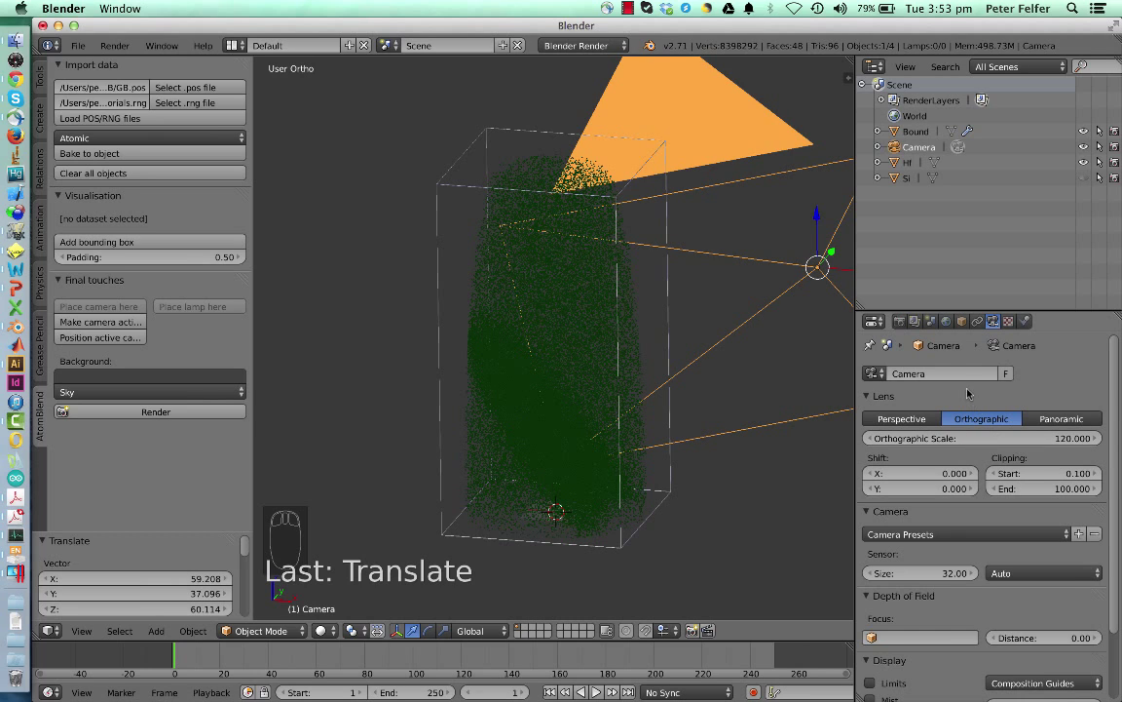
mouse_move(768, 211)
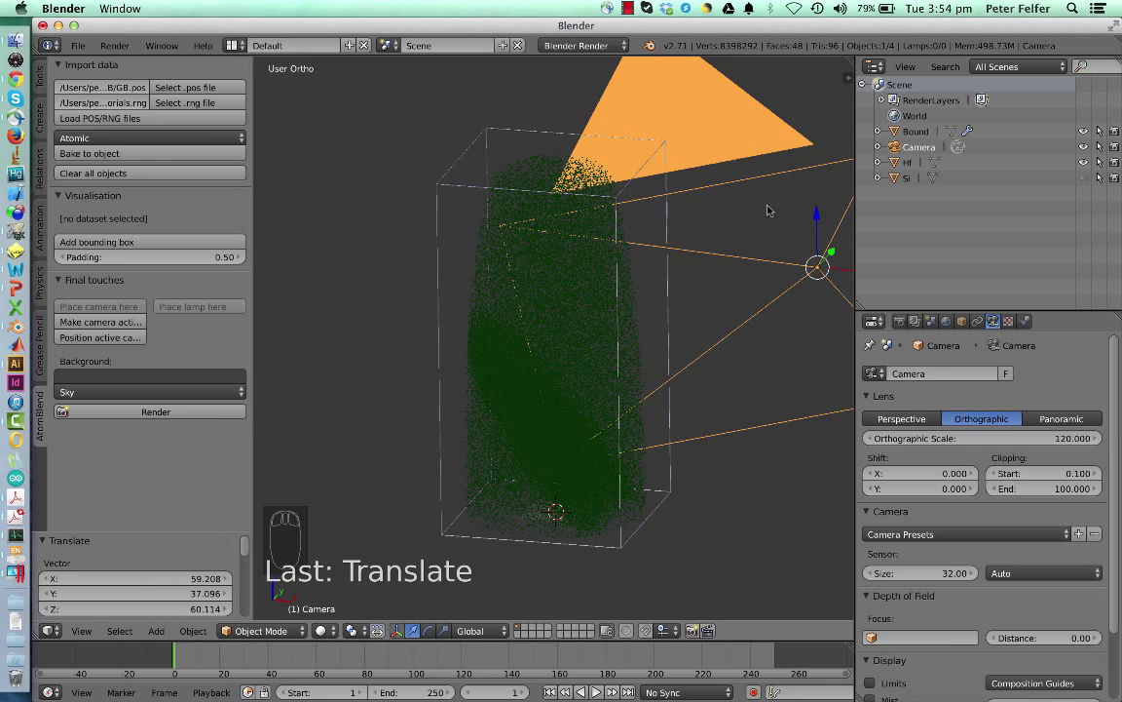
mouse_move(641, 230)
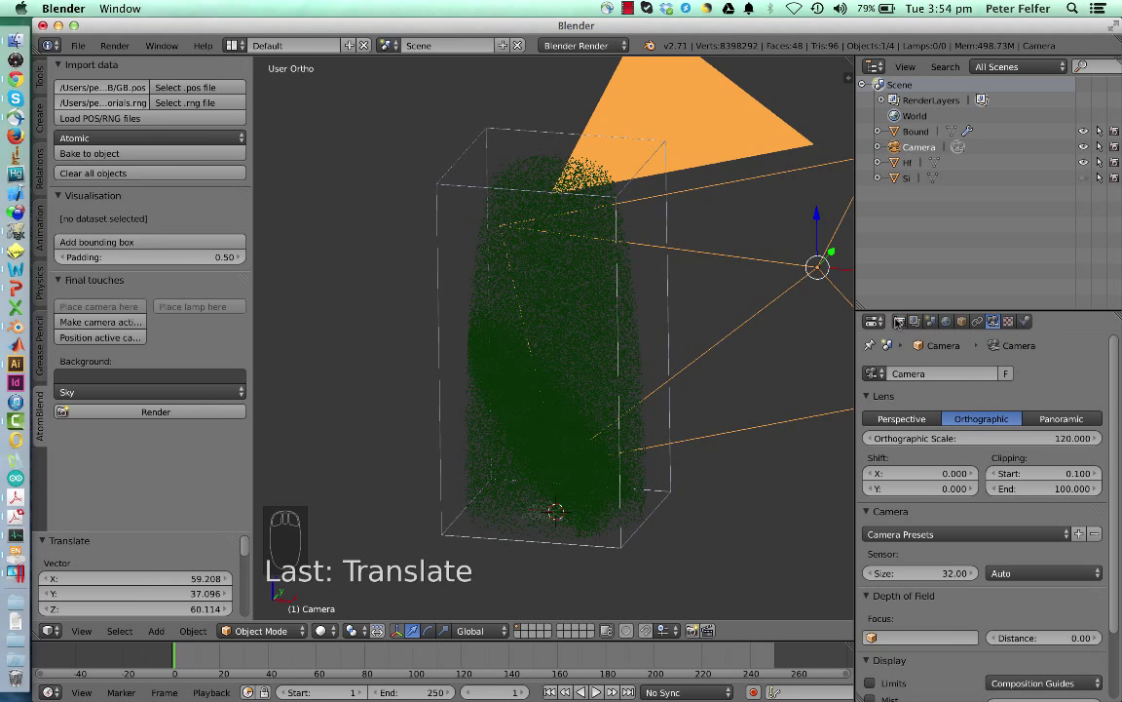
click(900, 319)
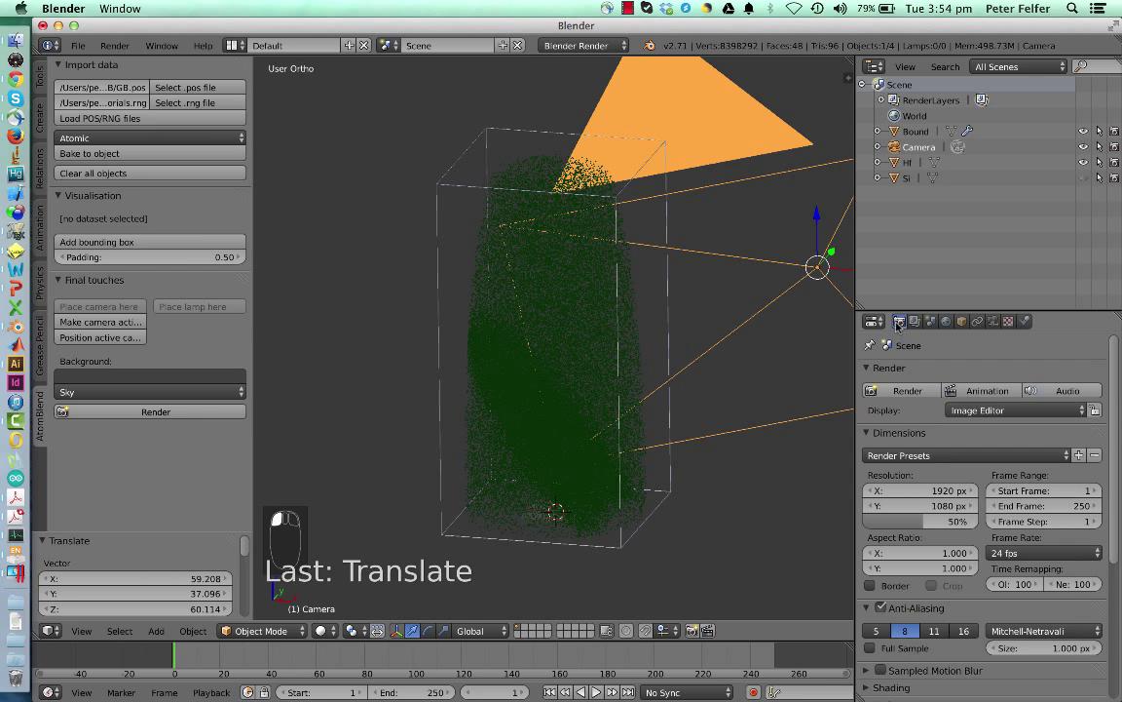
Apply the 1024 Sq render preset for a square 1024 × 1024 output
click(965, 456)
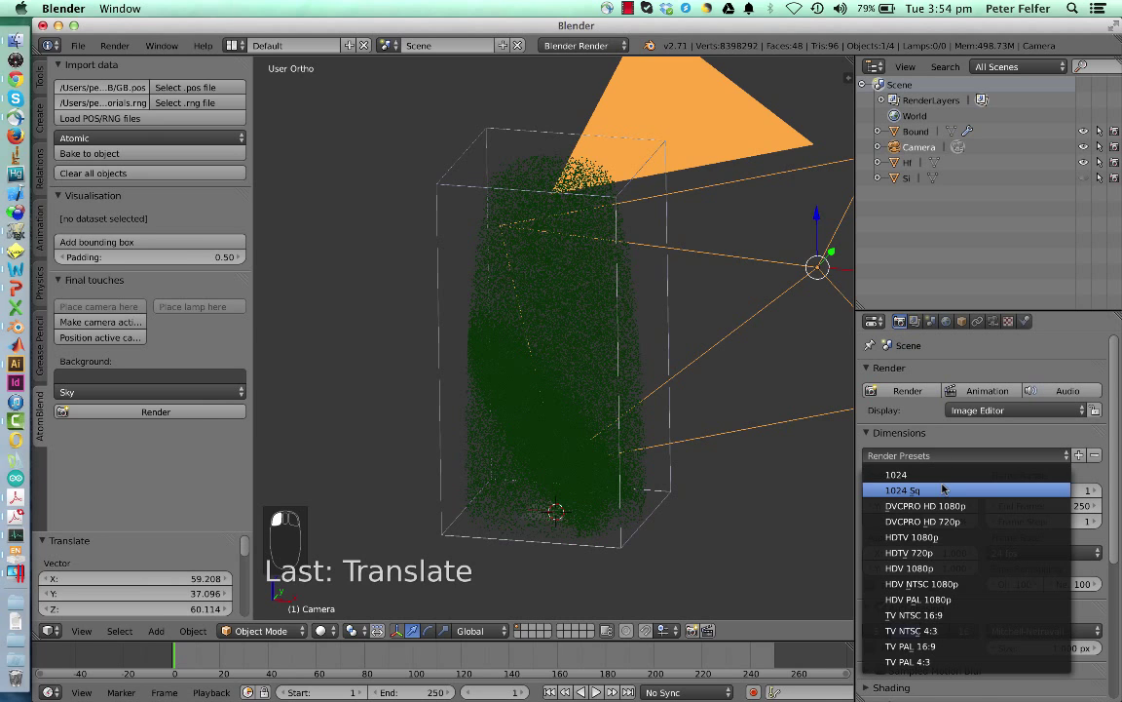
click(914, 491)
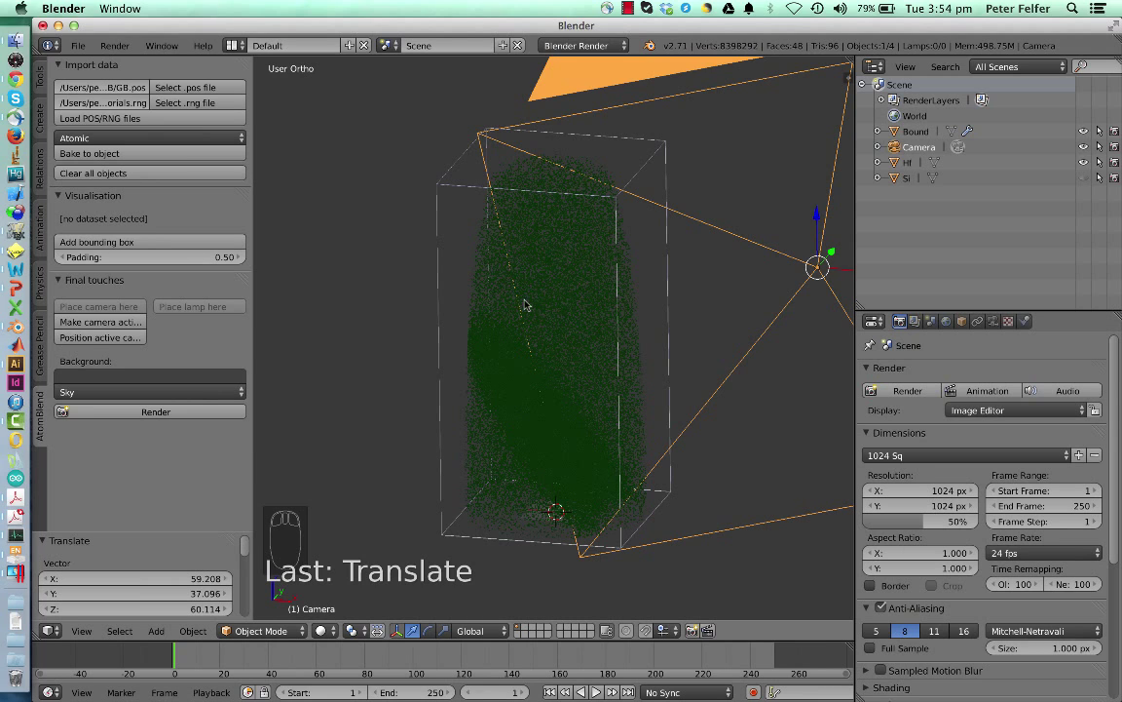
mouse_move(333, 324)
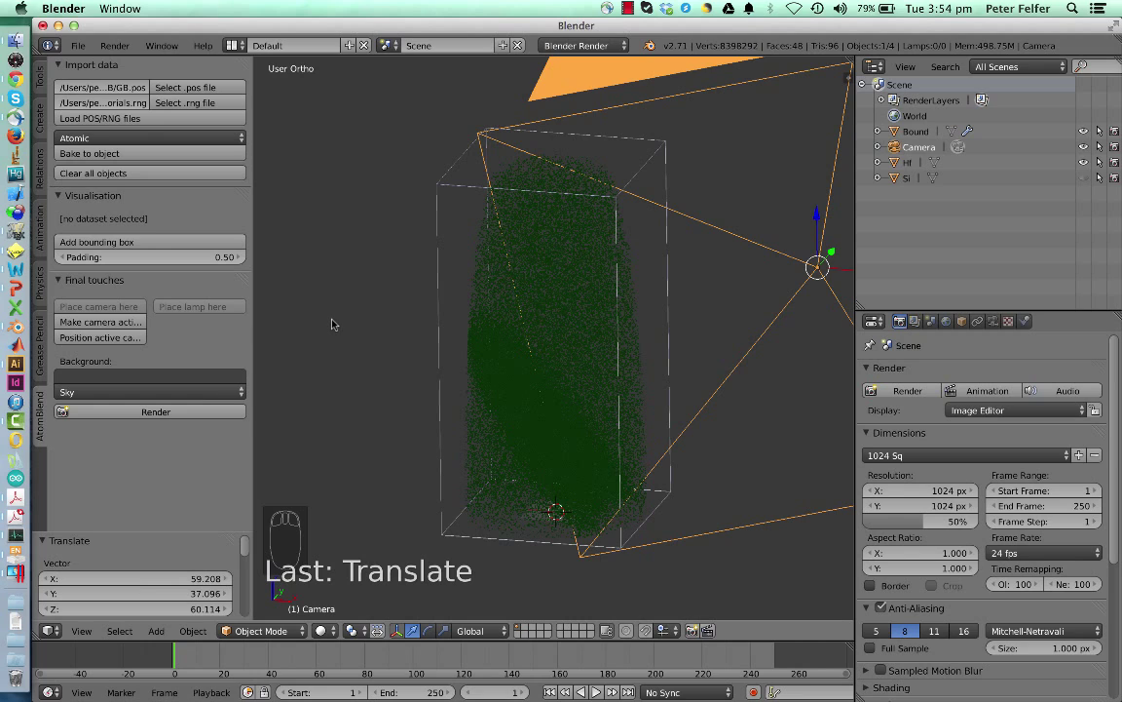
mouse_move(101, 337)
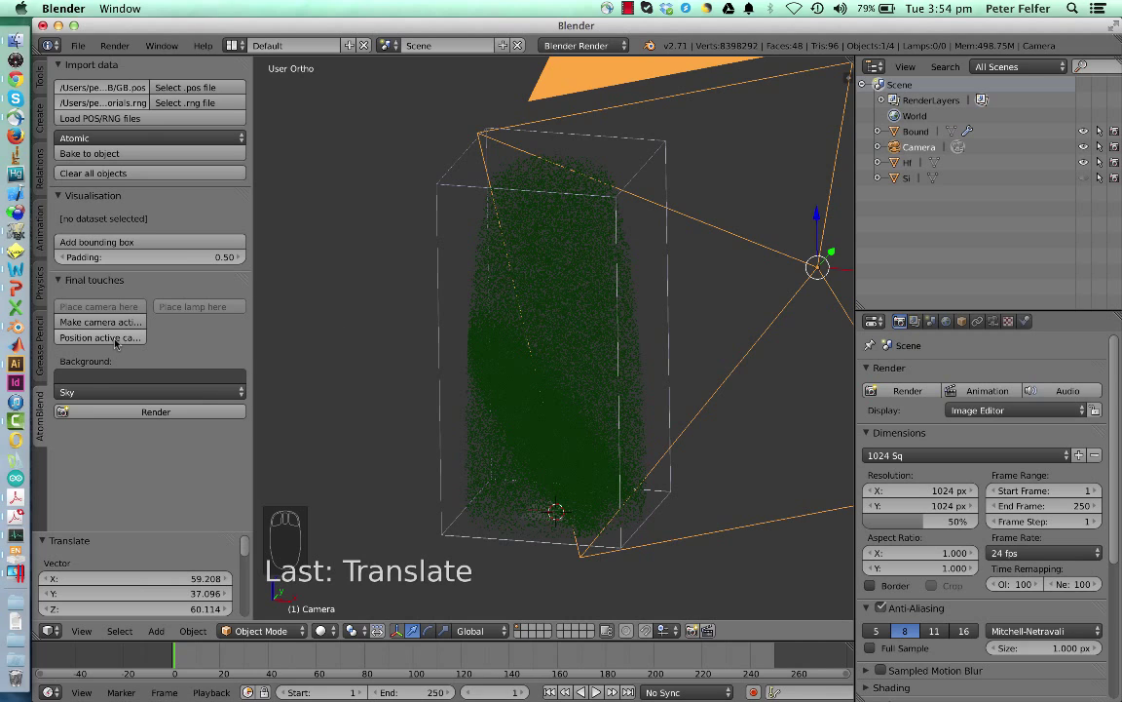
mouse_move(101, 337)
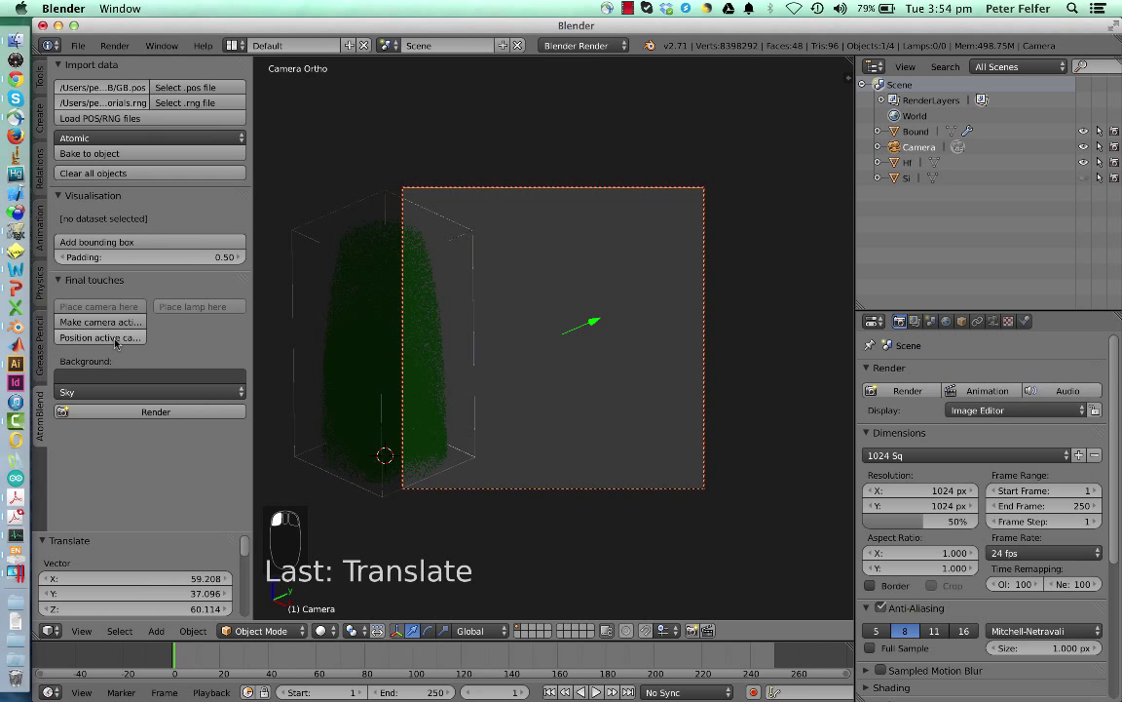
mouse_move(647, 339)
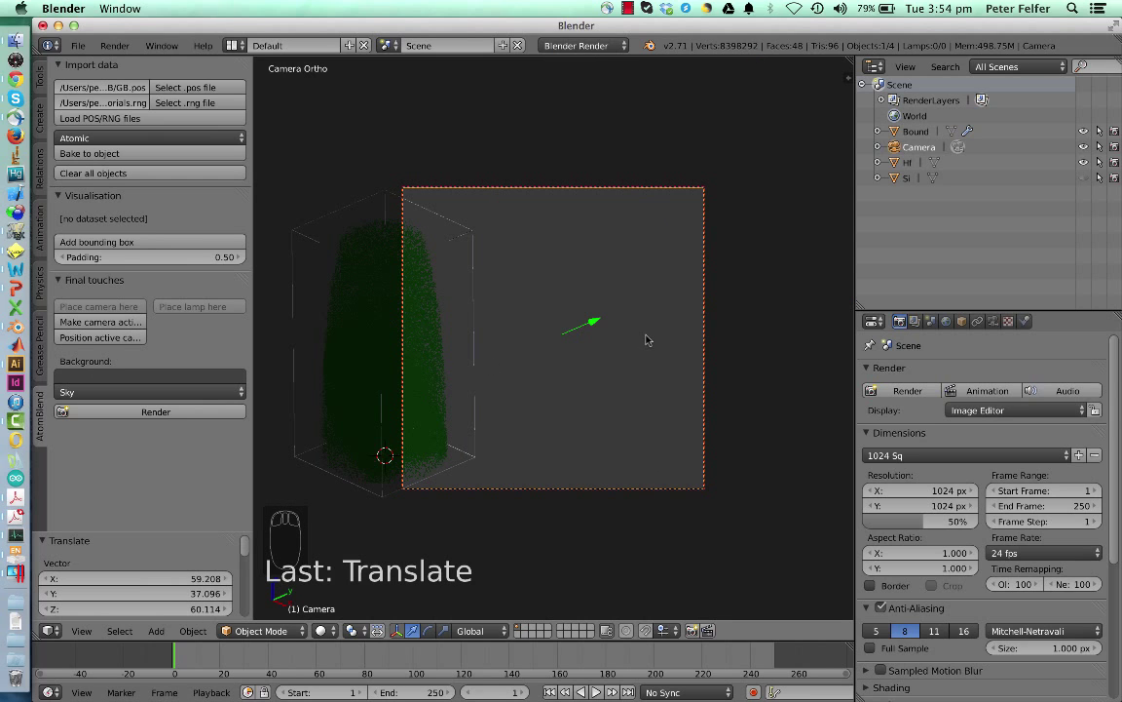
Move the camera so the boxed atom cloud sits centred in the camera view
key(g)
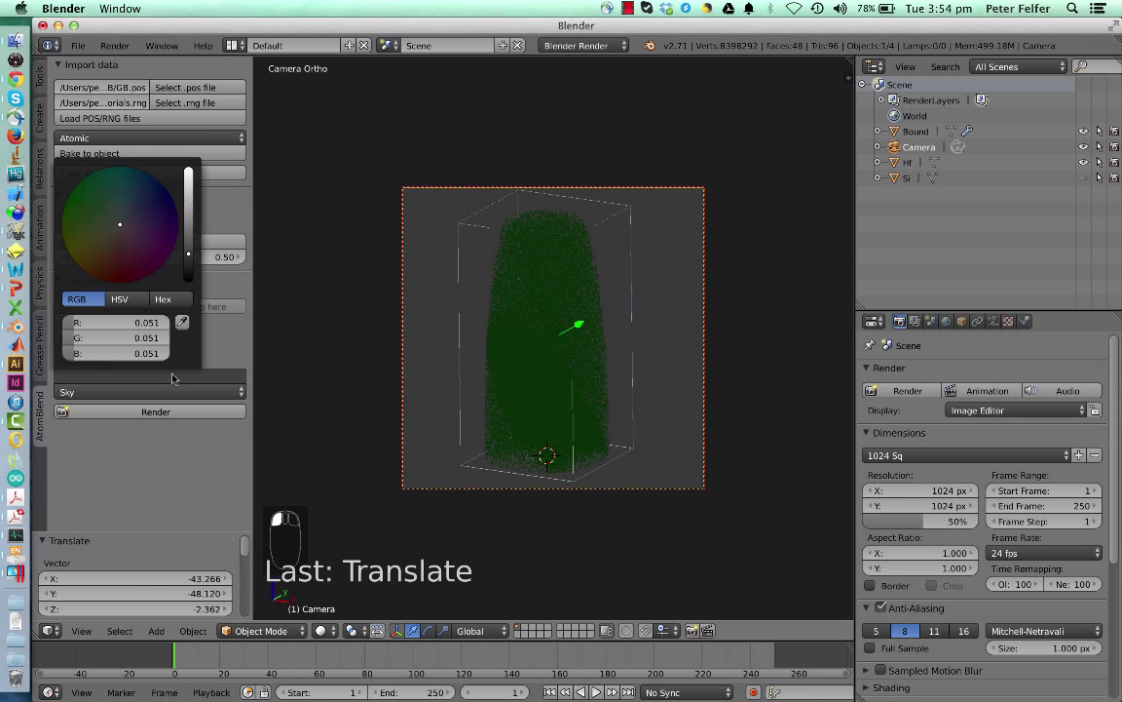
mouse_move(191, 273)
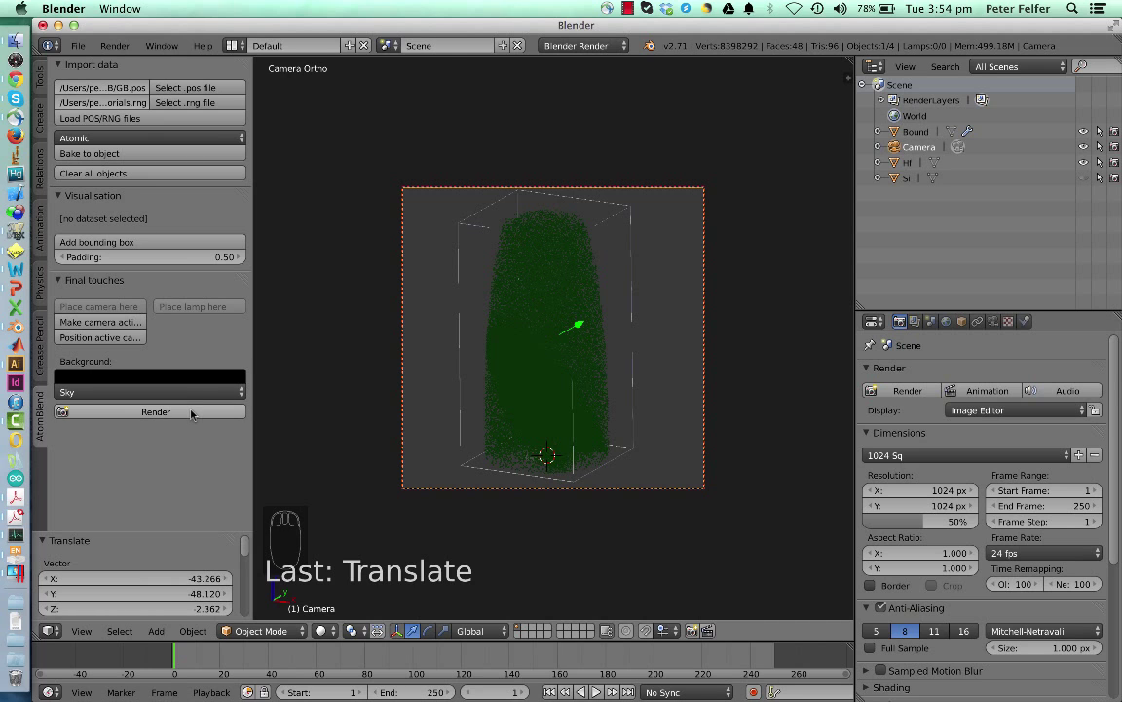
Render the cyan atom cloud on the black background
click(156, 411)
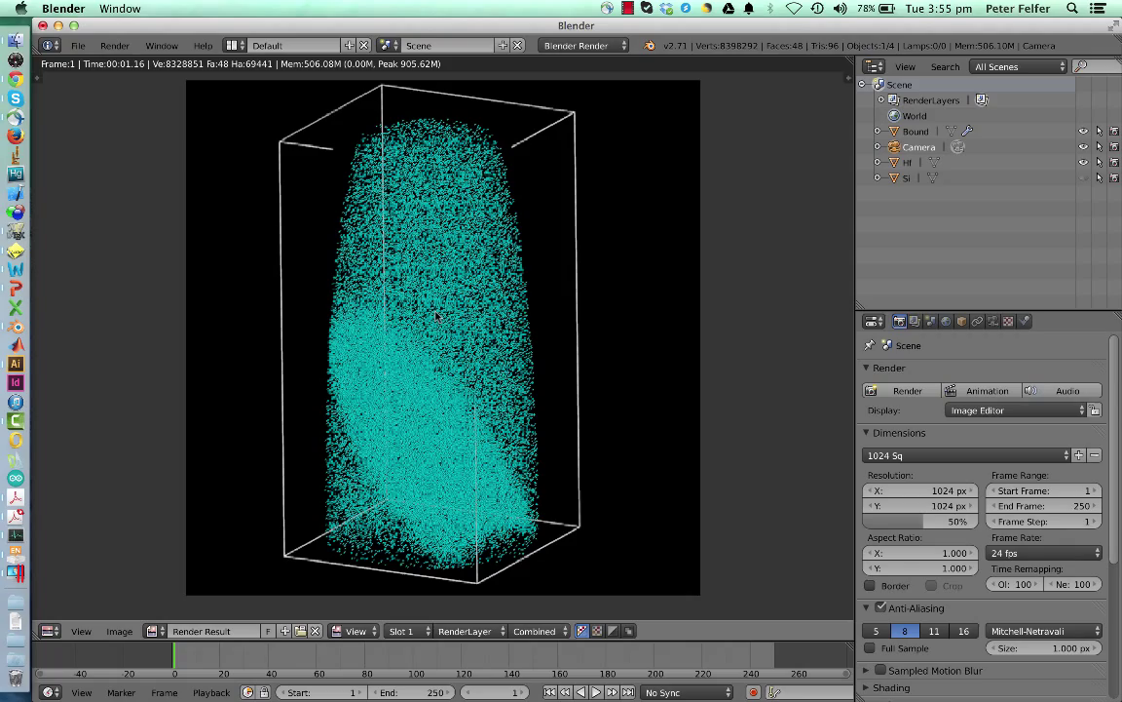
Show all open windows in Mission Control after the render finishes
key(F3)
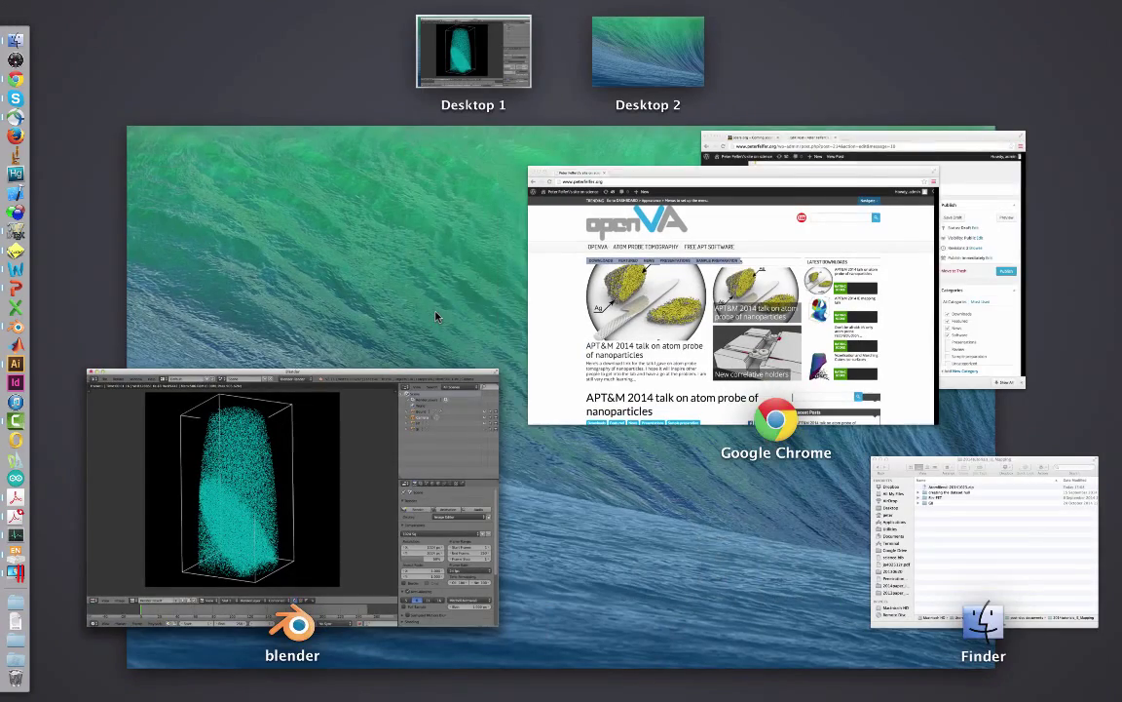